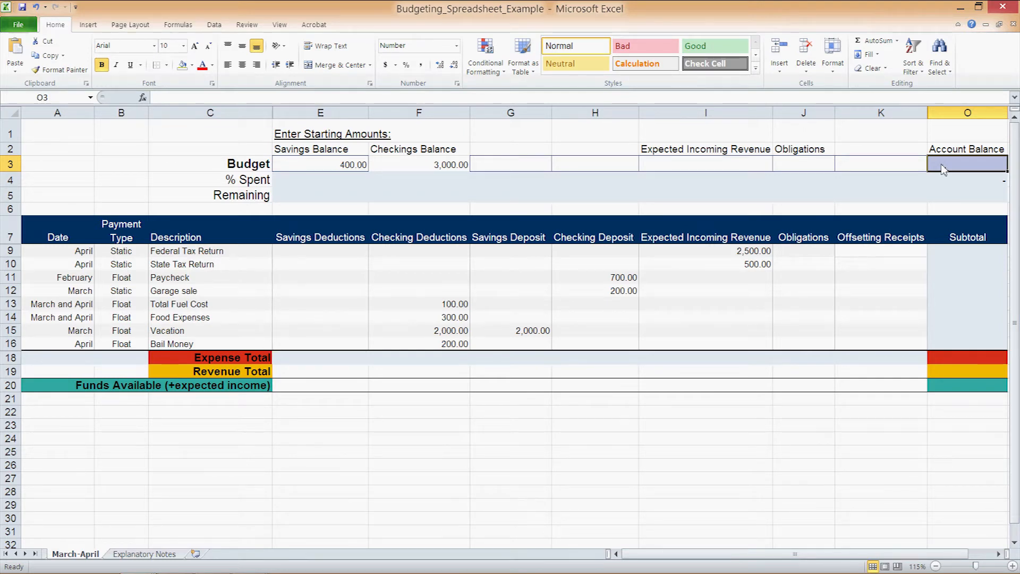
mouse_move(404, 227)
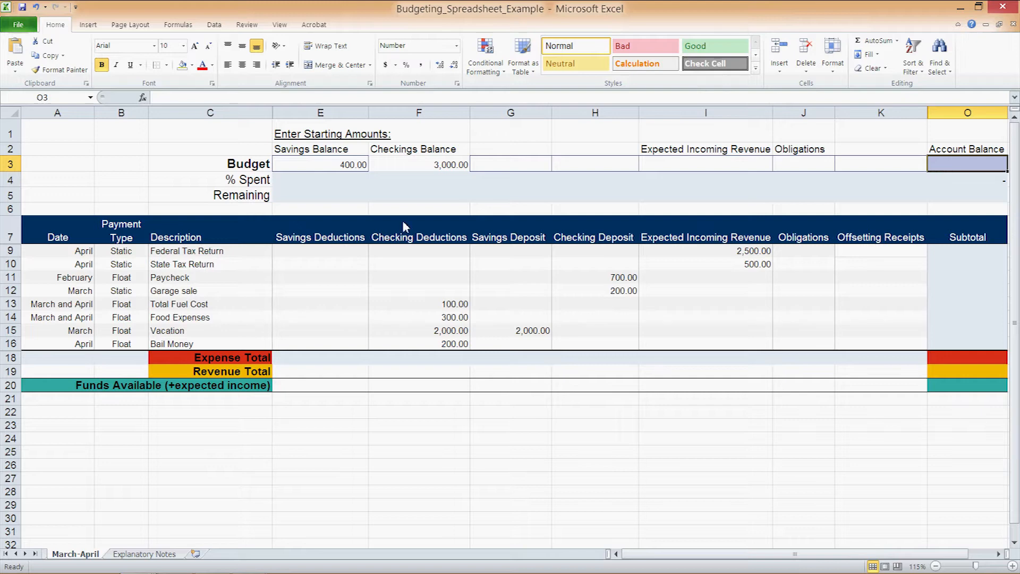
mouse_move(414, 367)
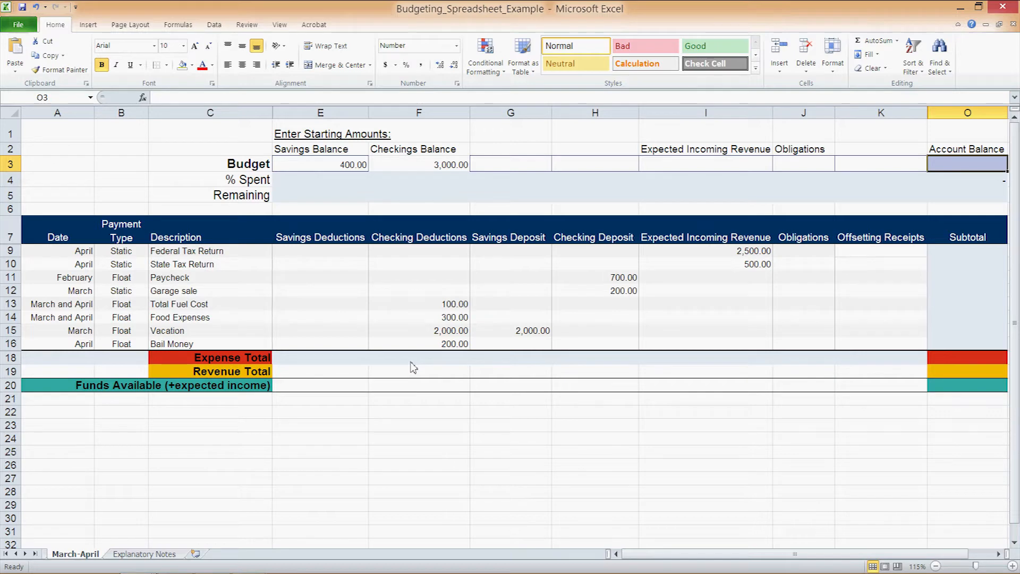
mouse_move(545, 372)
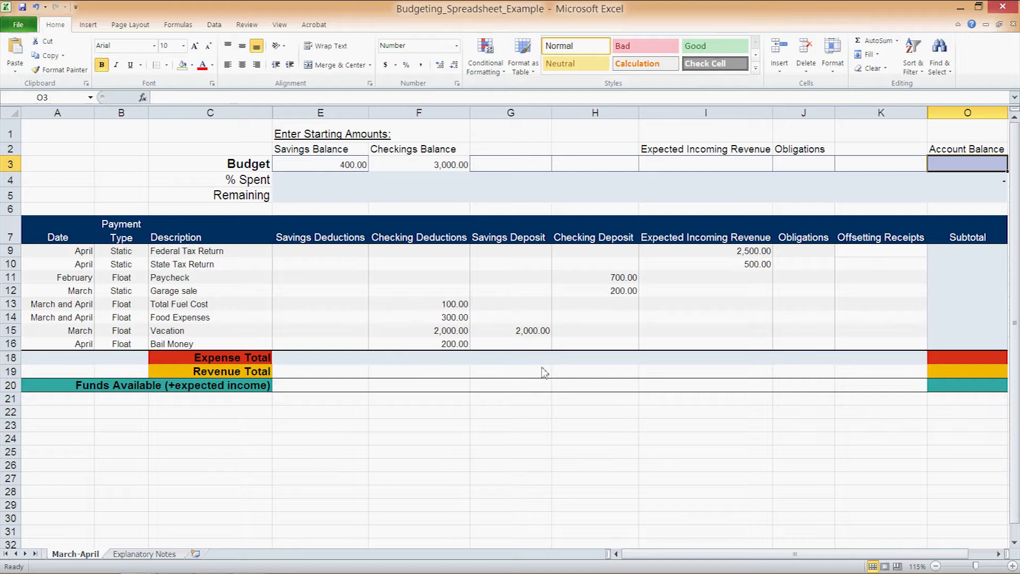
mouse_move(965, 330)
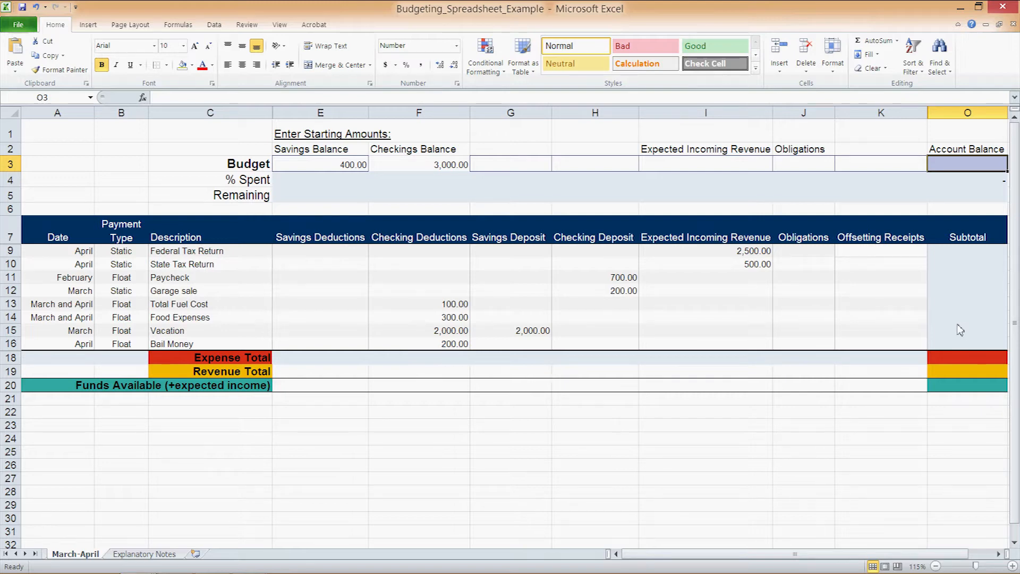
mouse_move(808, 309)
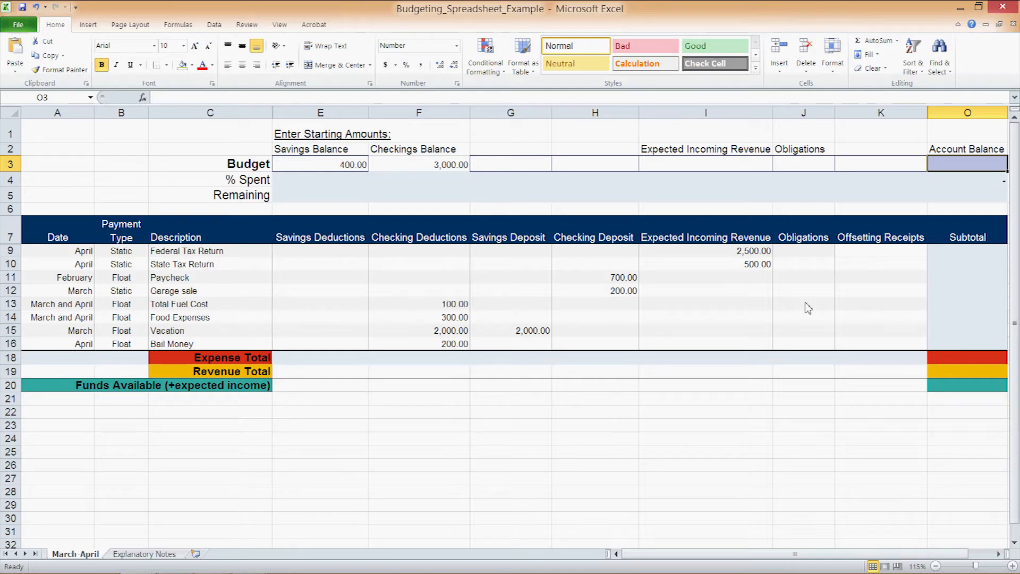
mouse_move(636, 298)
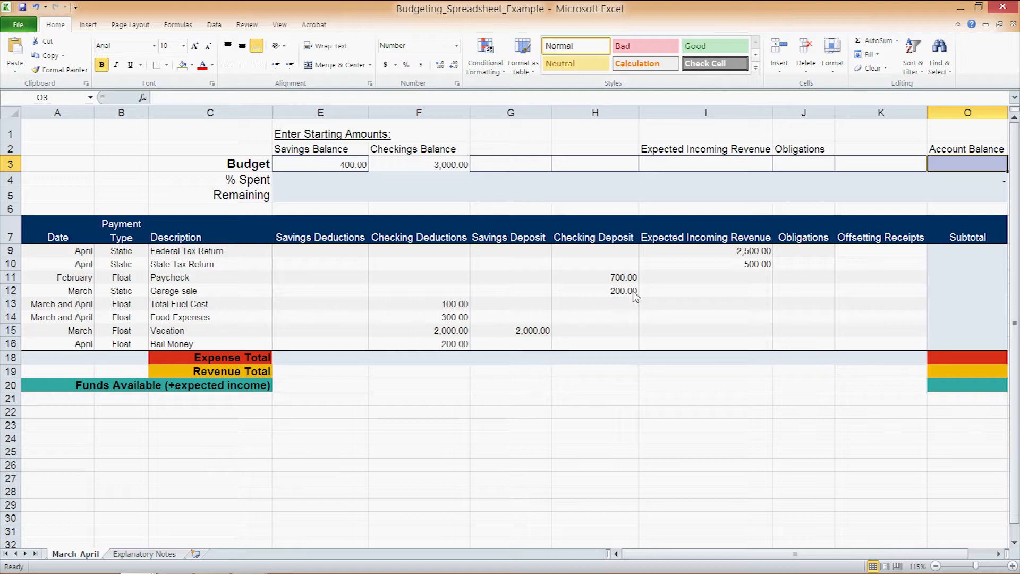
mouse_move(83, 286)
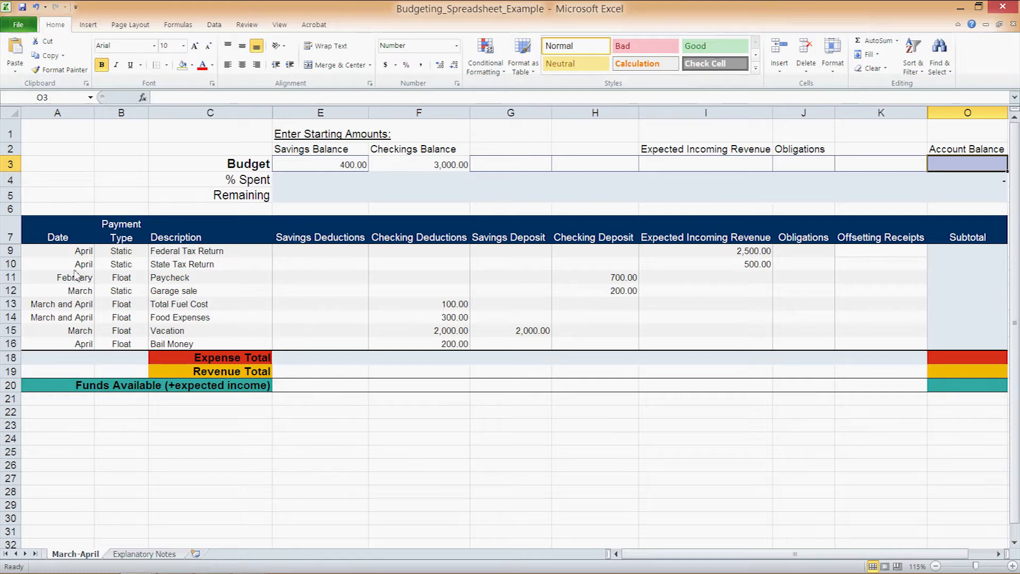
mouse_move(129, 269)
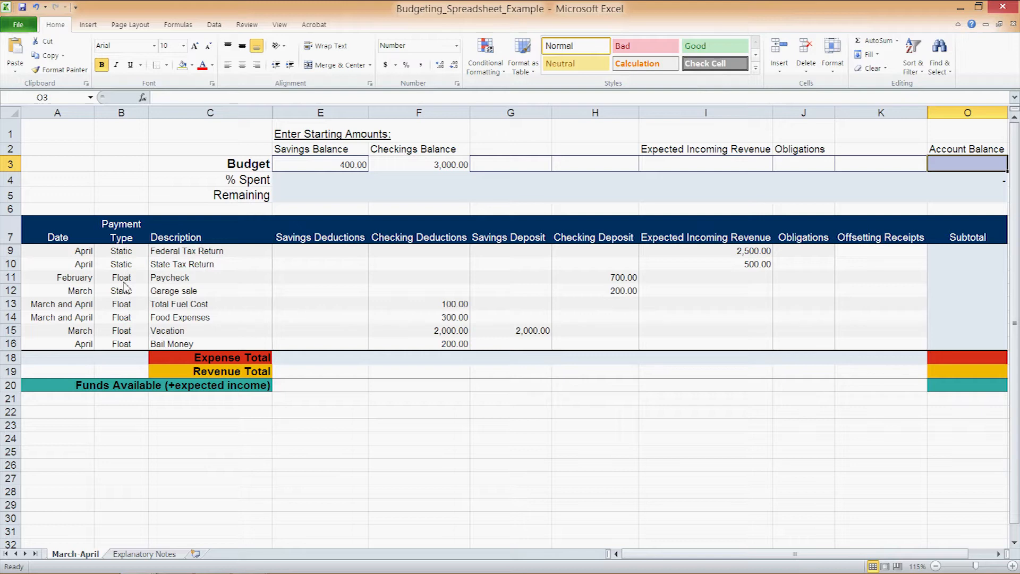
mouse_move(136, 299)
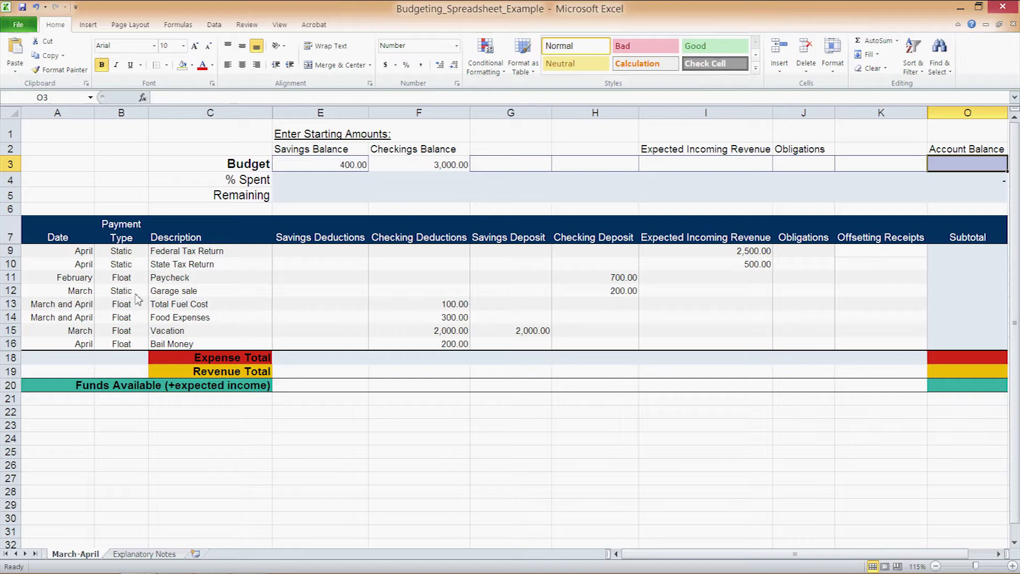
mouse_move(208, 294)
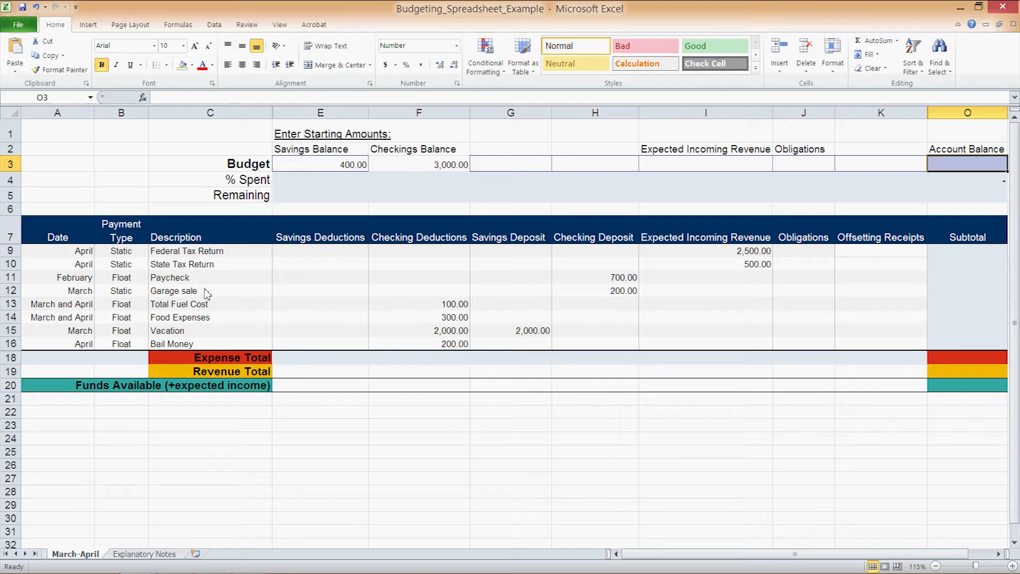
mouse_move(152, 283)
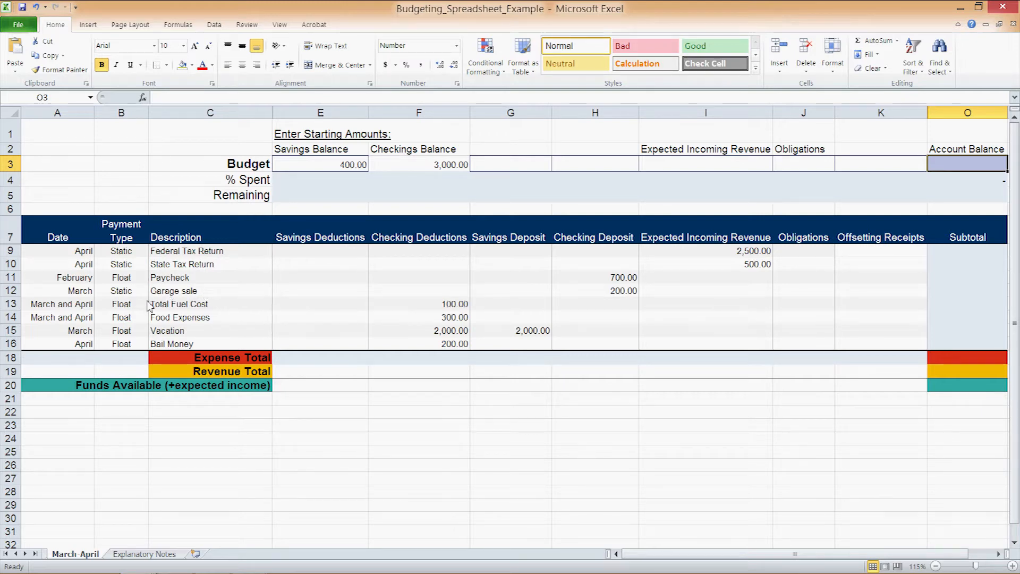
mouse_move(115, 364)
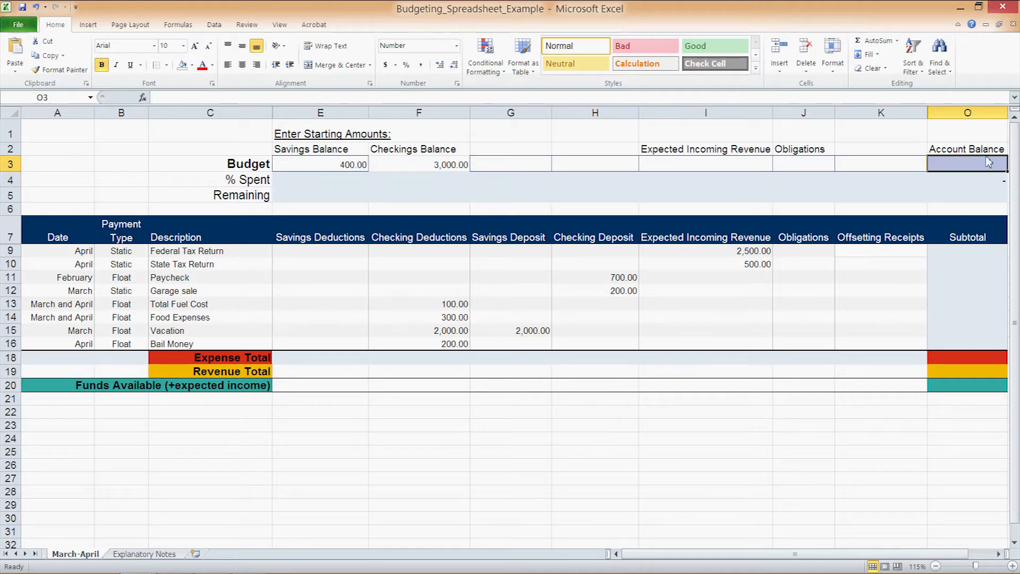
mouse_move(965, 170)
type("=")
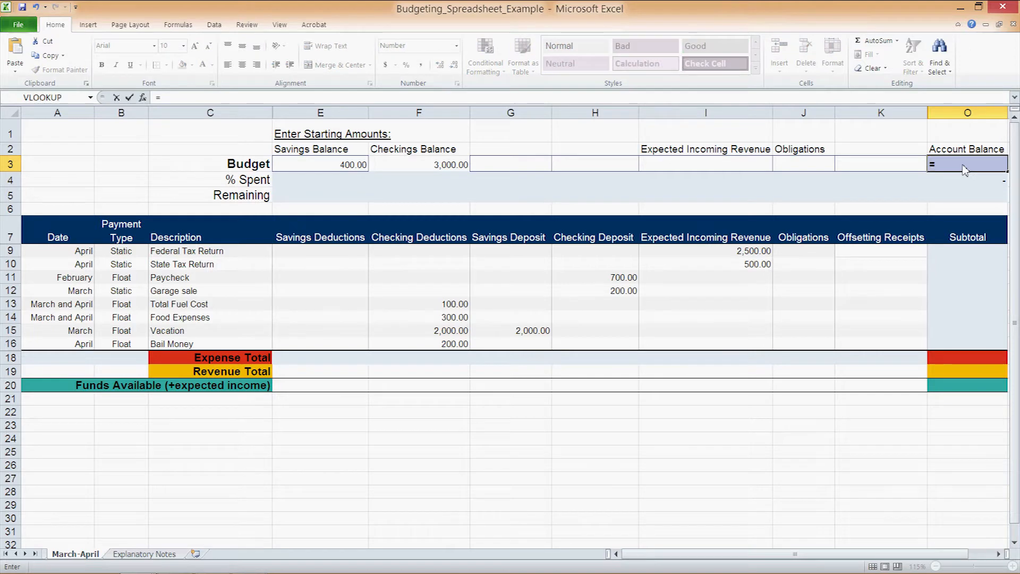
Enter =SUM(E3:N3) in the Account Balance cell so it totals 3,400
type("SUM(E3:")
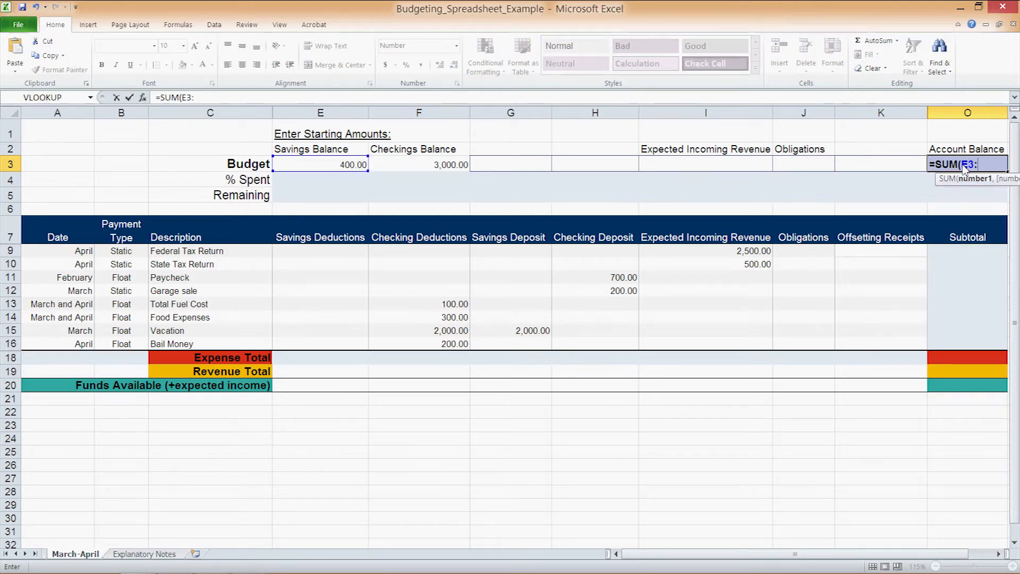
key("Return")
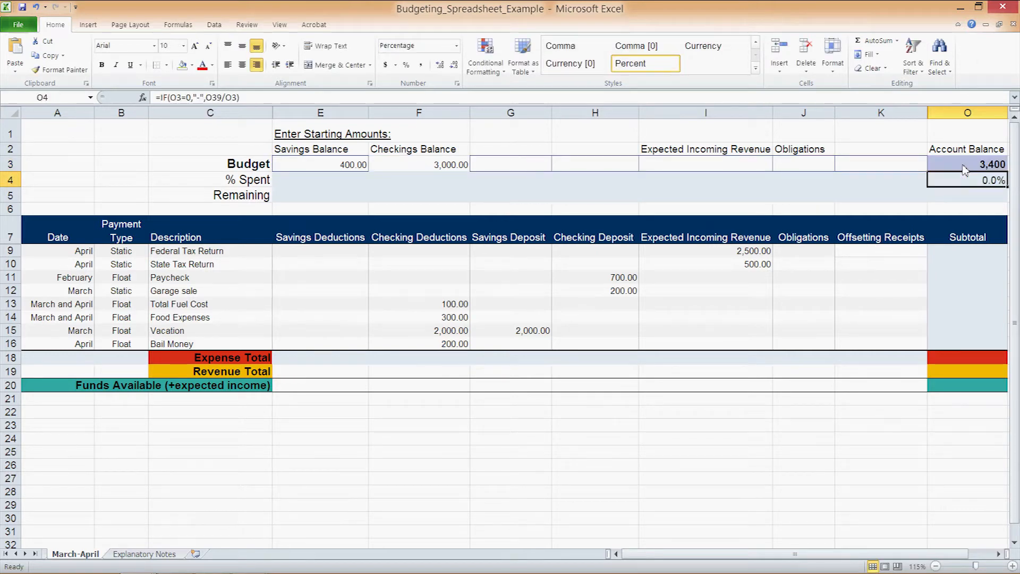
mouse_move(311, 210)
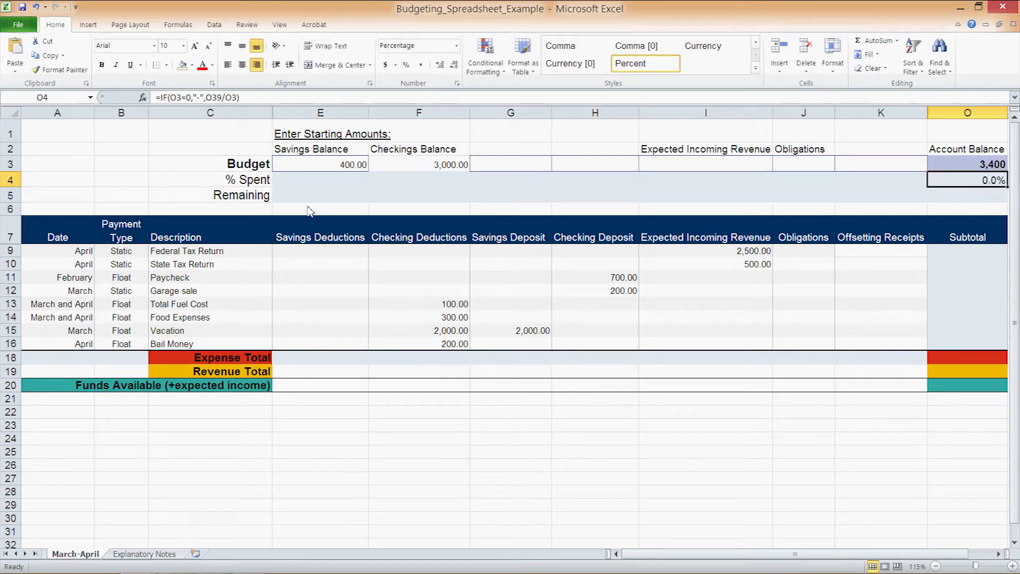
Enter =IF(E3=0,"-",E18/E3) as the Savings % Spent formula
left_click(320, 179)
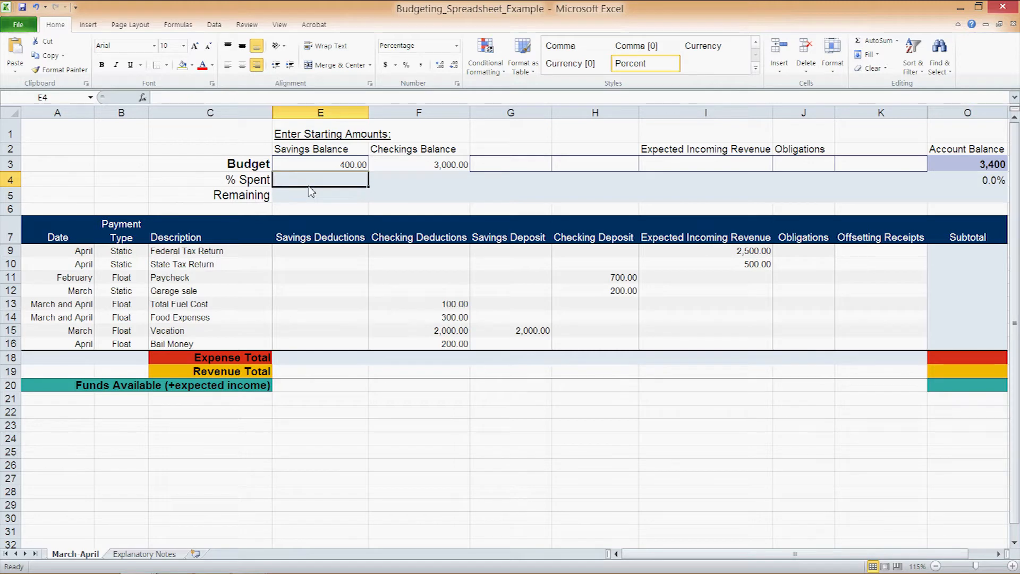
type("=")
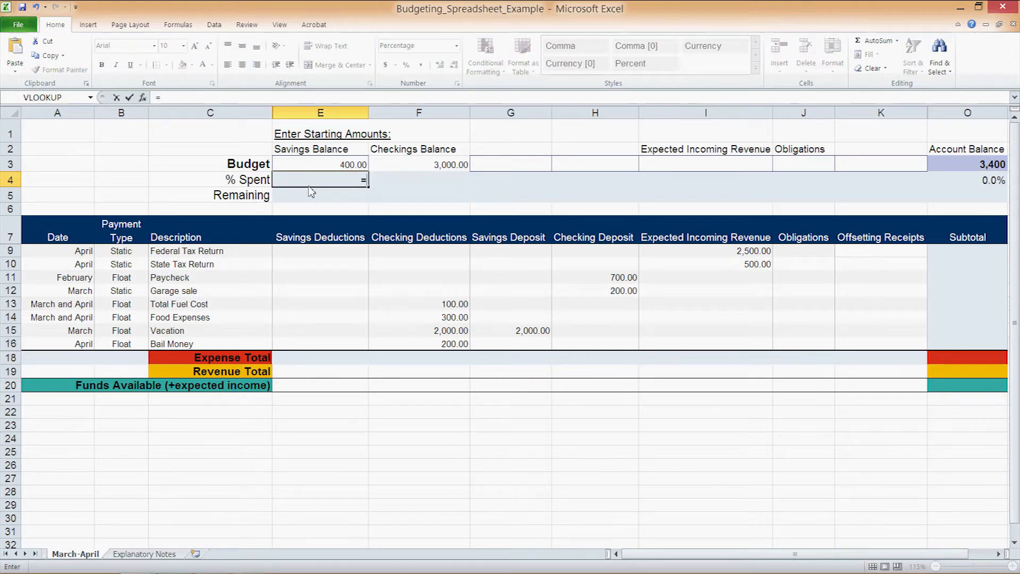
type("IF(E3")
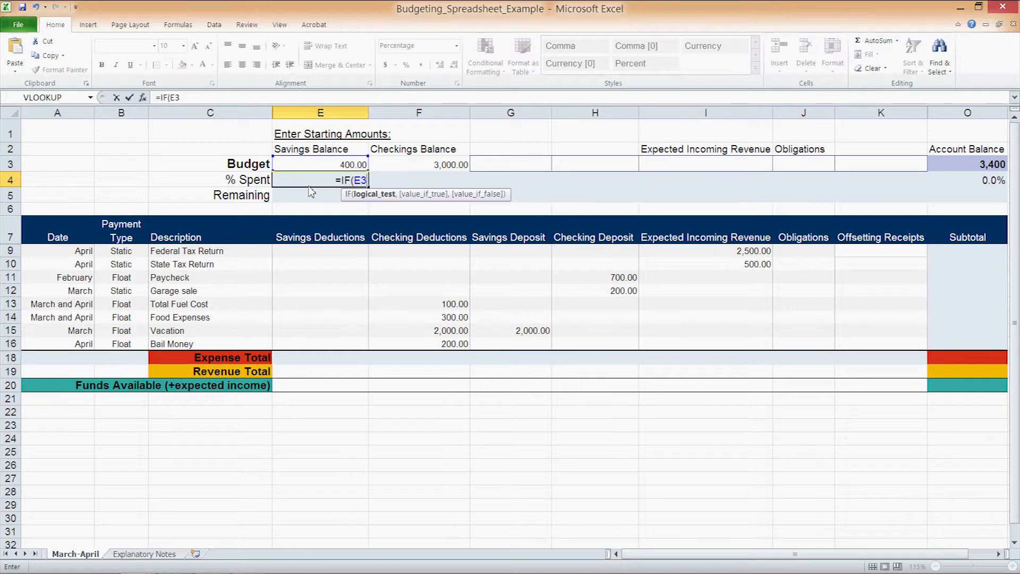
type("=0")
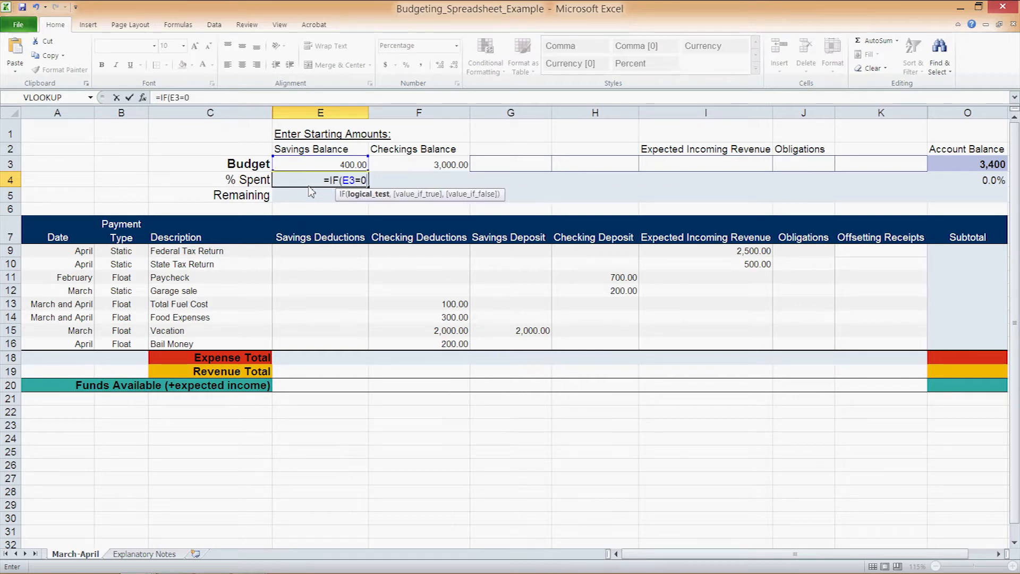
type(",\"")
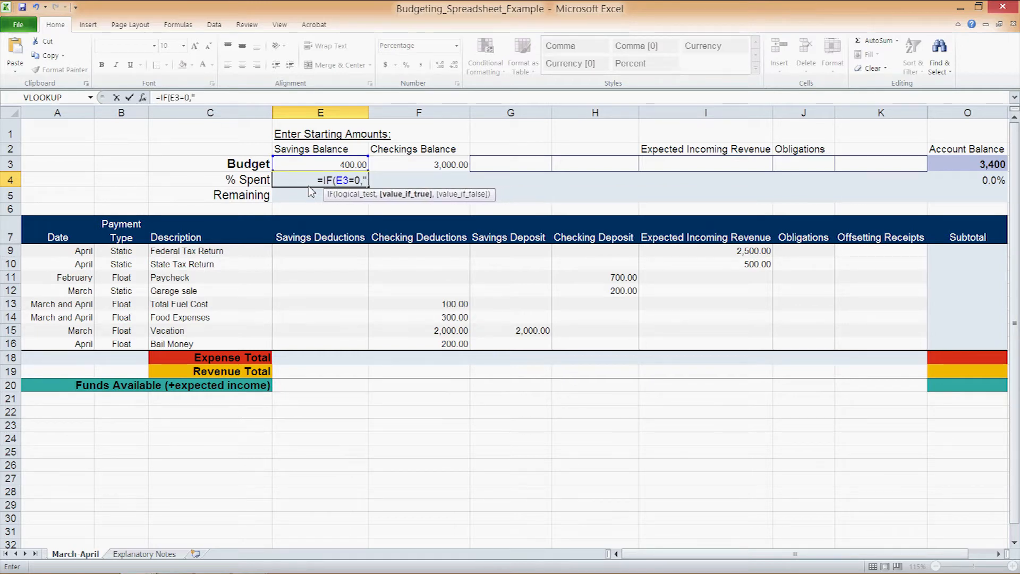
type("-")
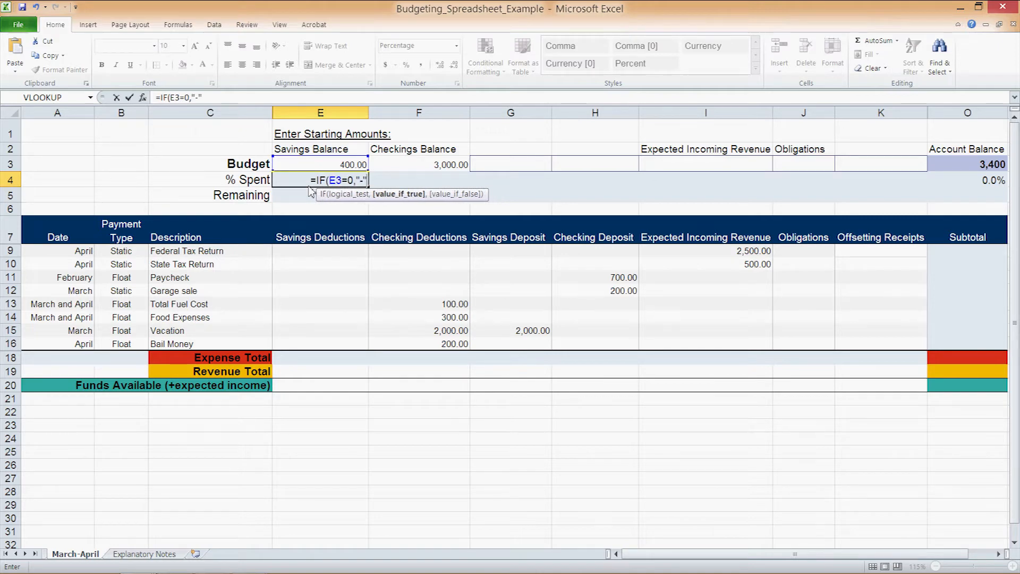
type(",")
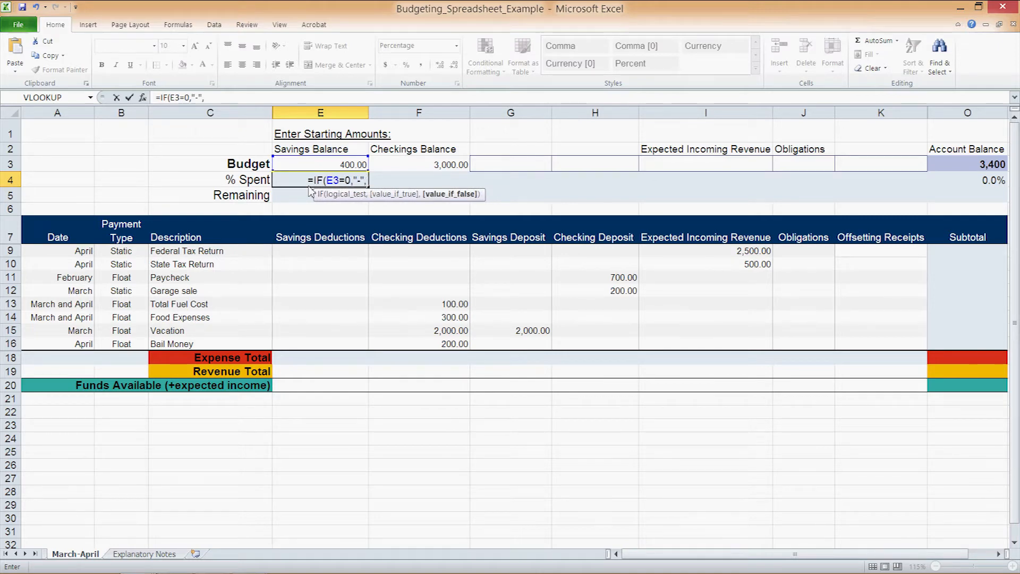
type("E1")
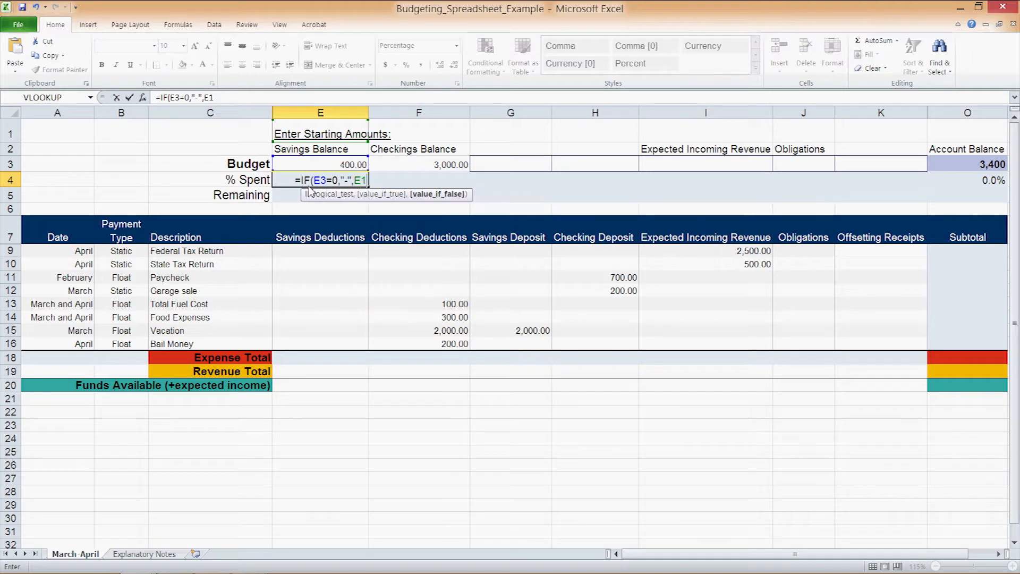
left_click(320, 357)
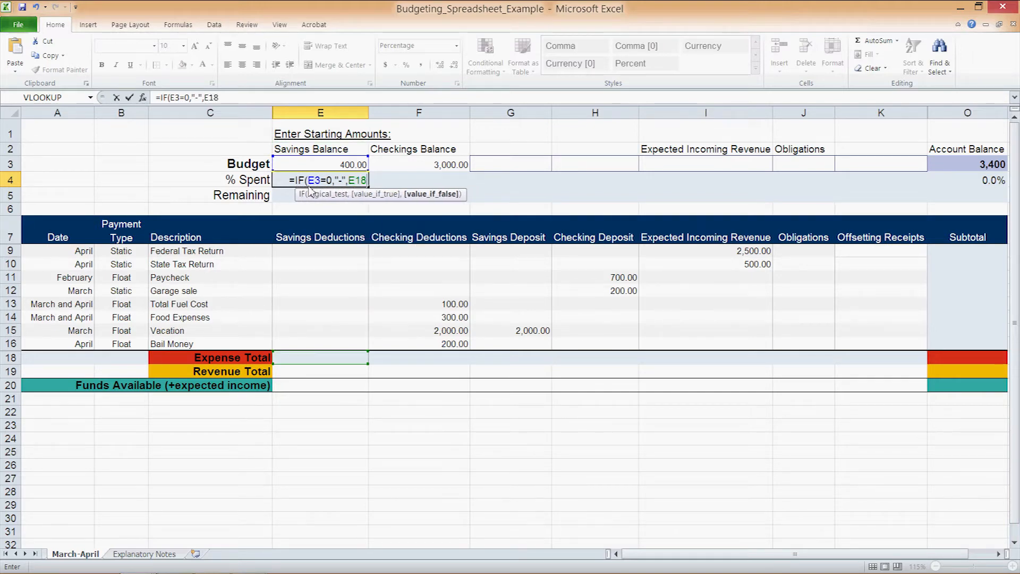
type("/E3")
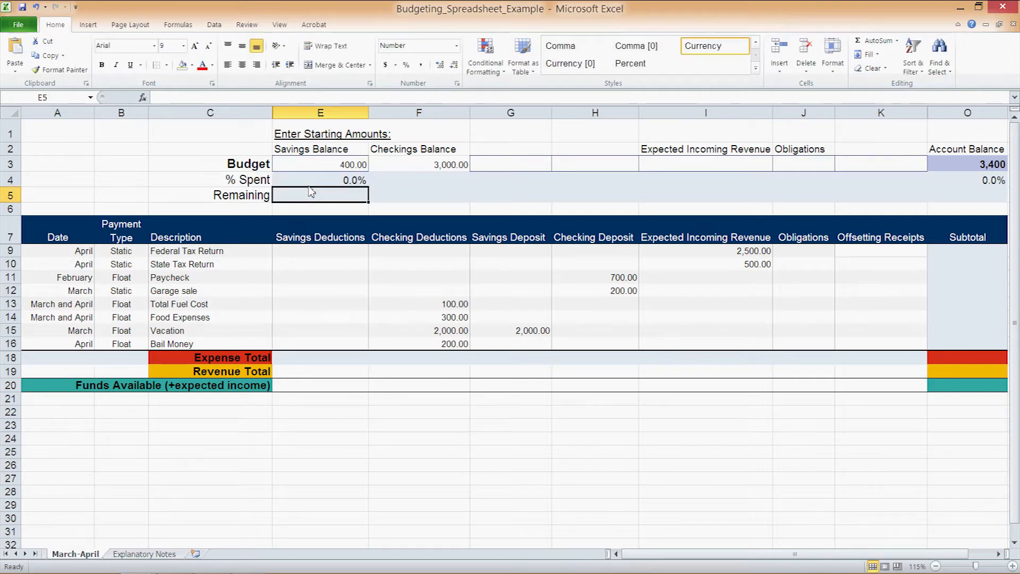
mouse_move(757, 84)
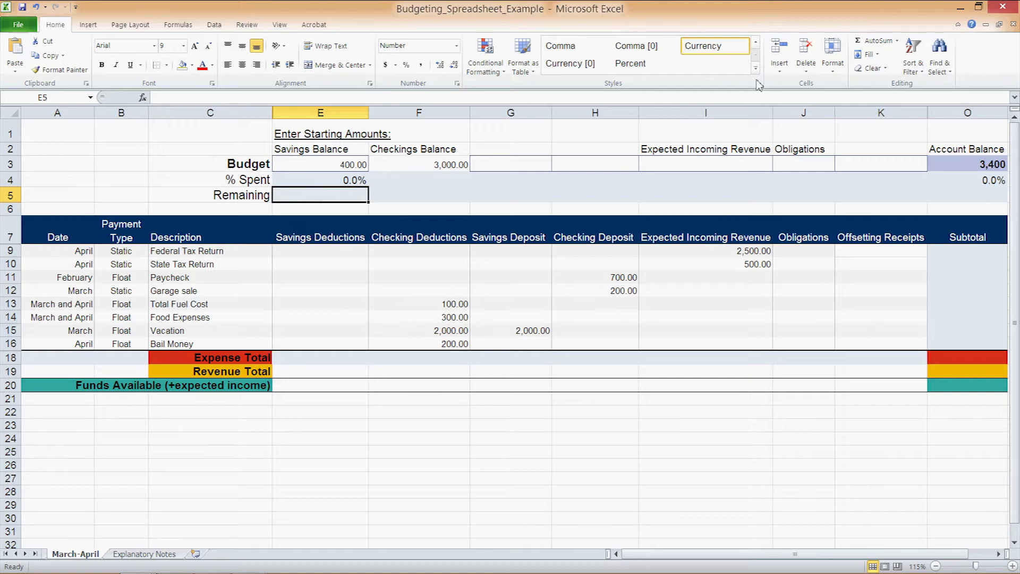
mouse_move(960, 187)
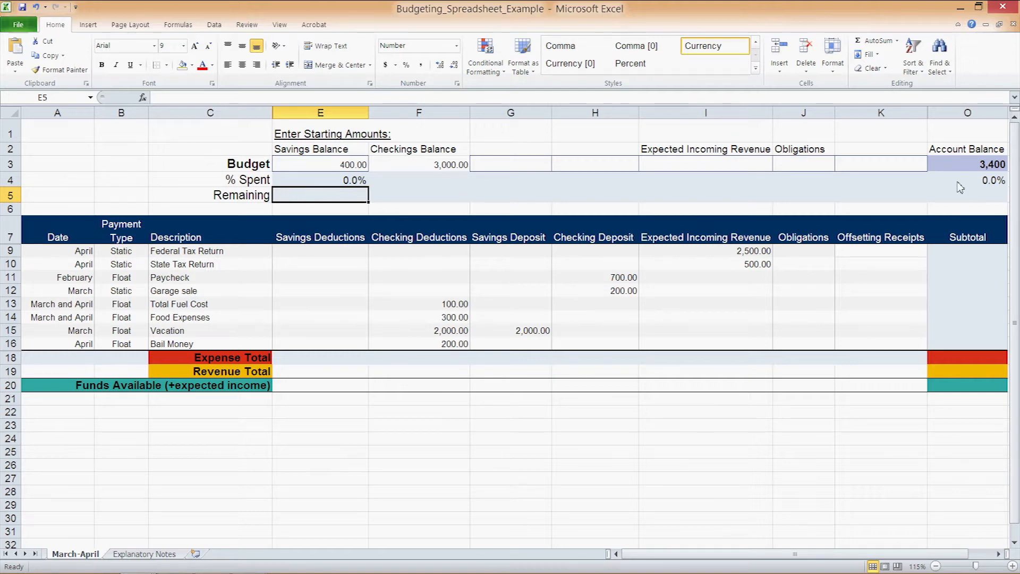
Fill the % Spent formula across to Checkings so both show 0.0%
left_click(319, 181)
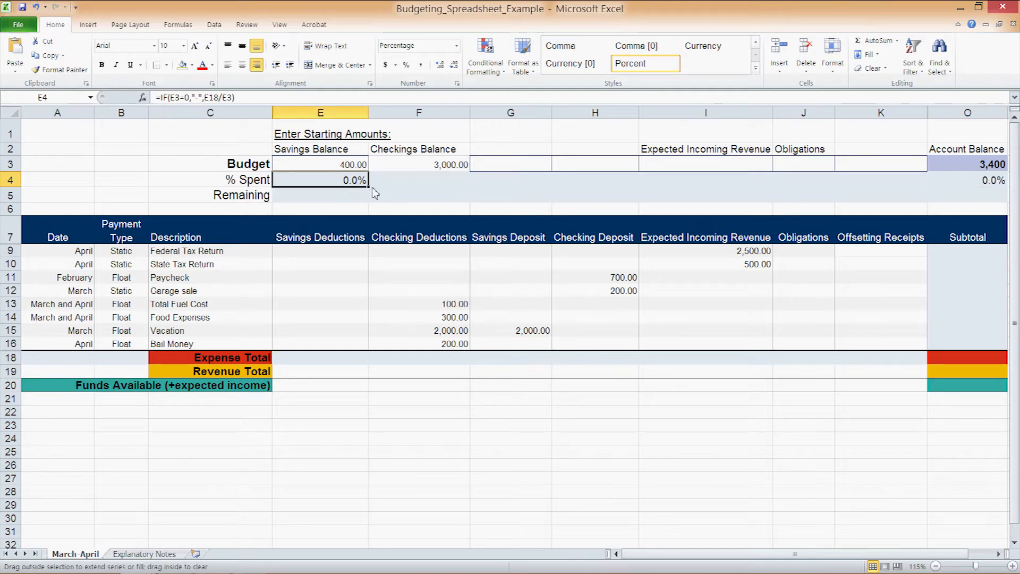
left_click_drag(366, 179, 416, 179)
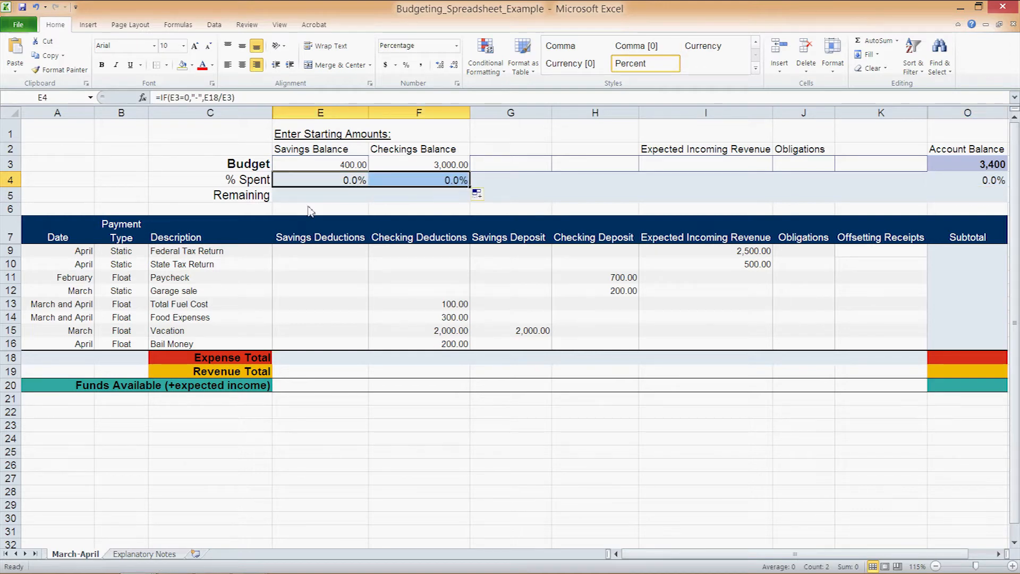
Enter =E3-E18+G18 as the Savings Remaining formula, giving 400.00
left_click(319, 194)
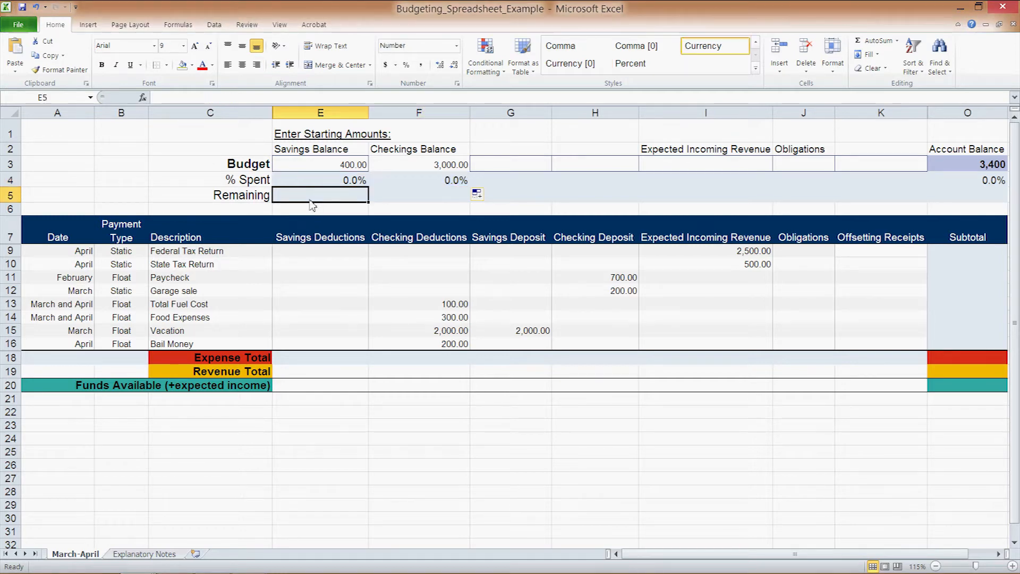
type("E")
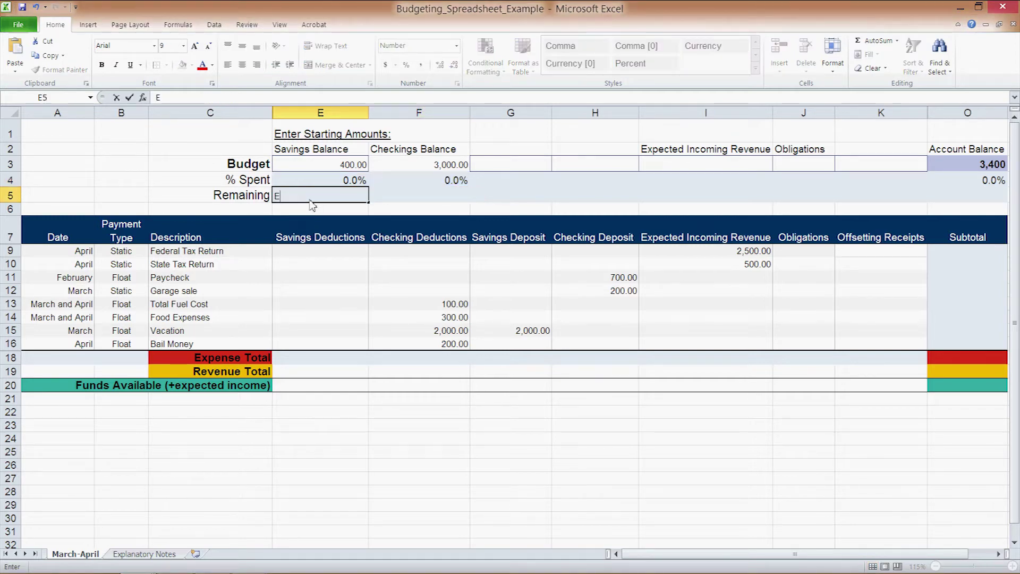
type("=")
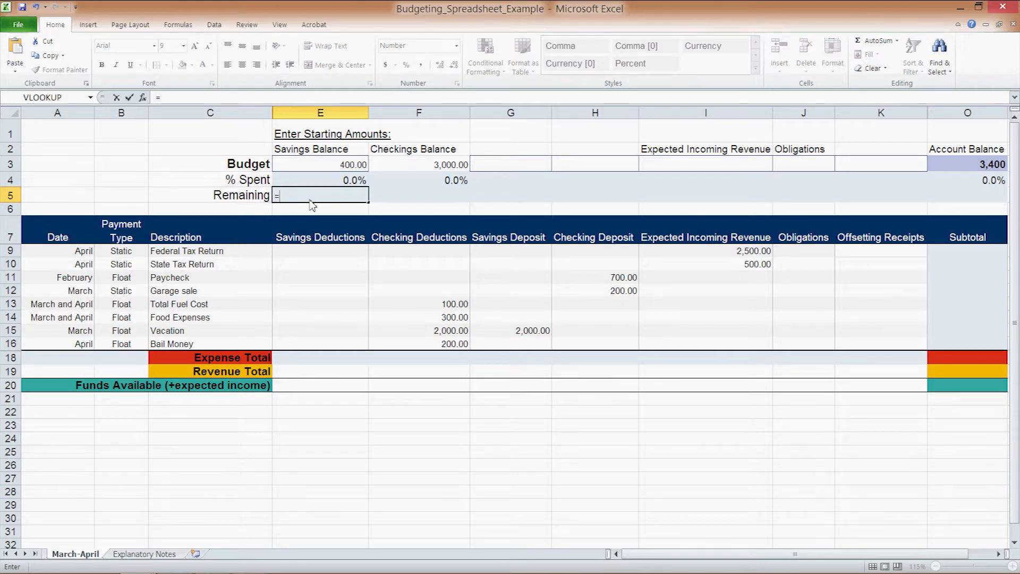
type("E")
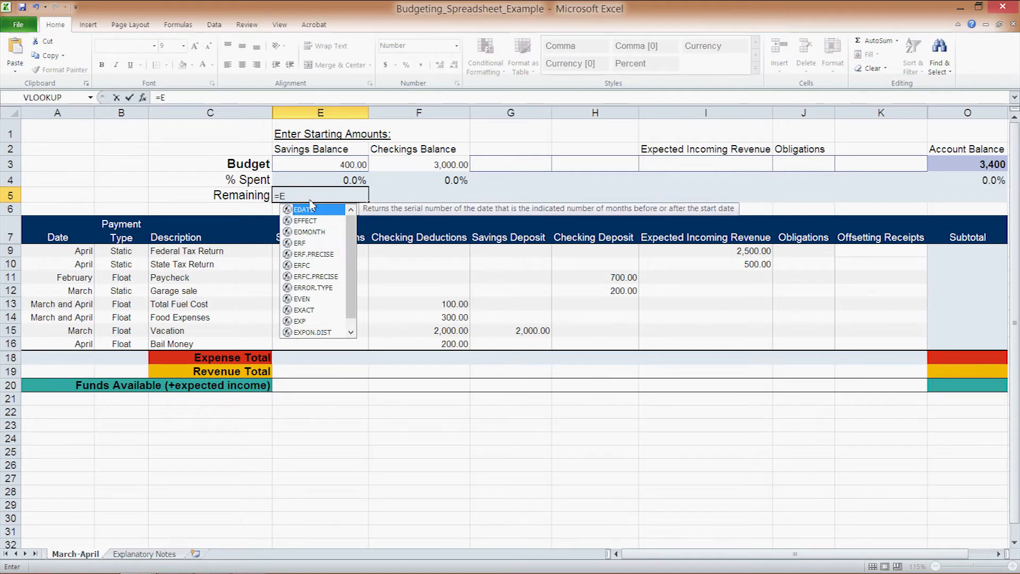
type("3-E18")
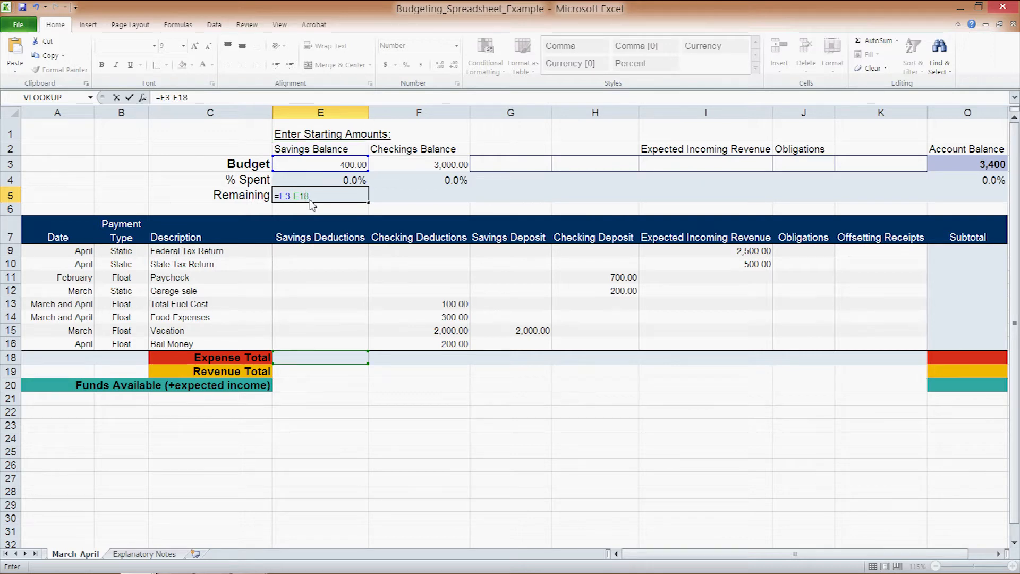
type("+G18")
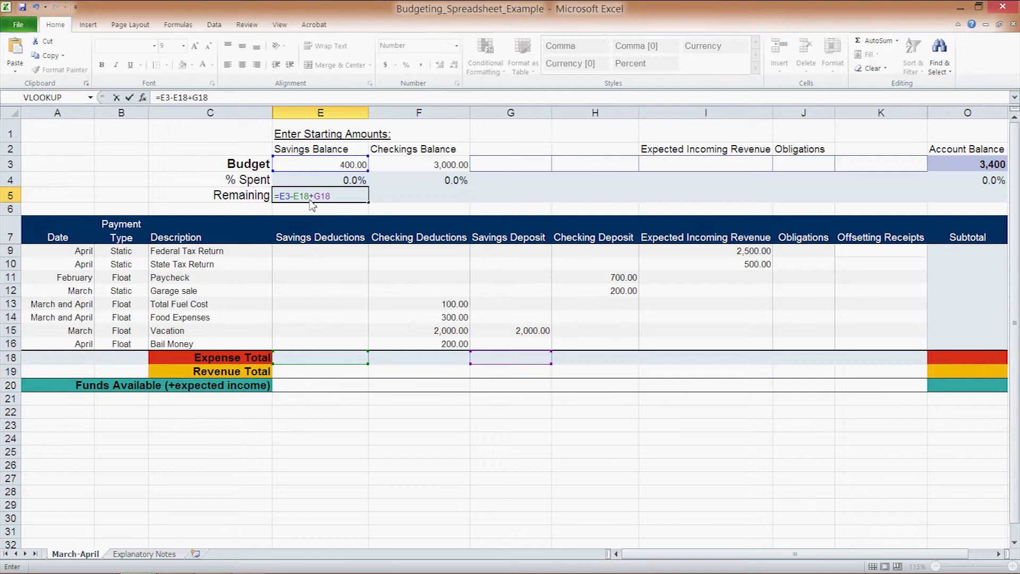
key("Return")
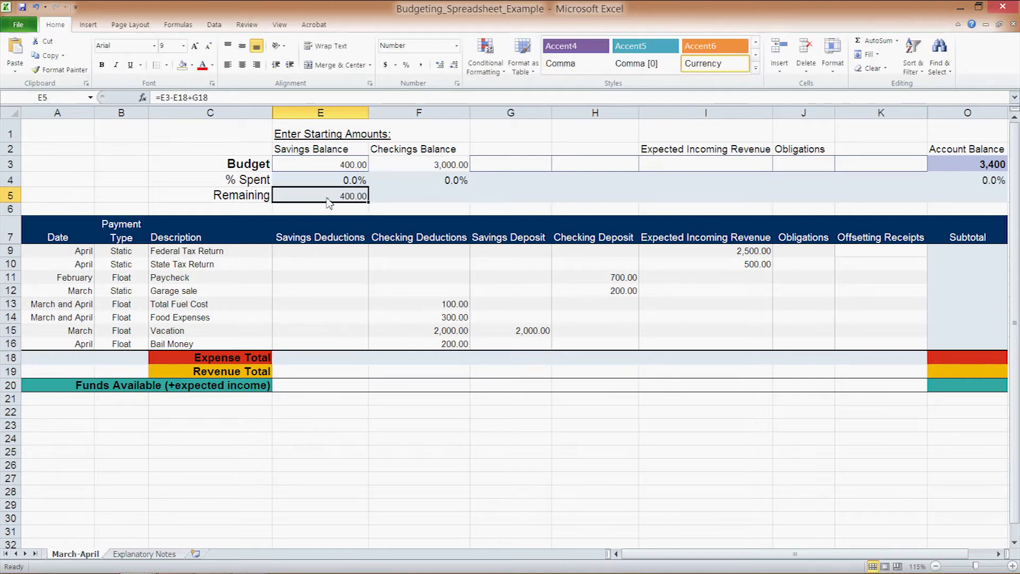
mouse_move(370, 207)
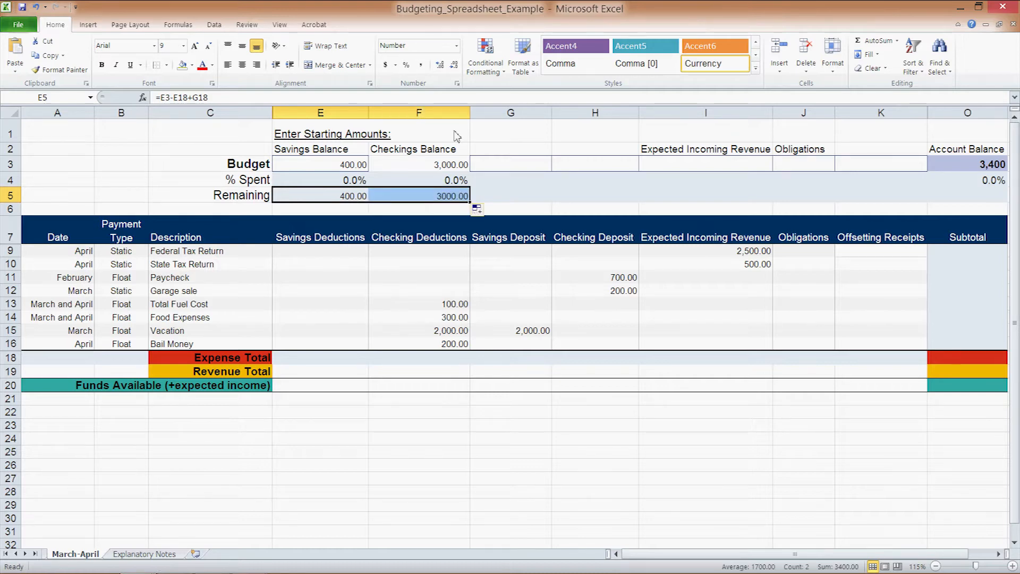
left_click(320, 357)
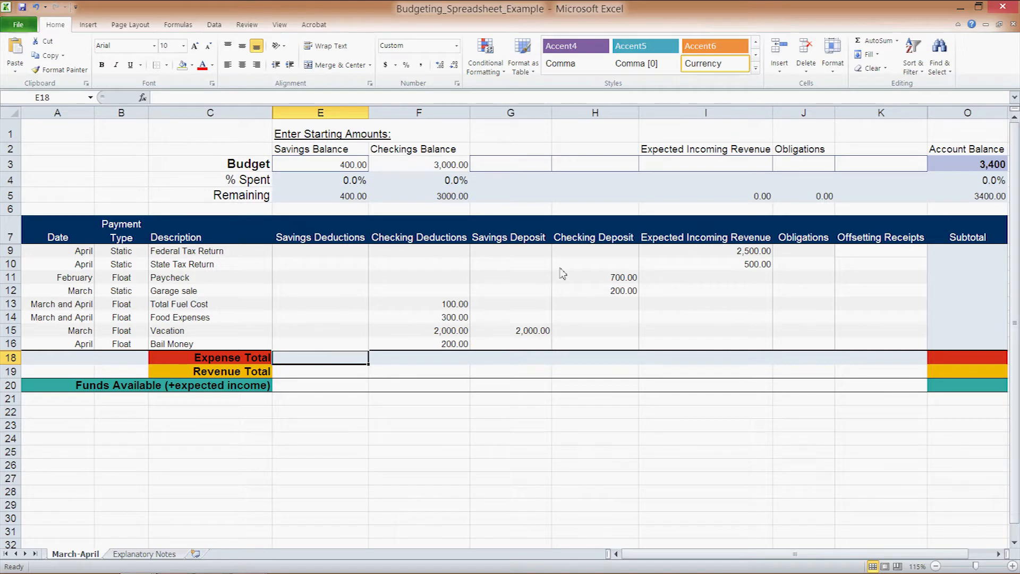
mouse_move(737, 193)
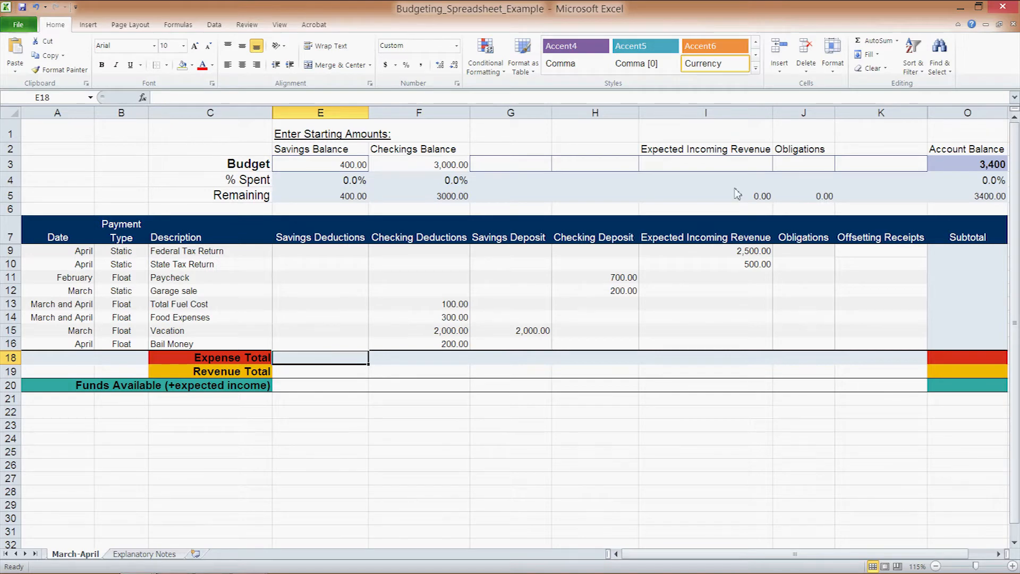
mouse_move(773, 417)
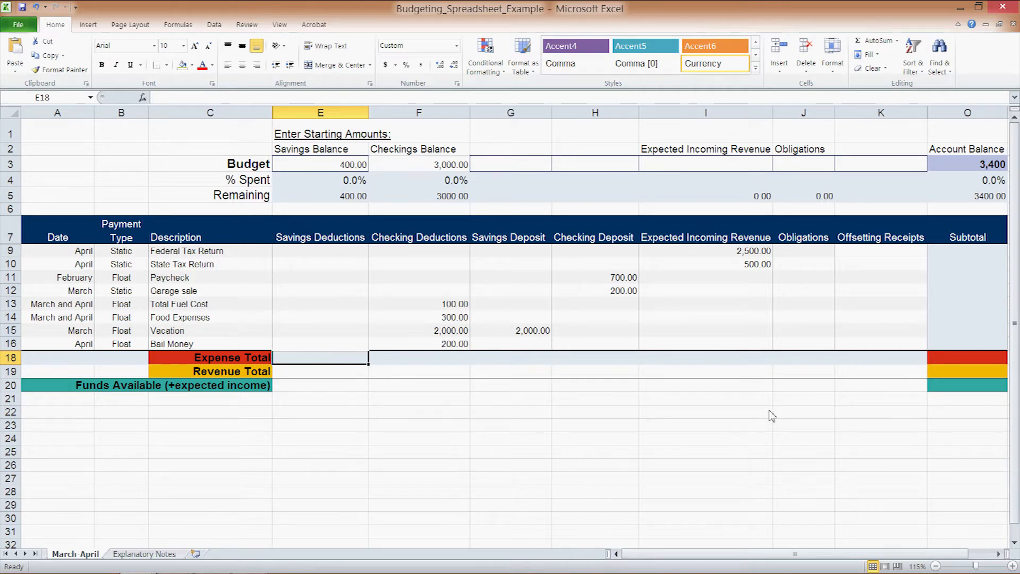
mouse_move(787, 219)
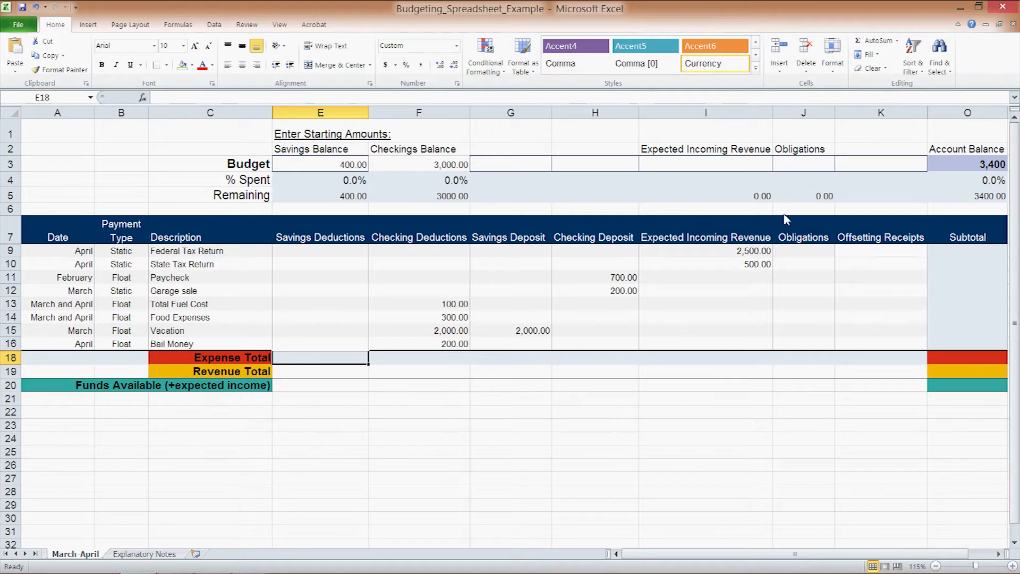
mouse_move(497, 203)
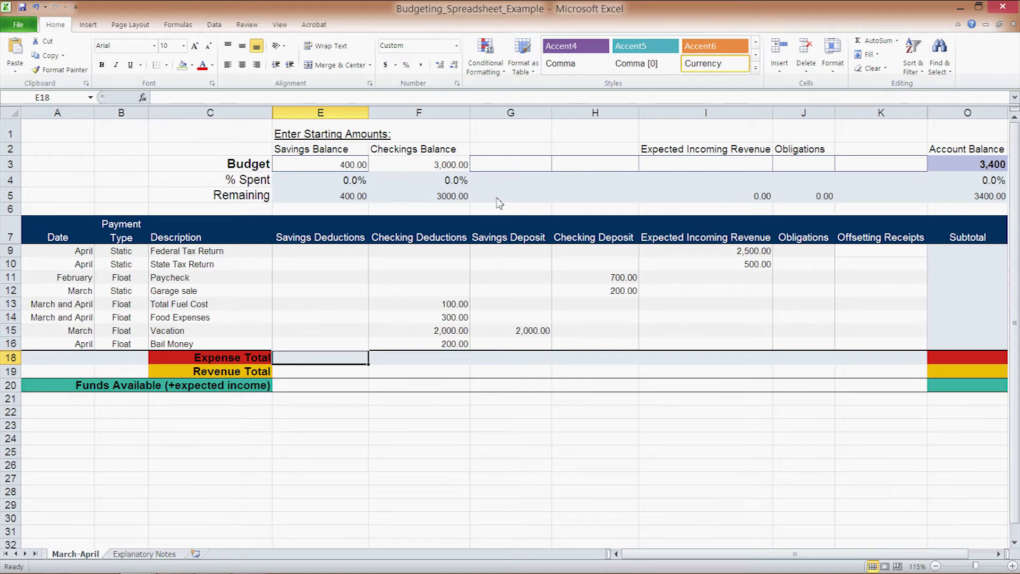
mouse_move(741, 142)
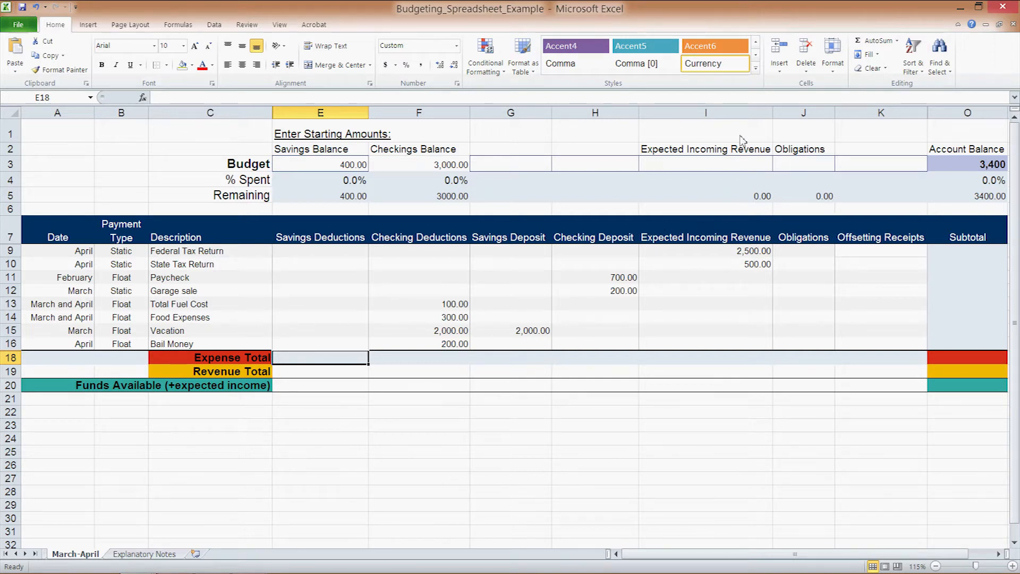
mouse_move(820, 200)
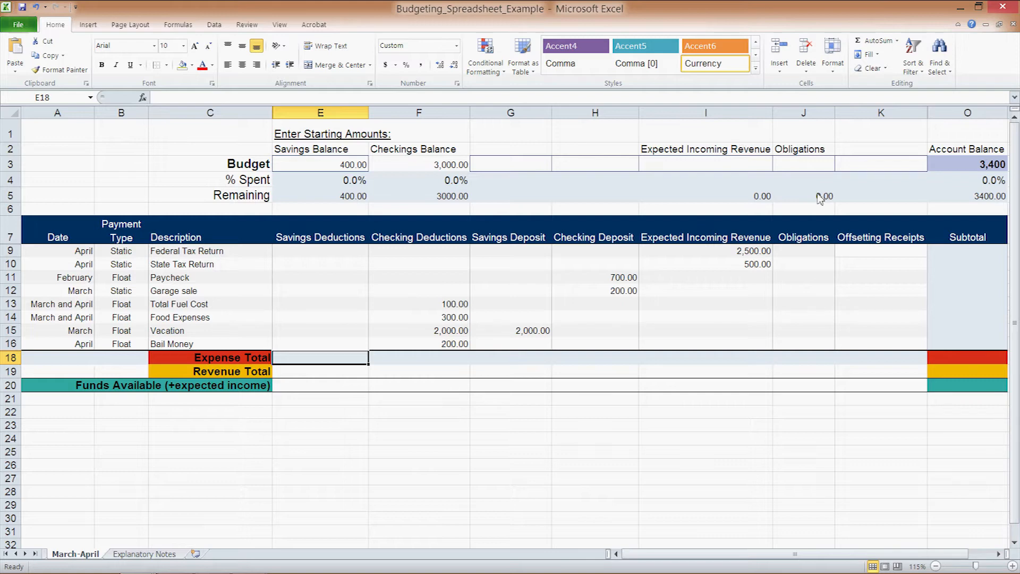
mouse_move(987, 200)
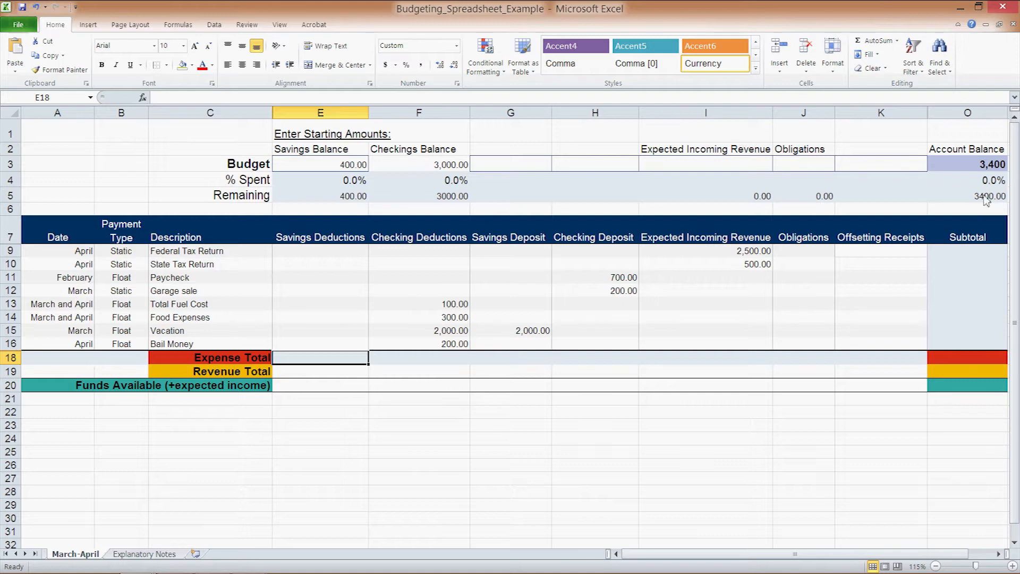
mouse_move(452, 205)
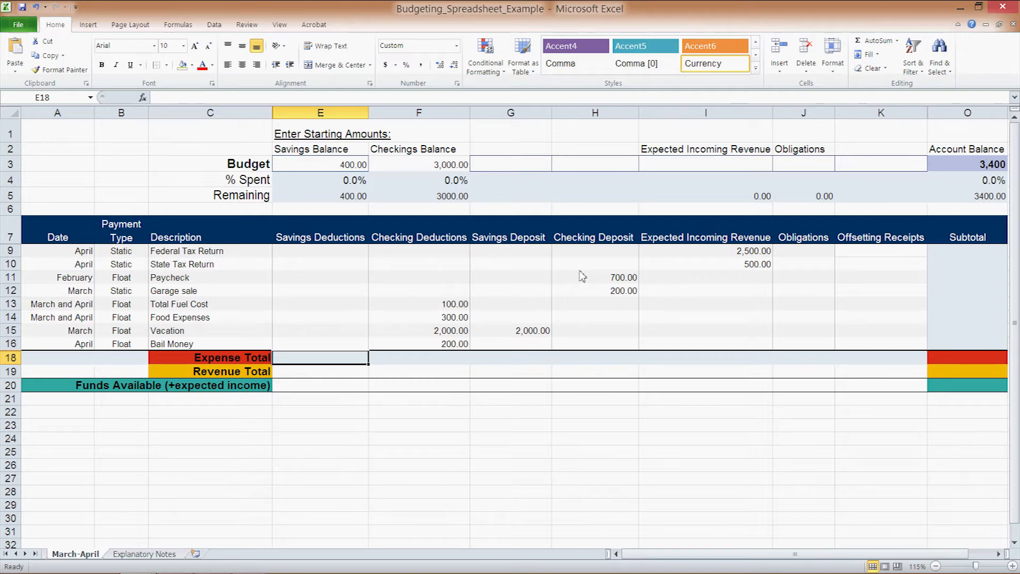
mouse_move(315, 364)
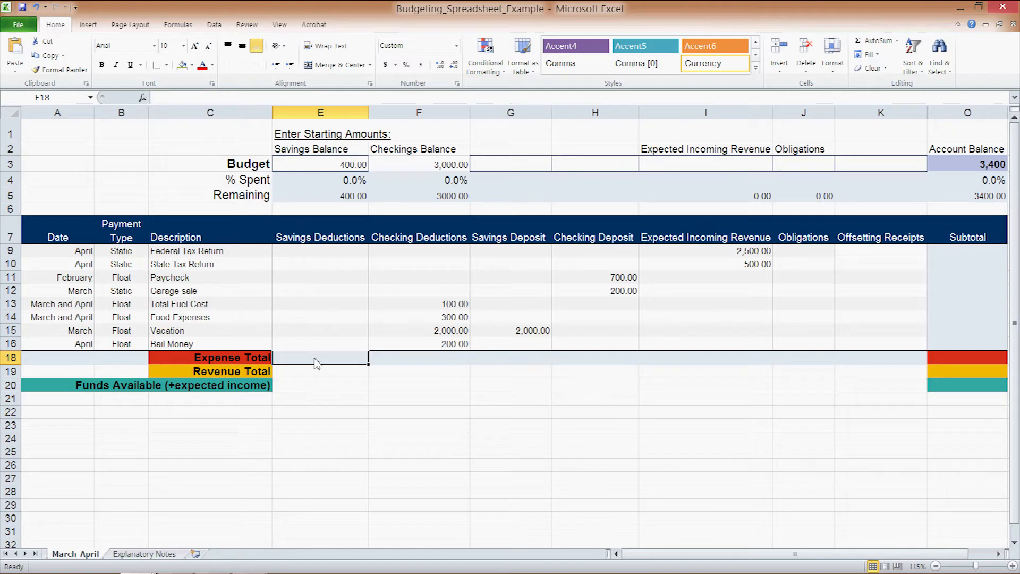
mouse_move(320, 365)
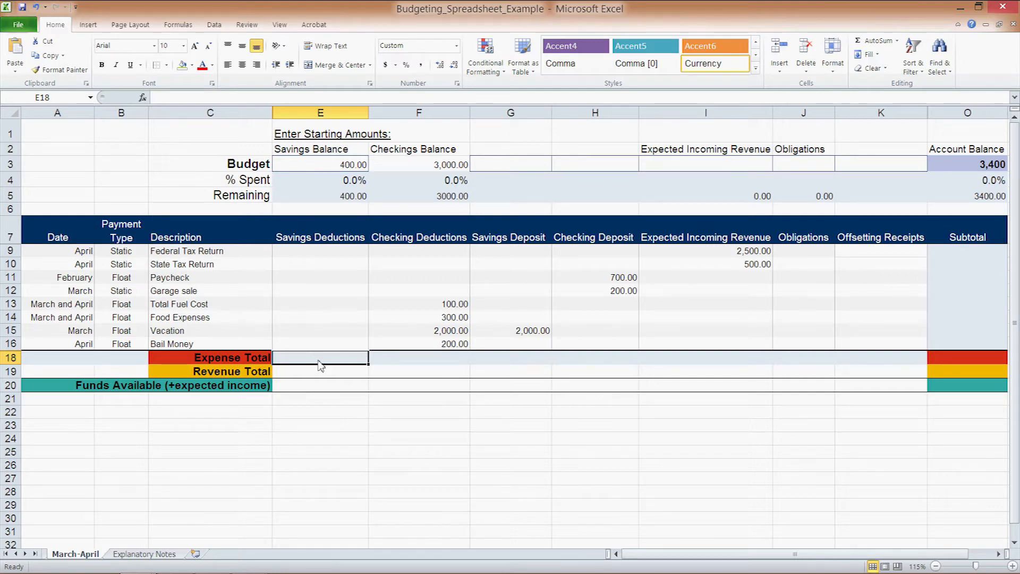
mouse_move(929, 381)
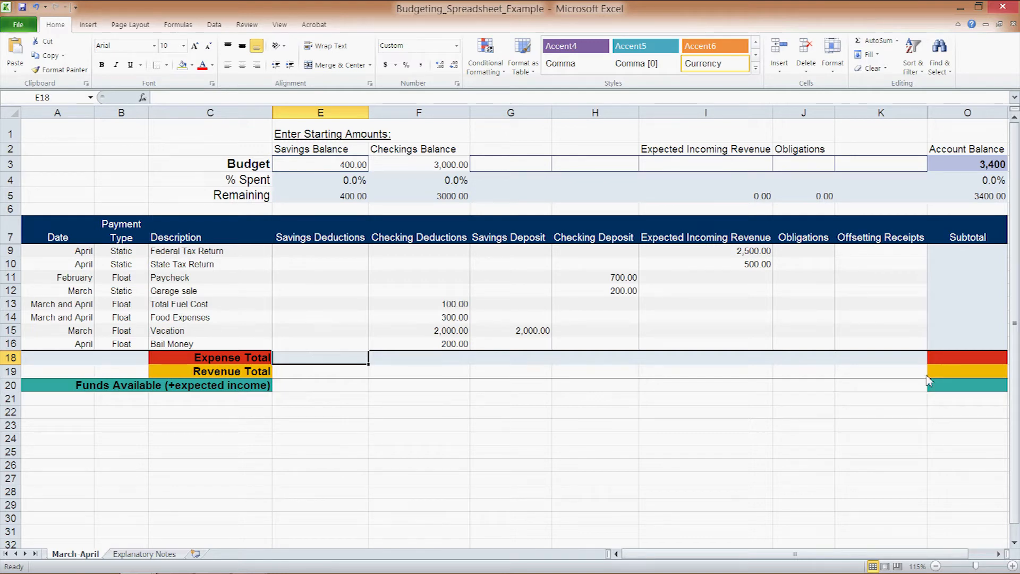
mouse_move(960, 366)
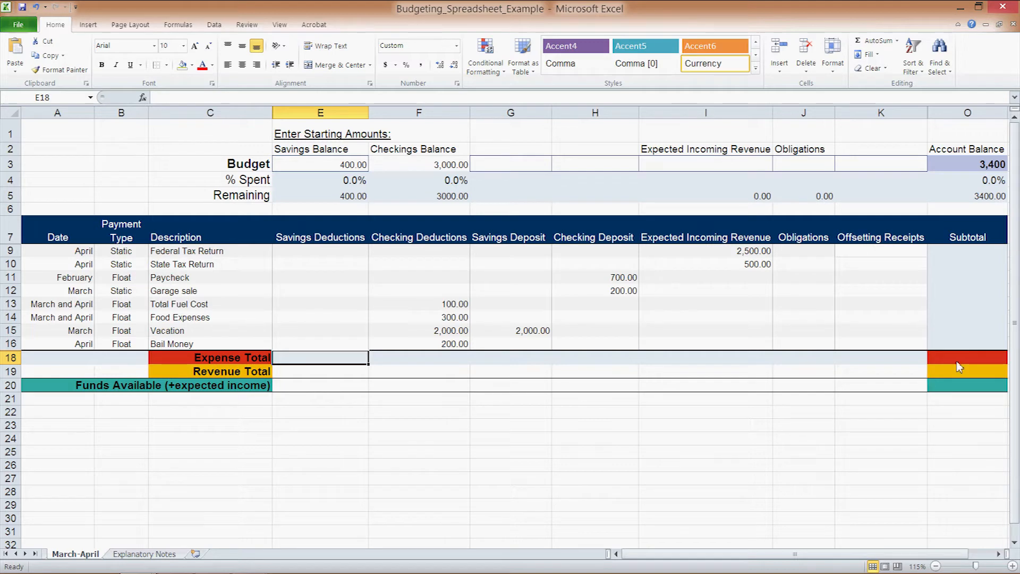
mouse_move(952, 367)
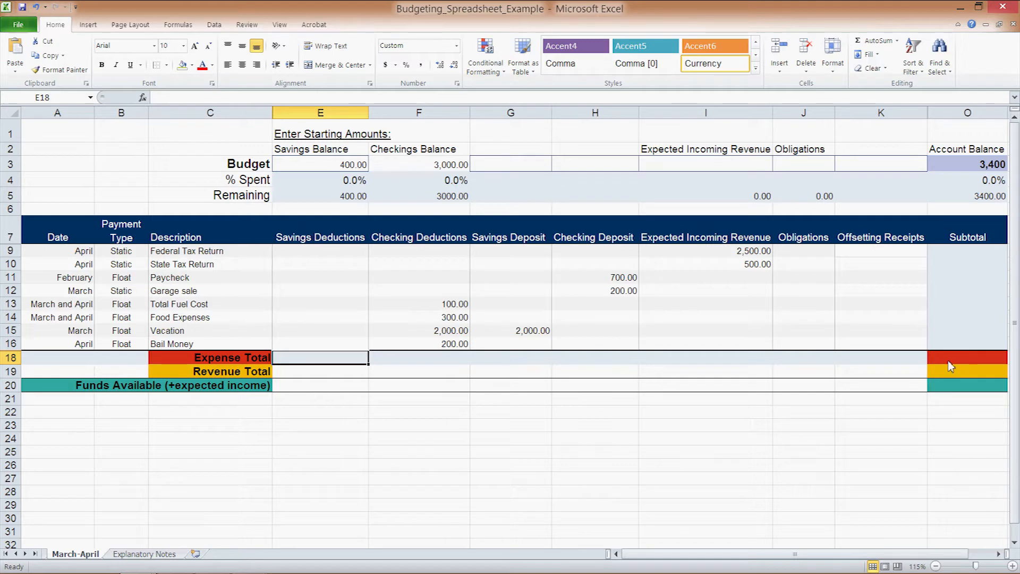
mouse_move(955, 367)
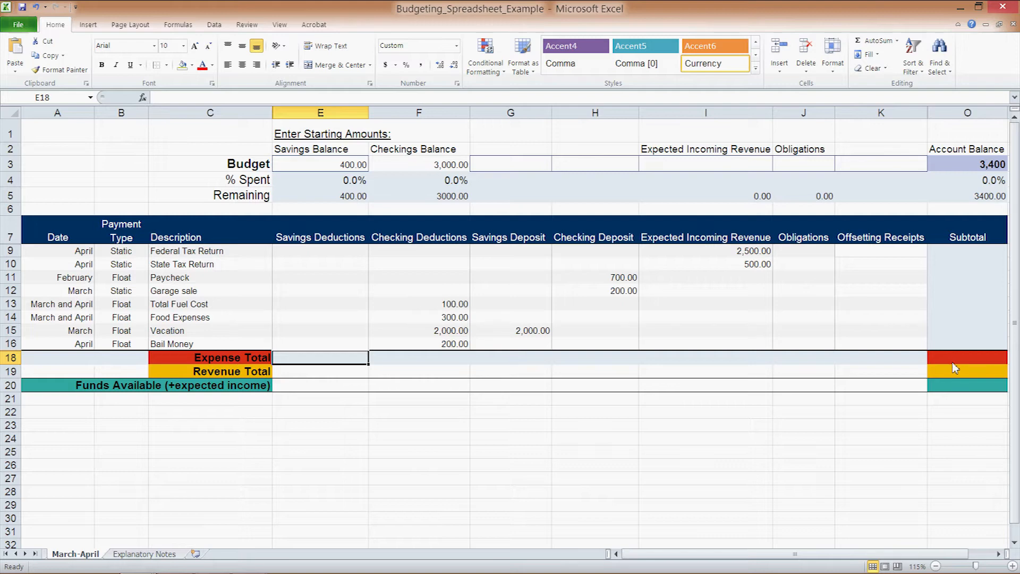
mouse_move(987, 365)
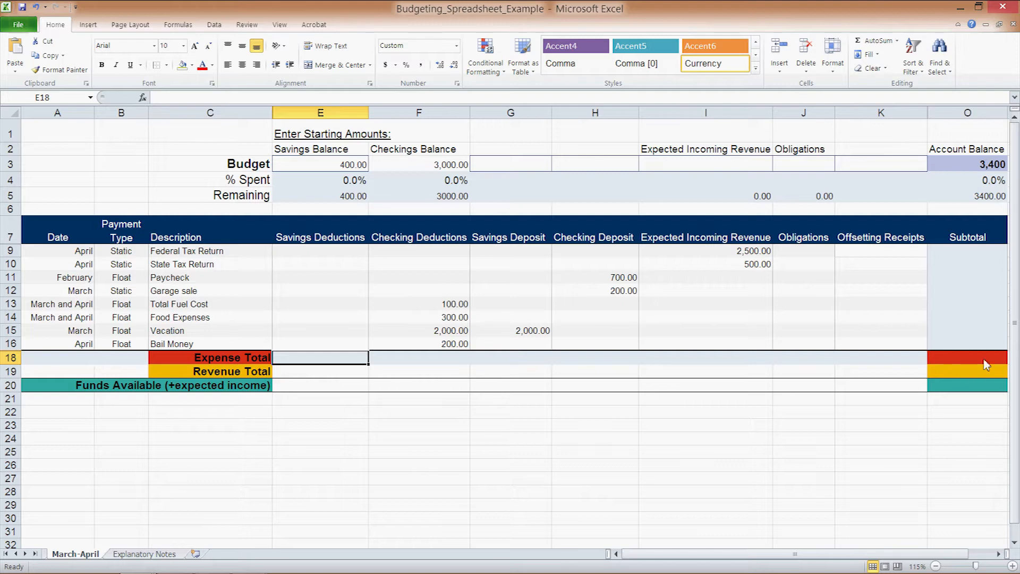
mouse_move(306, 368)
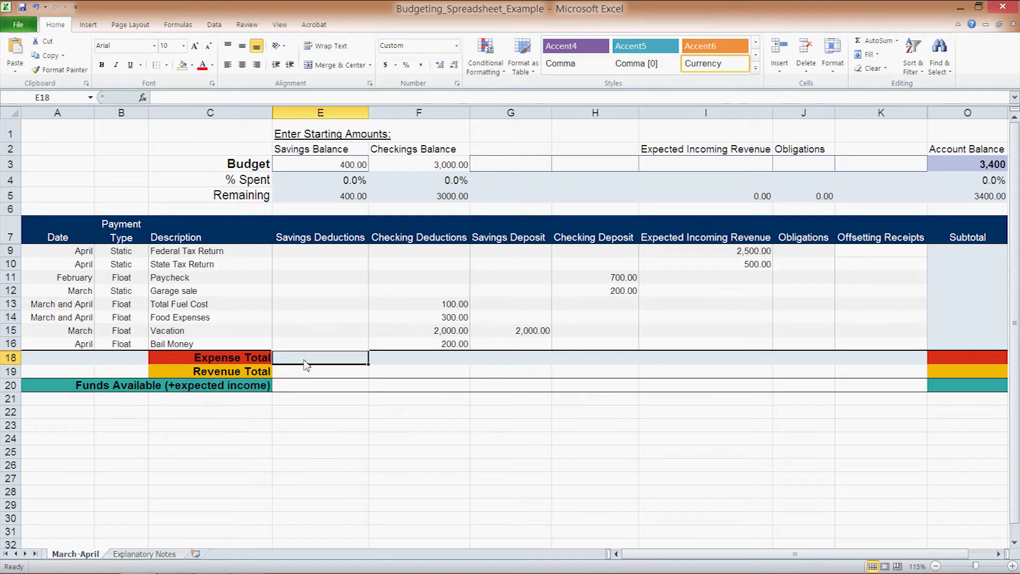
Enter =SUM(E9:E17) as the Savings Expense Total, giving 2,600.00
type("=")
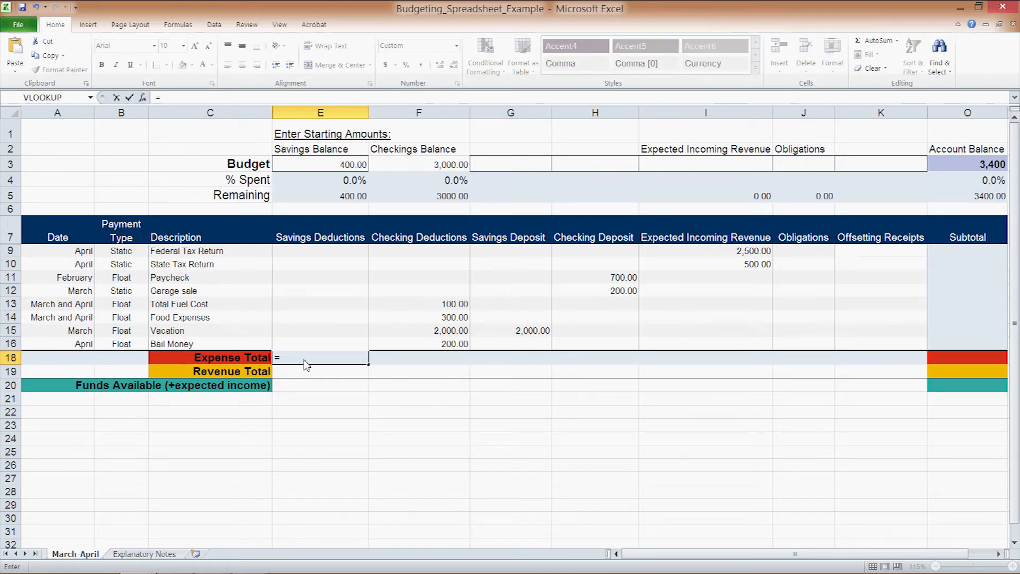
type("SUM(E8")
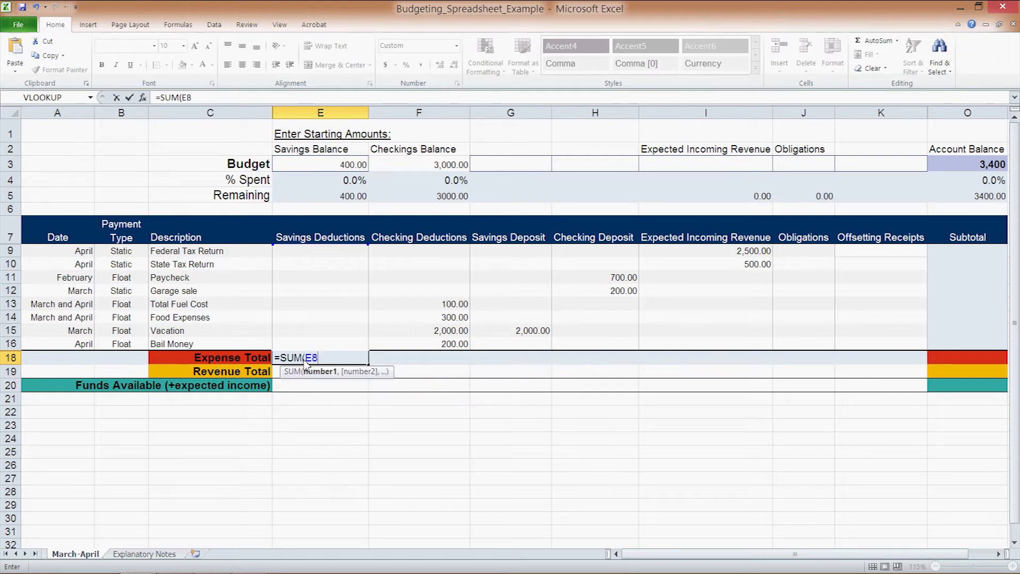
type(":")
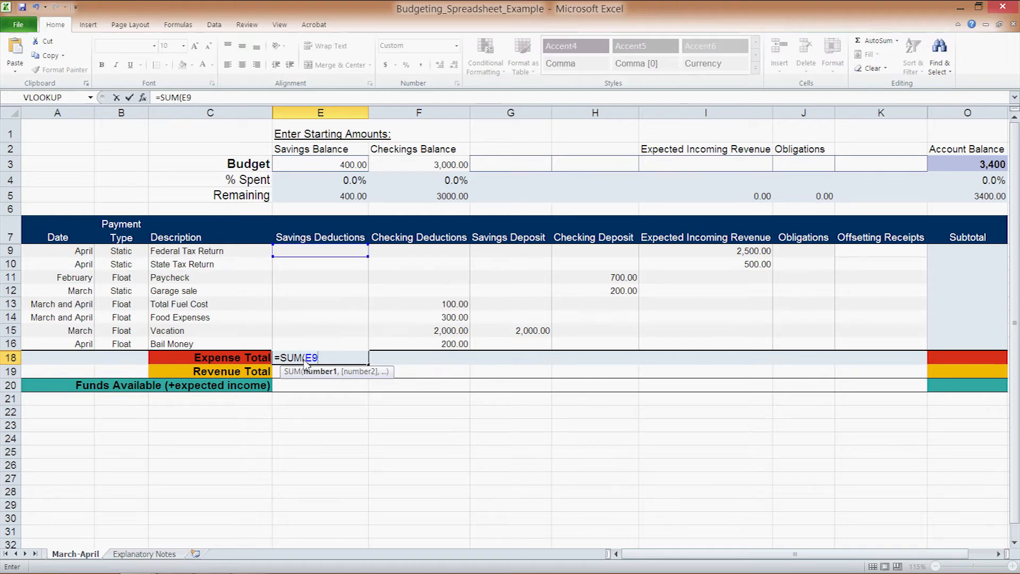
type(":")
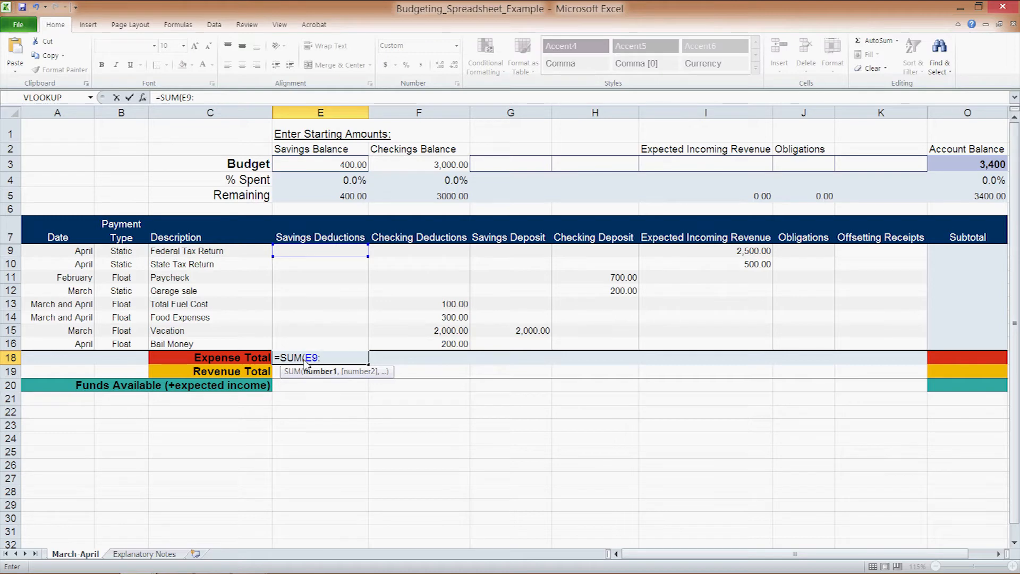
type("E1")
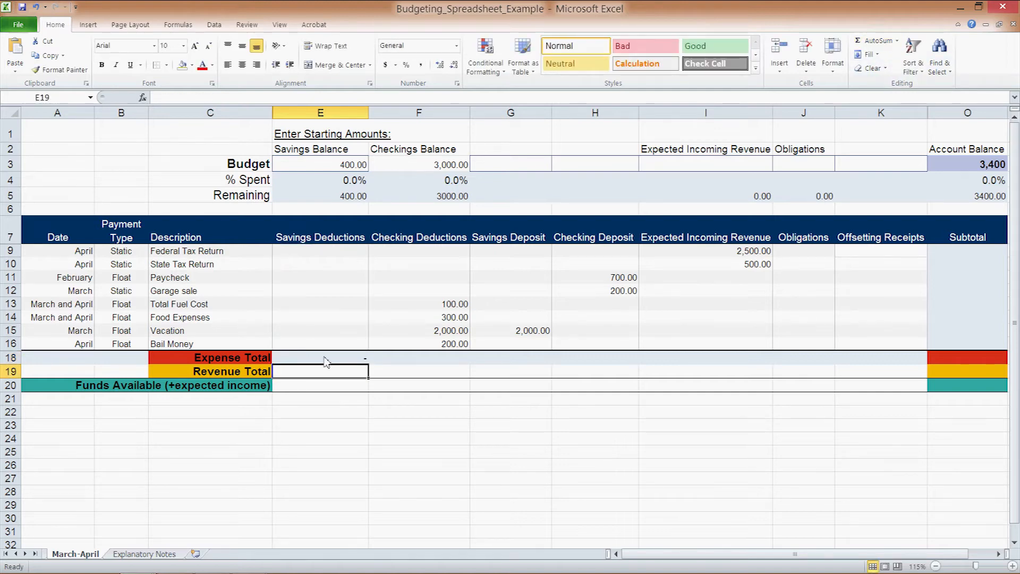
left_click(319, 357)
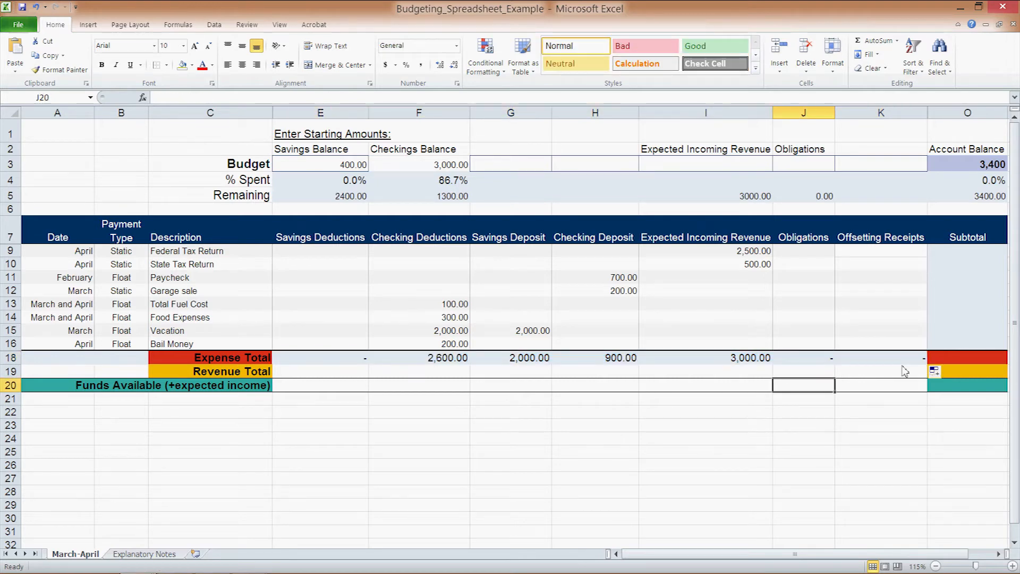
Enter =(E18+F18+J18) as the Expense Total subtotal, giving 2,600.00
left_click(967, 357)
type("=")
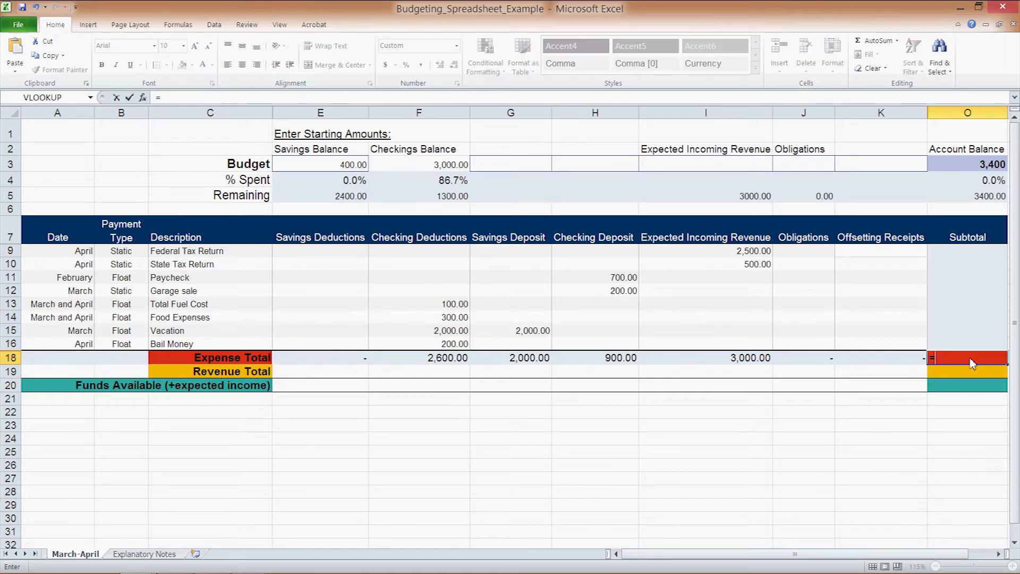
type("(")
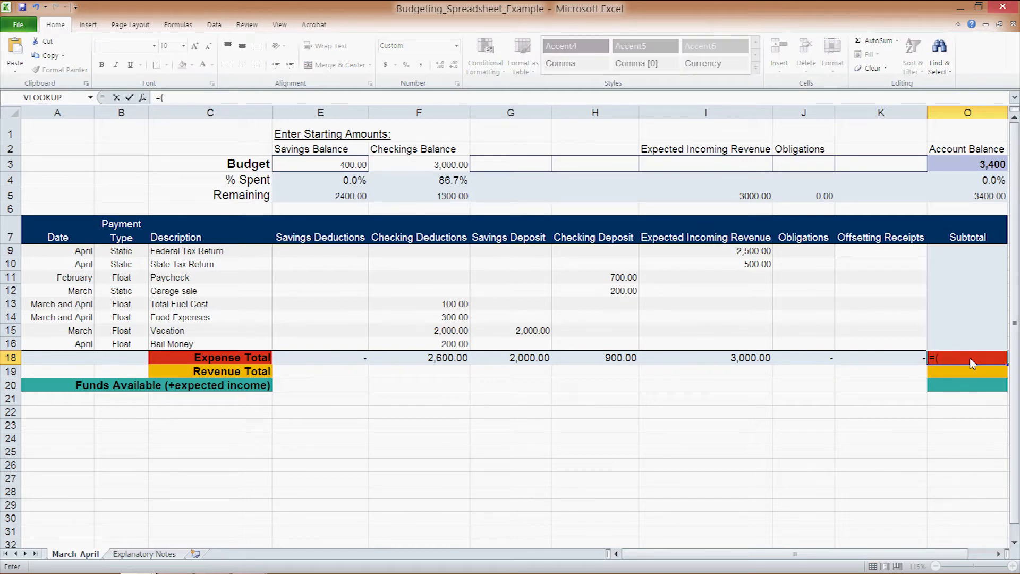
type("E")
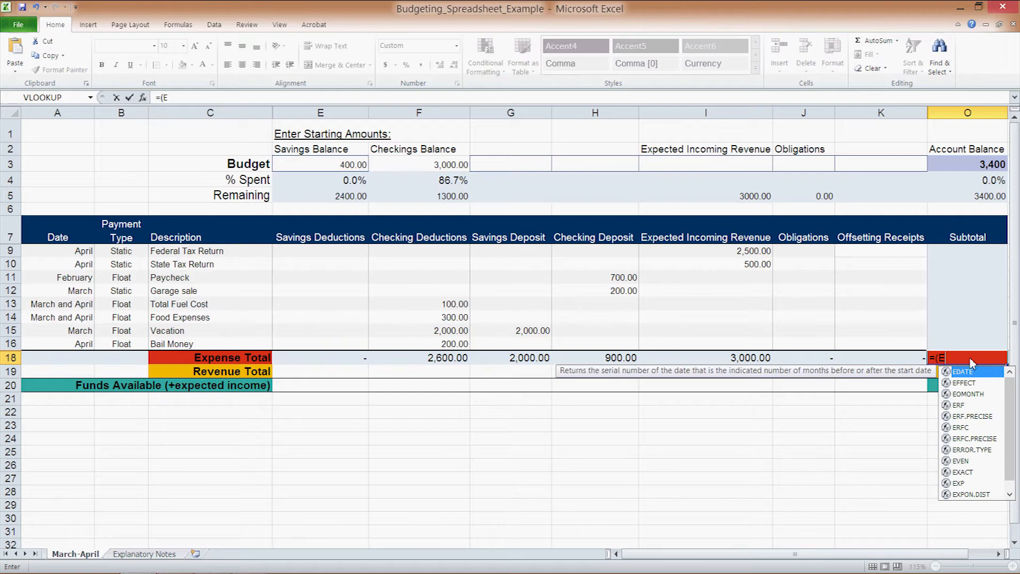
type("18")
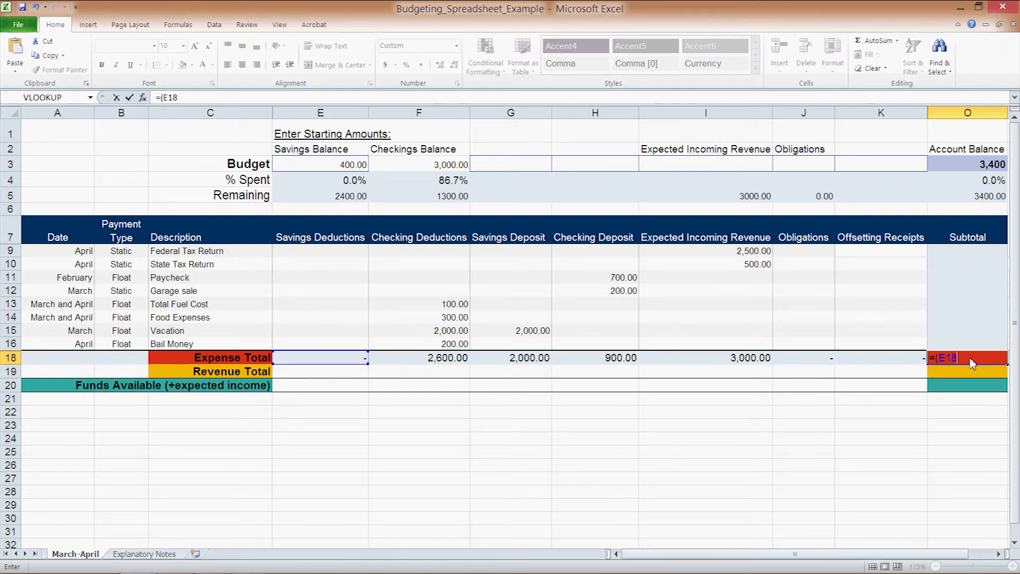
type("+F18")
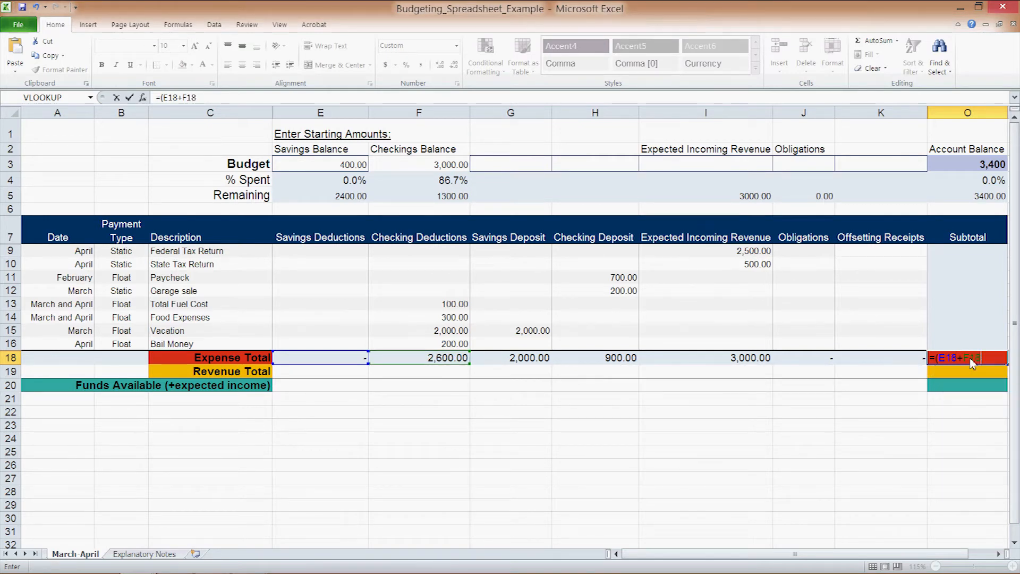
type("+")
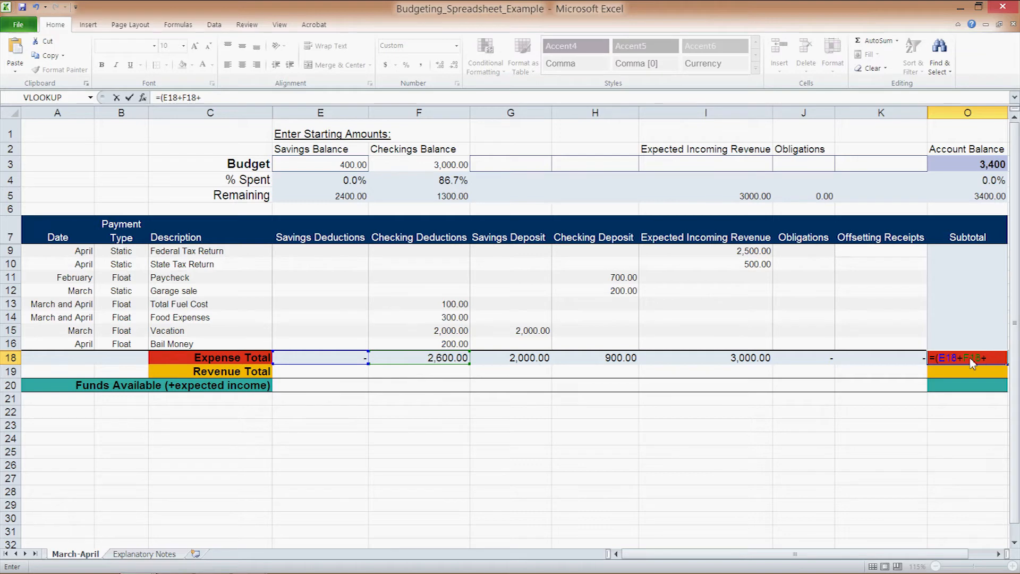
left_click(804, 358)
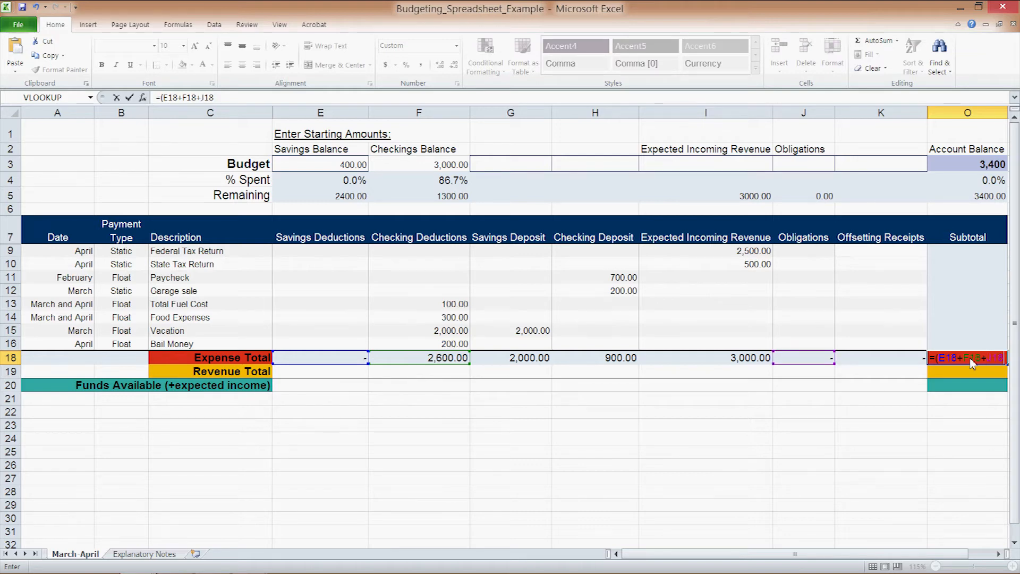
key("Return")
type("=")
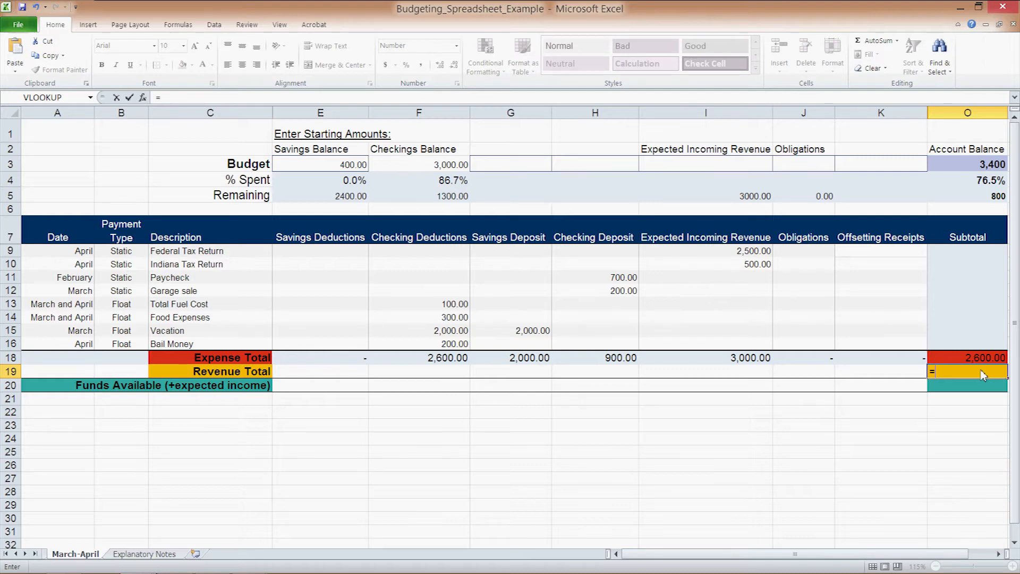
Enter =I18+K18+G18+H18 as the Revenue Total subtotal, giving 5,900.00
type("I1")
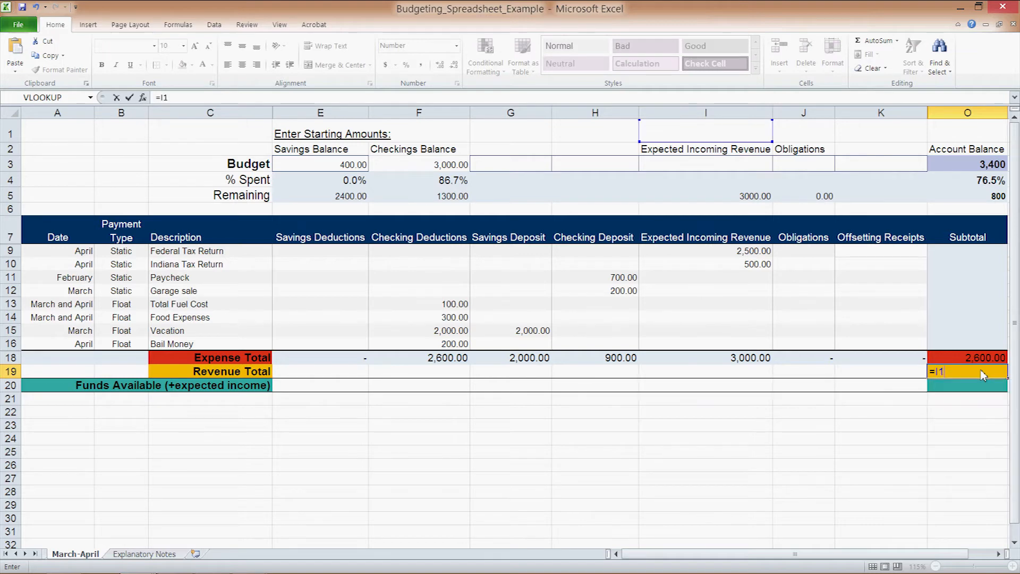
left_click(706, 358)
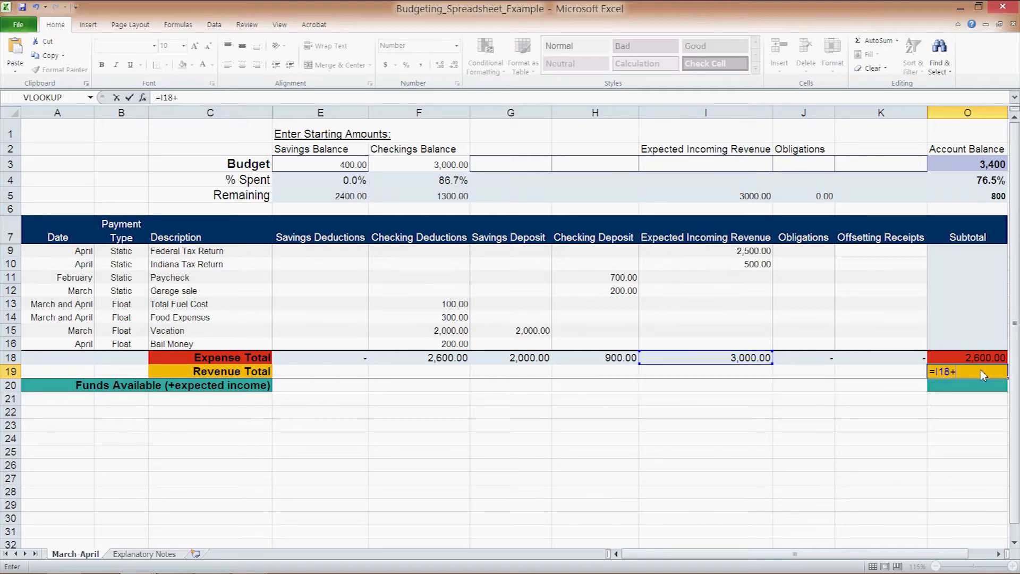
type("K")
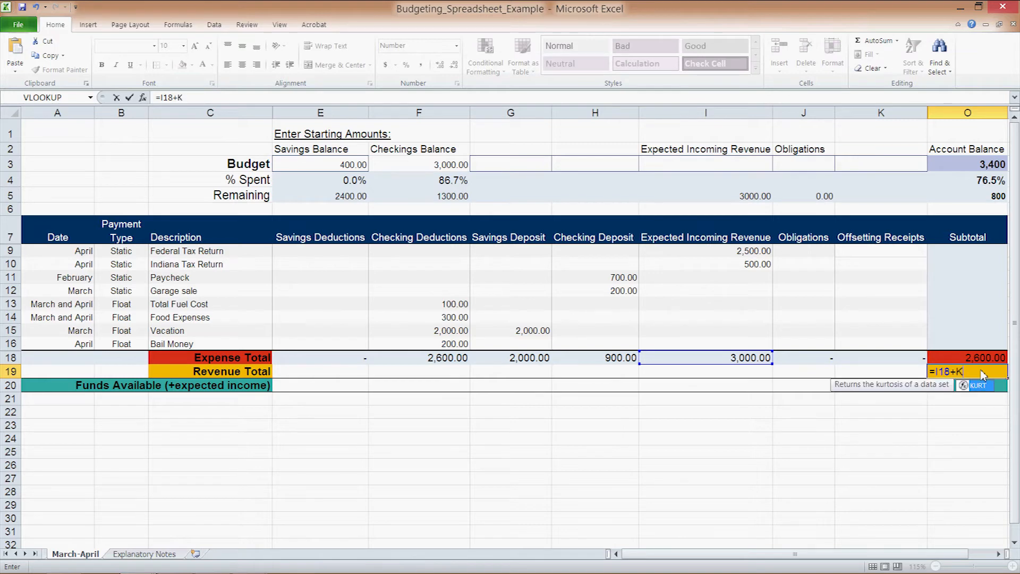
type("18+G")
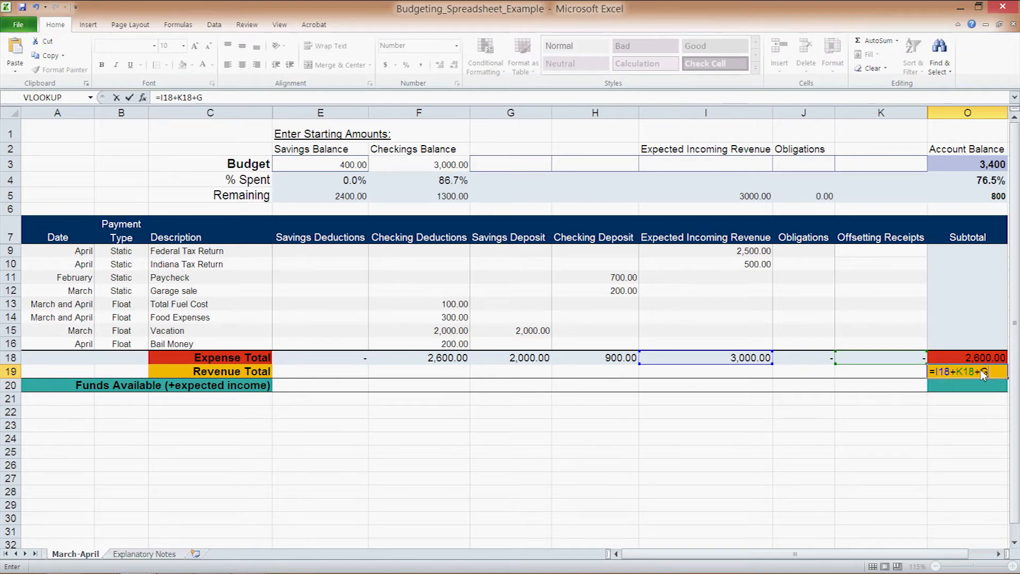
left_click(510, 357)
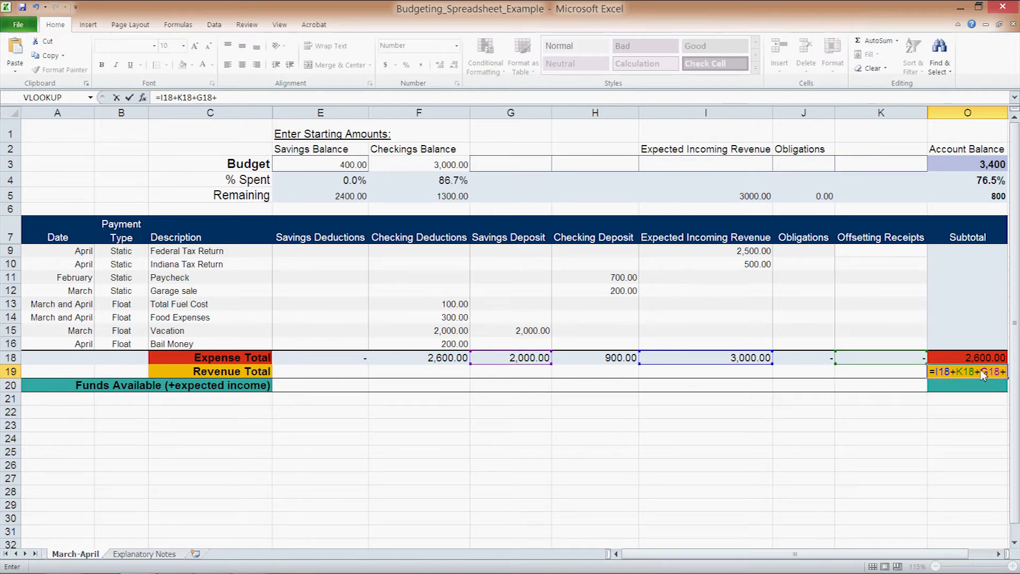
key("Return")
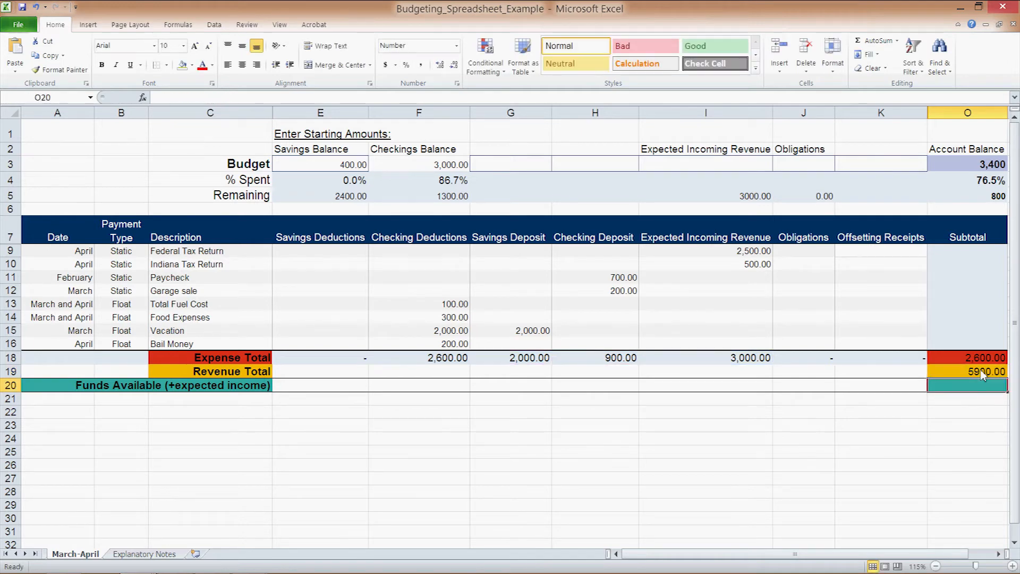
mouse_move(470, 424)
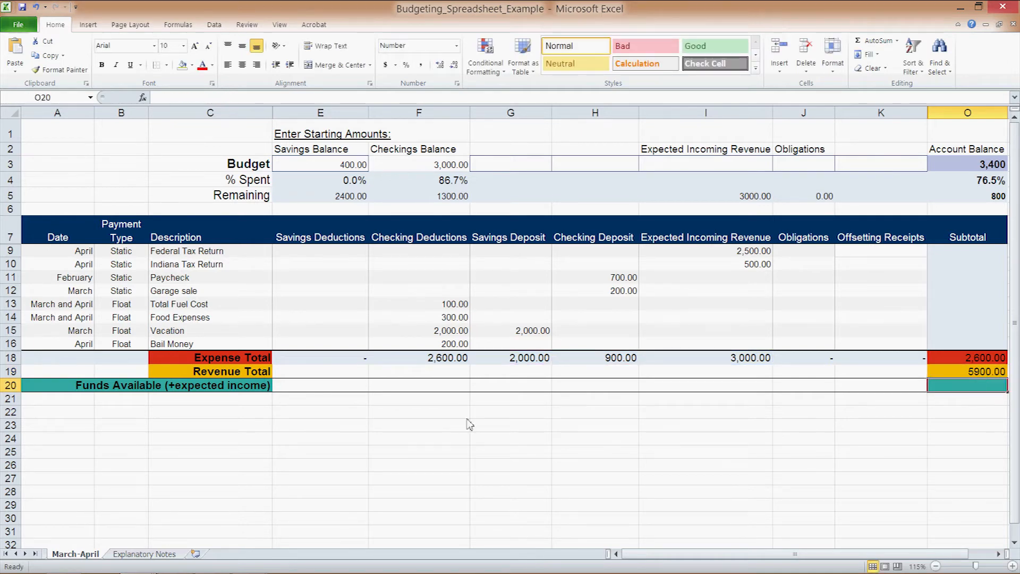
mouse_move(123, 400)
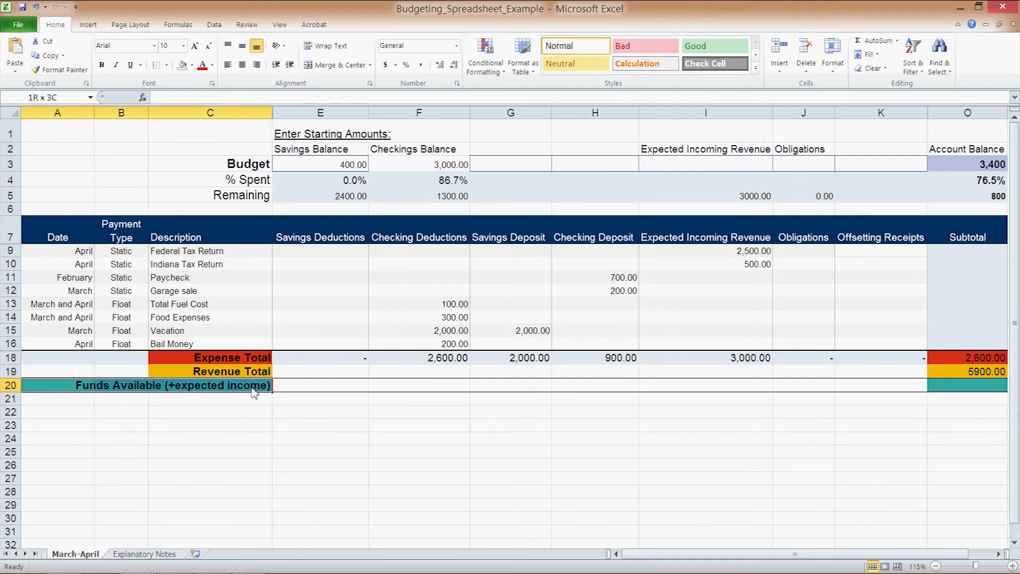
left_click(57, 384)
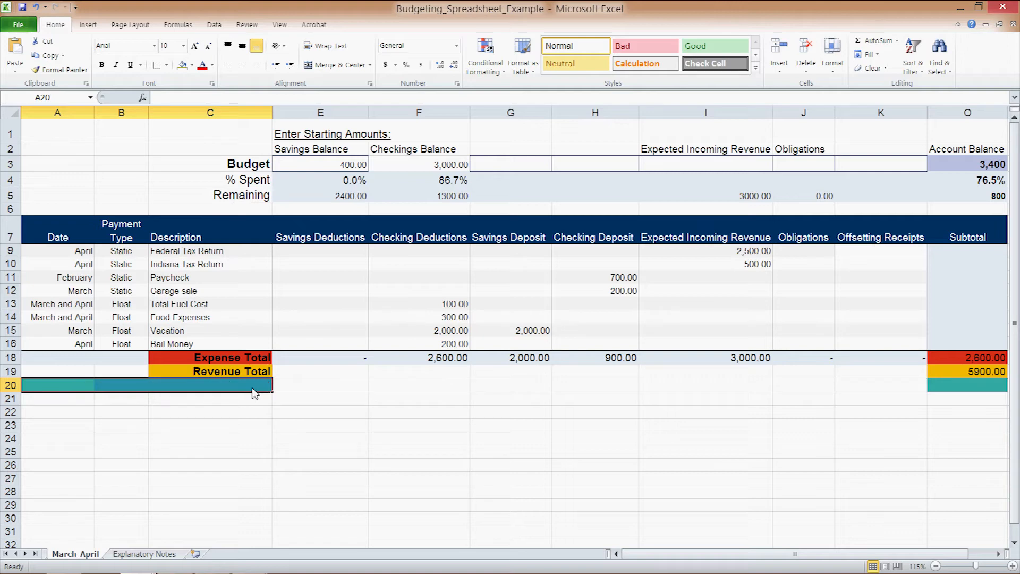
left_click(210, 385)
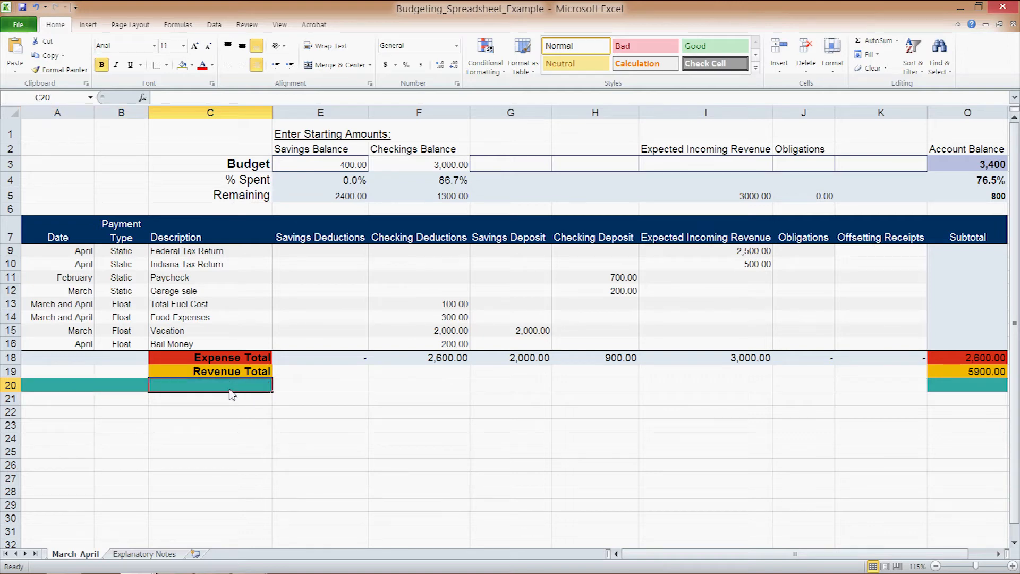
type("Left Over")
left_click(967, 385)
type("=")
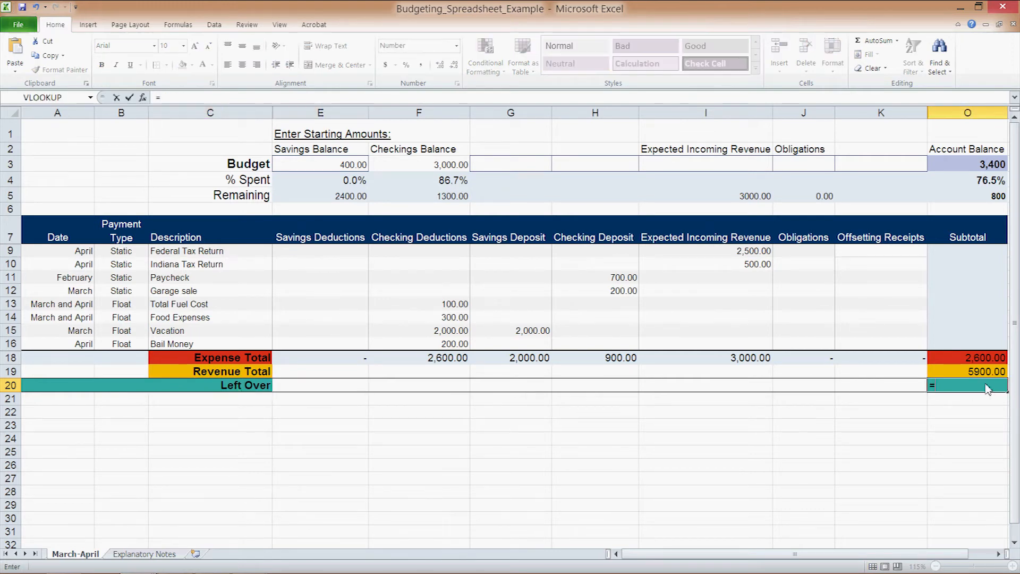
left_click(967, 357)
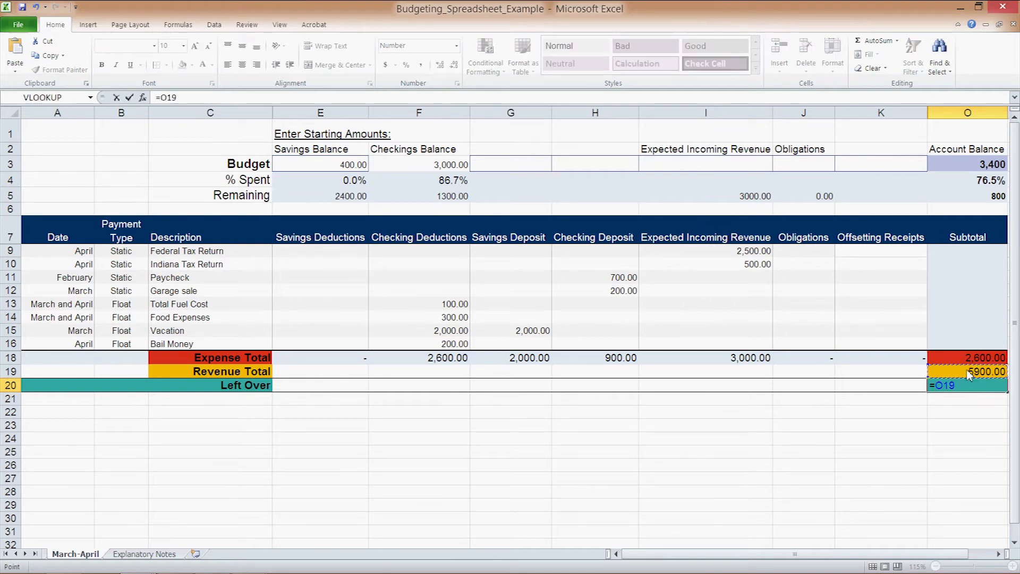
type("-")
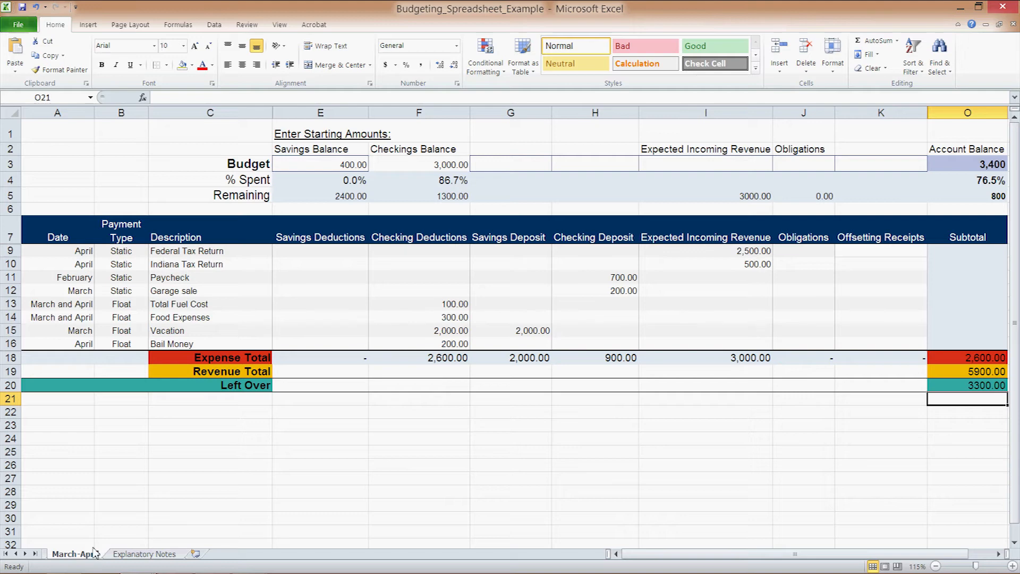
mouse_move(85, 554)
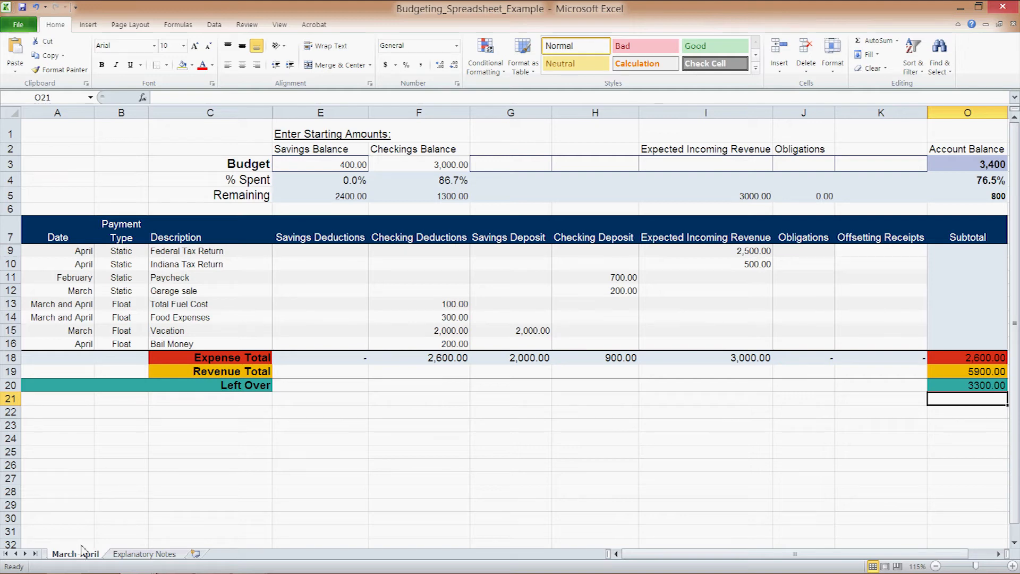
mouse_move(504, 194)
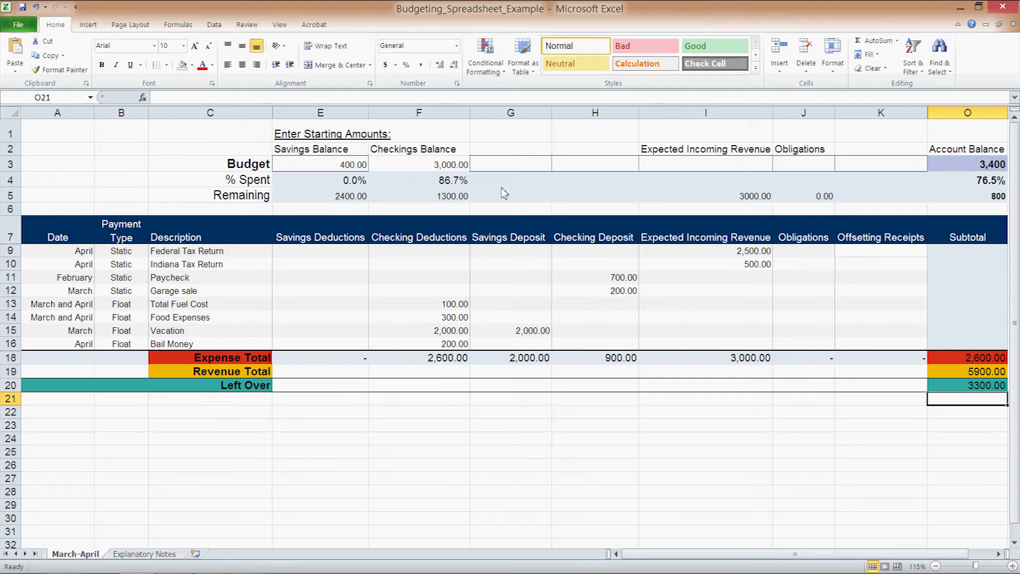
mouse_move(333, 176)
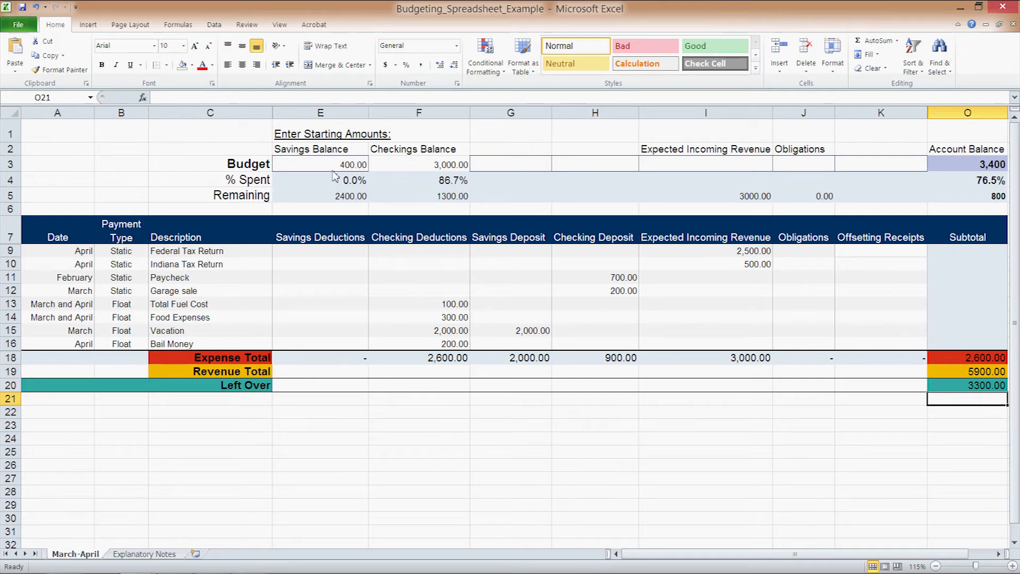
mouse_move(447, 177)
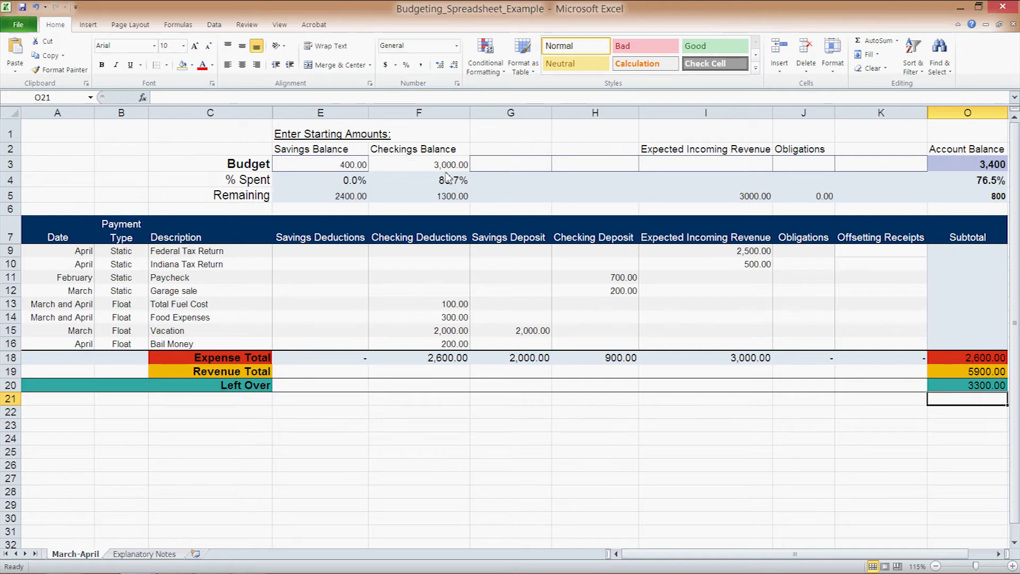
mouse_move(441, 182)
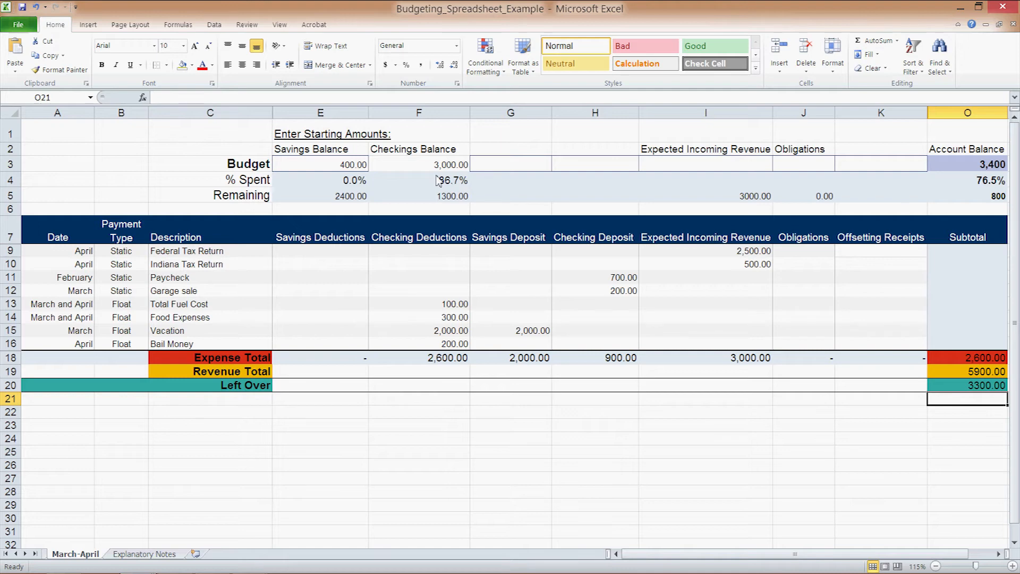
mouse_move(434, 190)
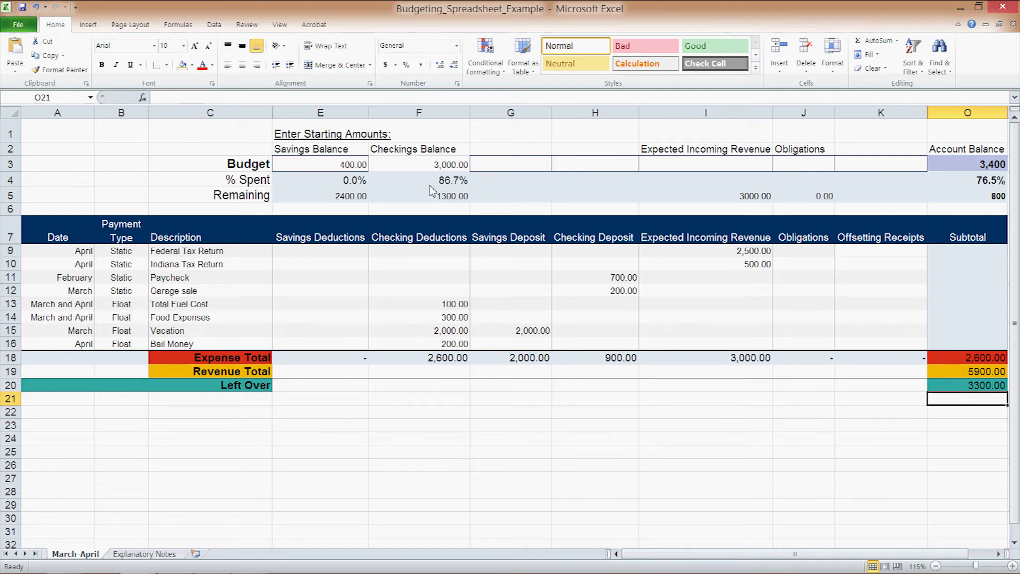
mouse_move(833, 152)
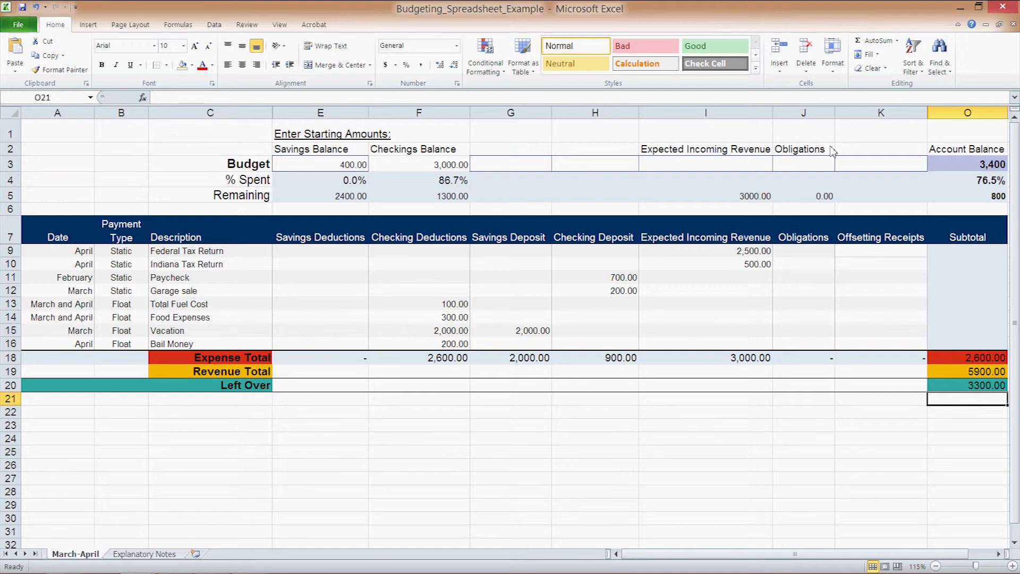
mouse_move(932, 212)
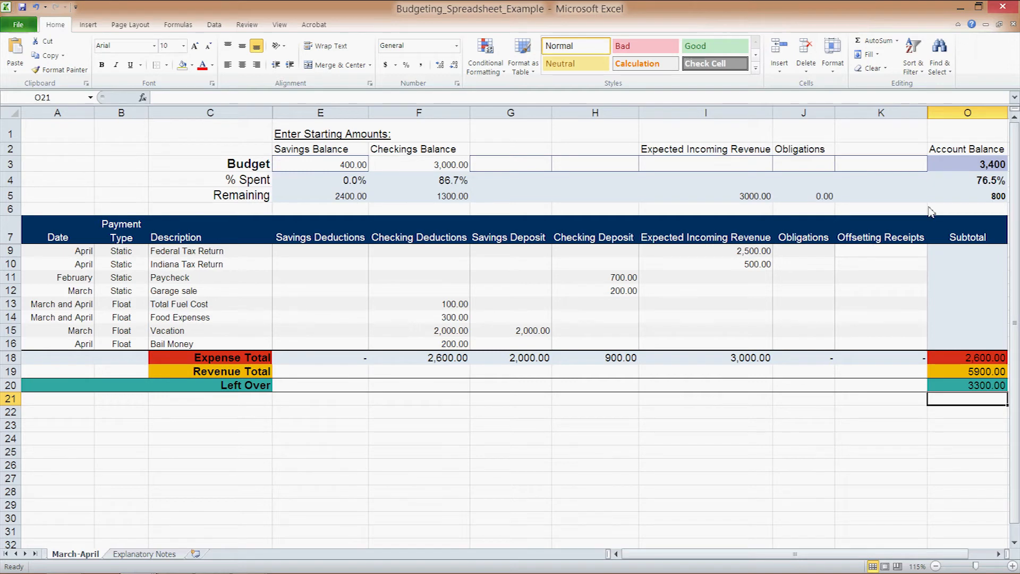
mouse_move(606, 272)
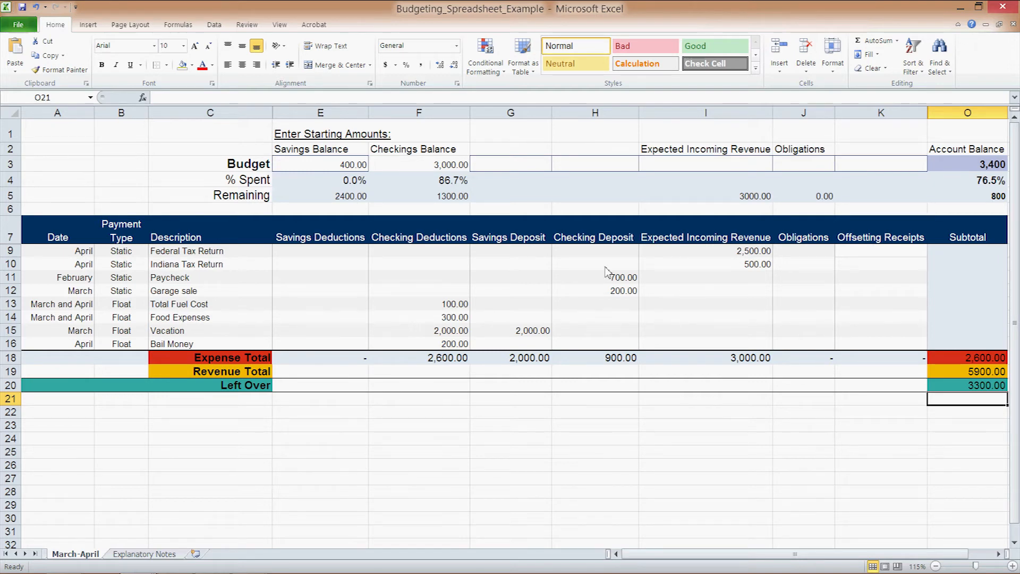
mouse_move(546, 337)
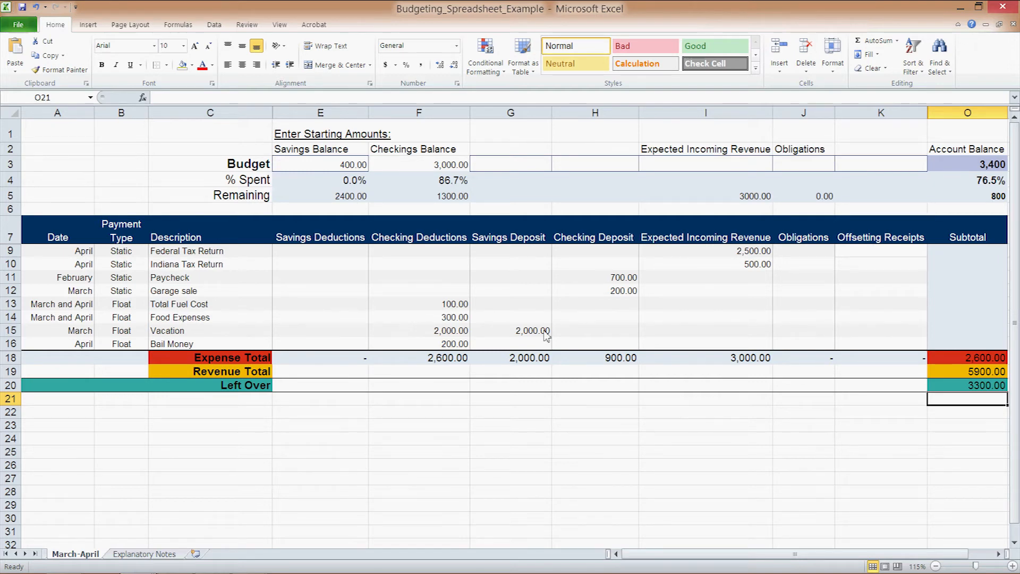
mouse_move(534, 280)
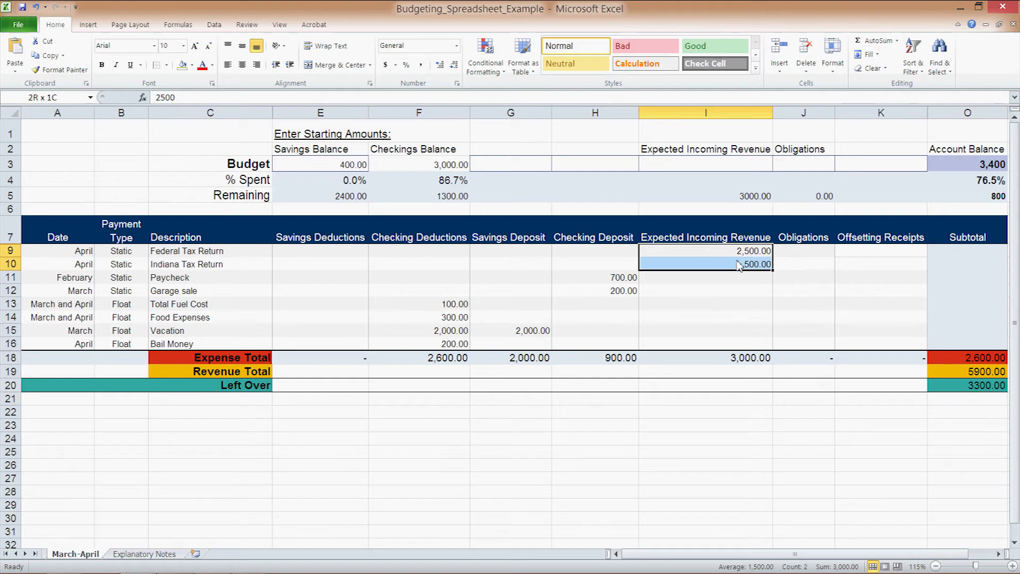
left_click(705, 251)
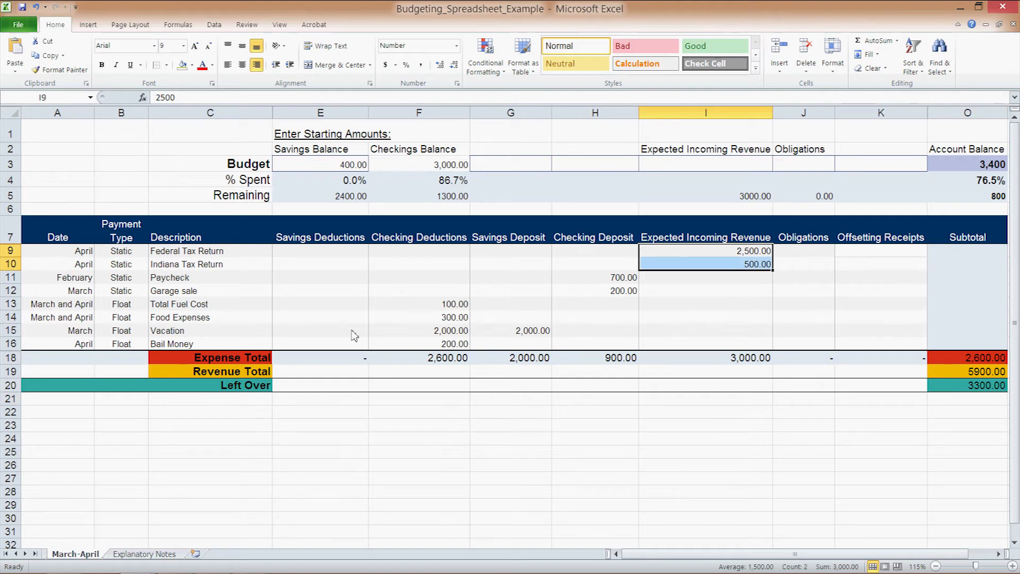
mouse_move(635, 251)
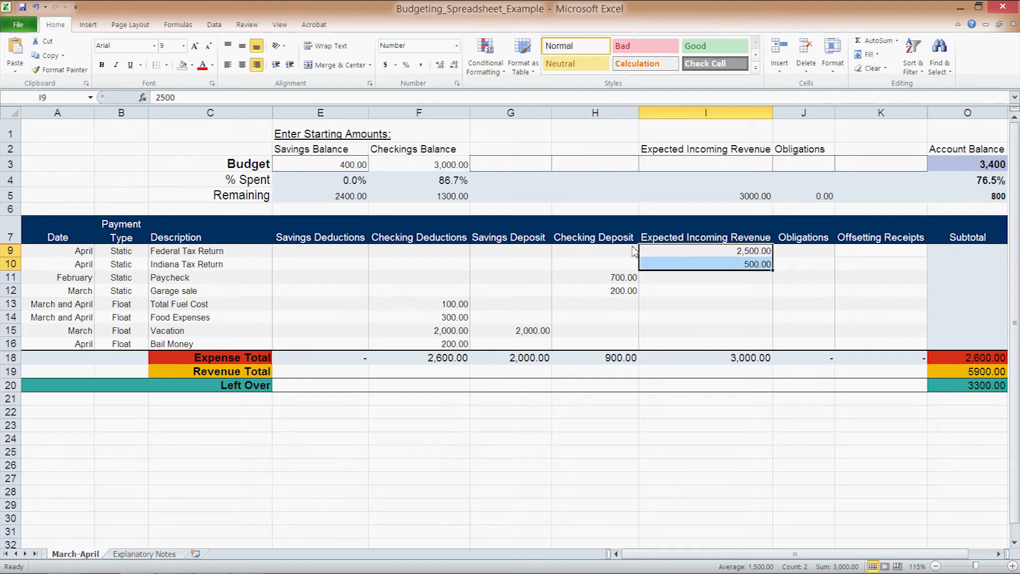
mouse_move(530, 297)
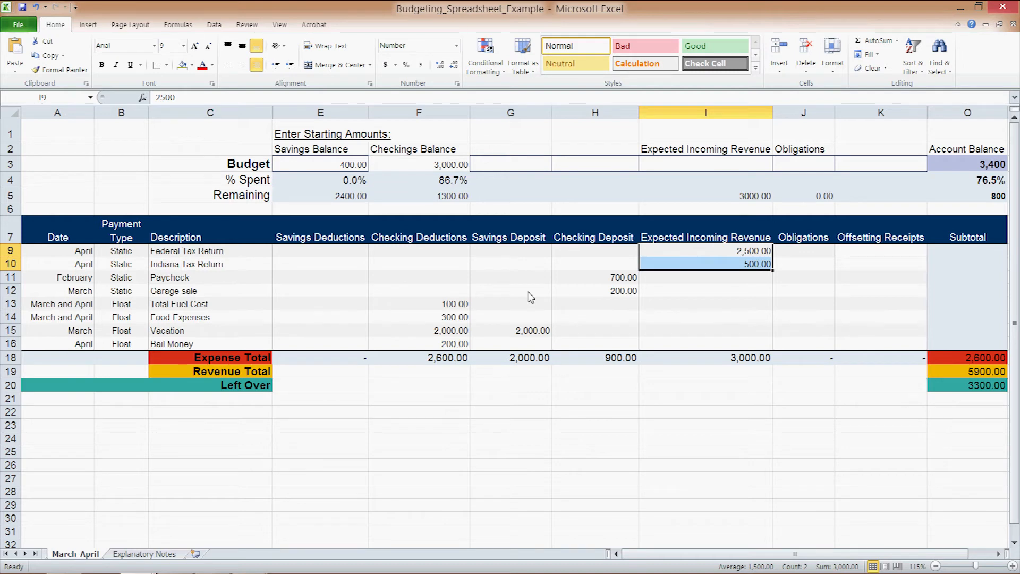
mouse_move(436, 185)
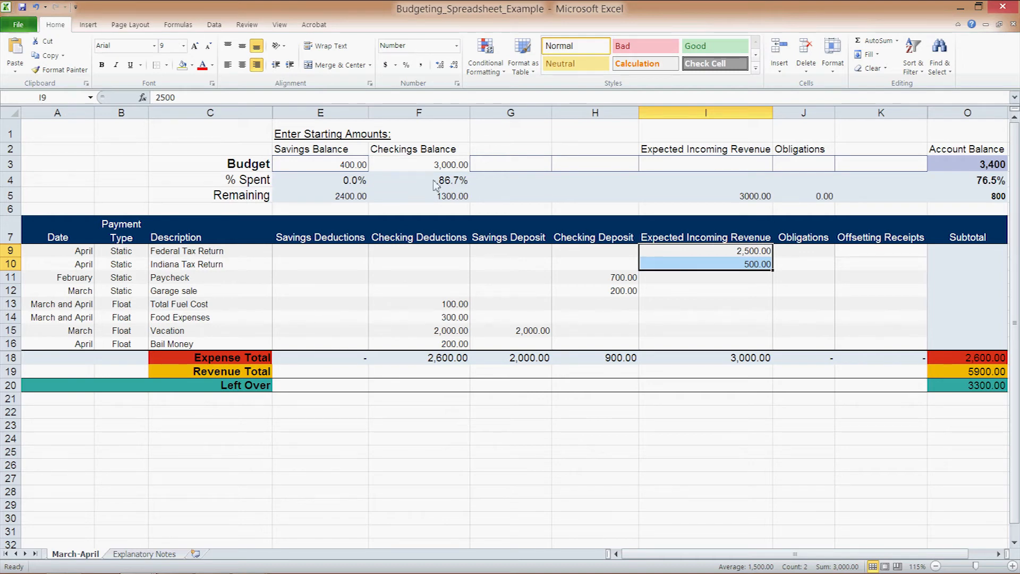
left_click(419, 164)
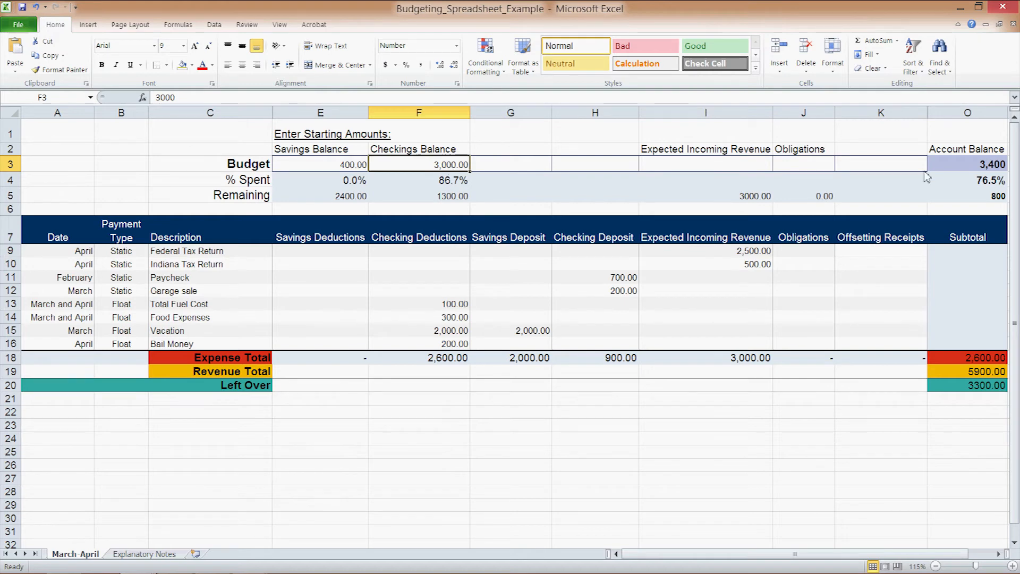
mouse_move(943, 198)
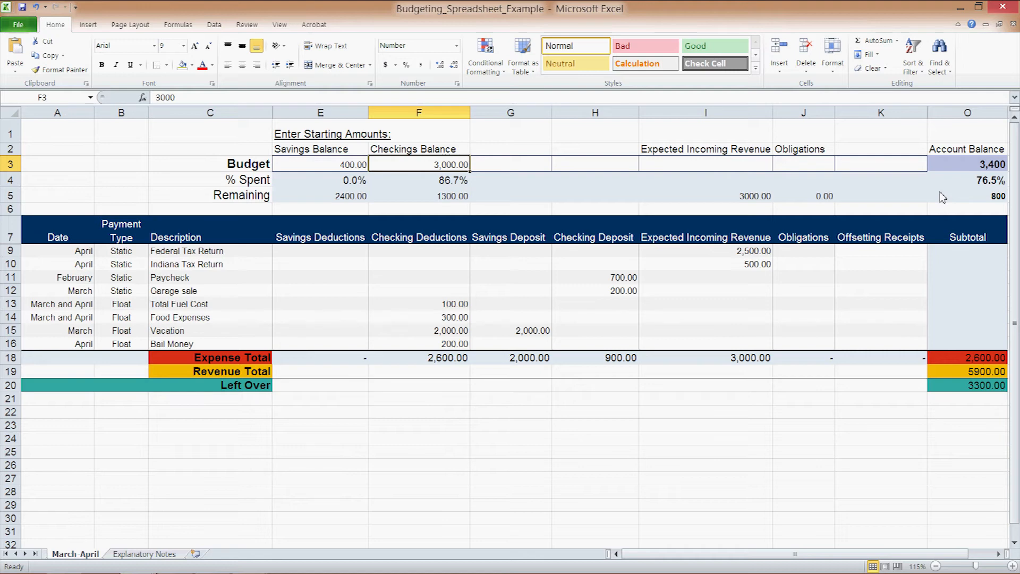
mouse_move(937, 201)
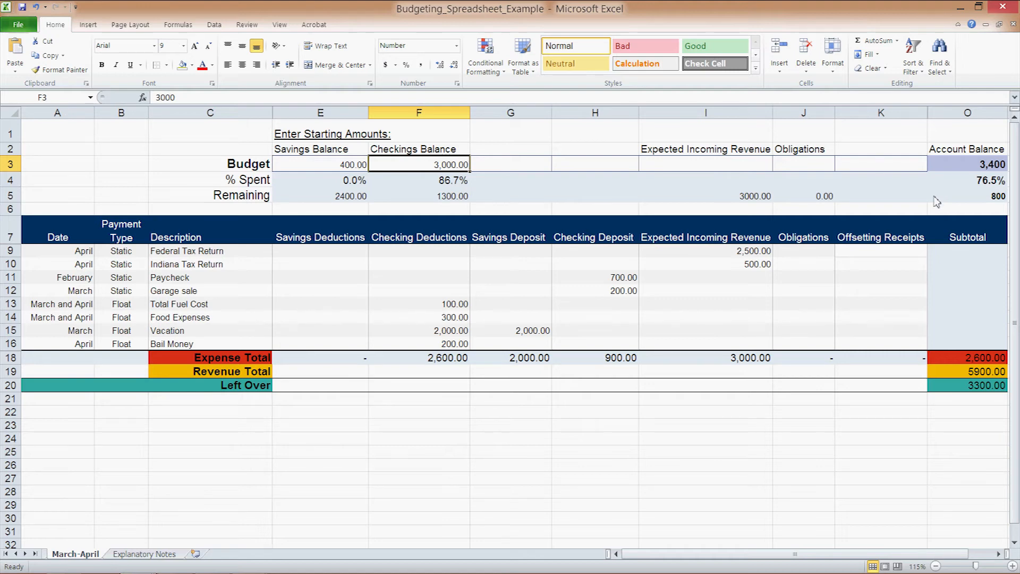
mouse_move(973, 202)
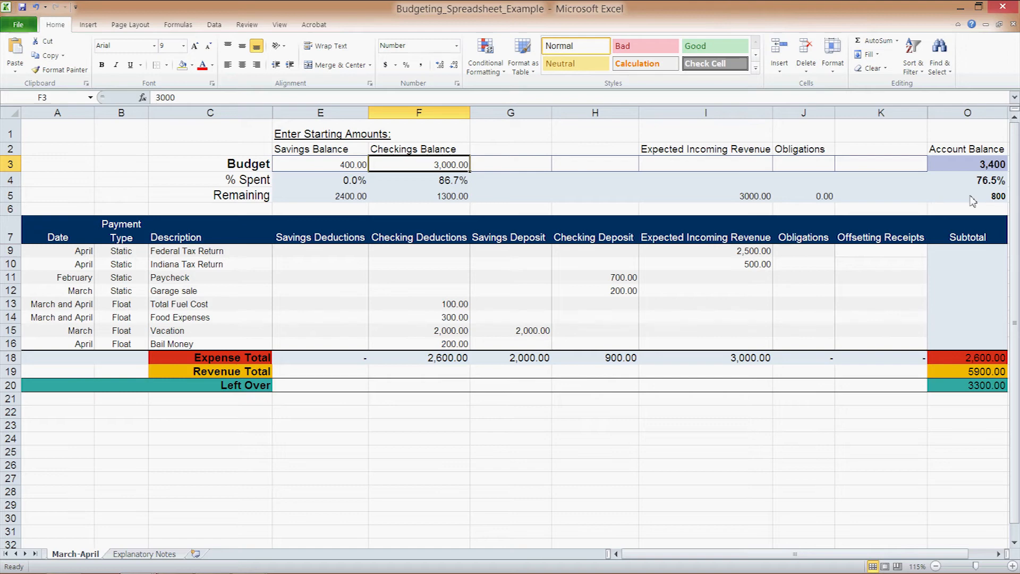
mouse_move(433, 168)
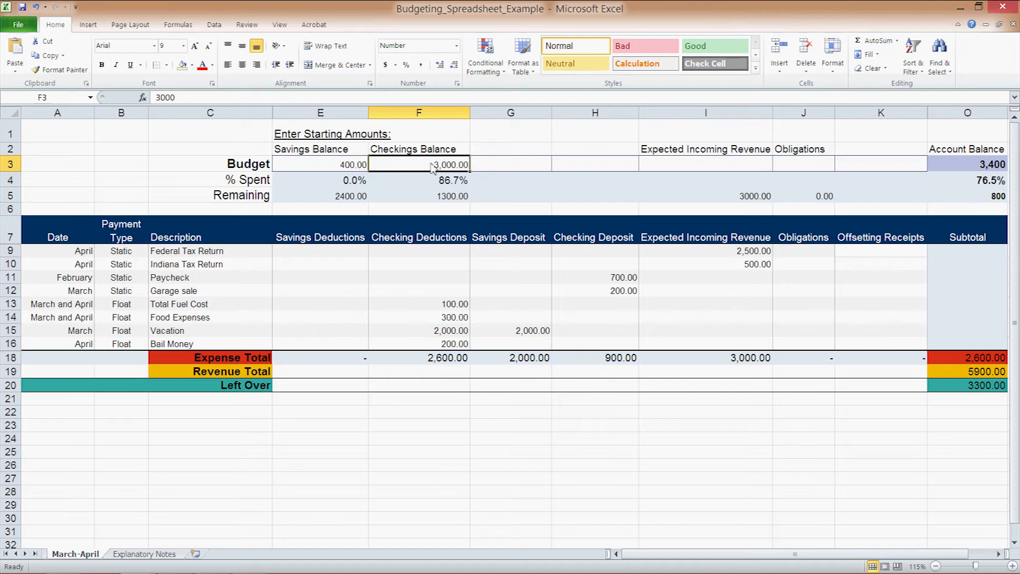
mouse_move(715, 183)
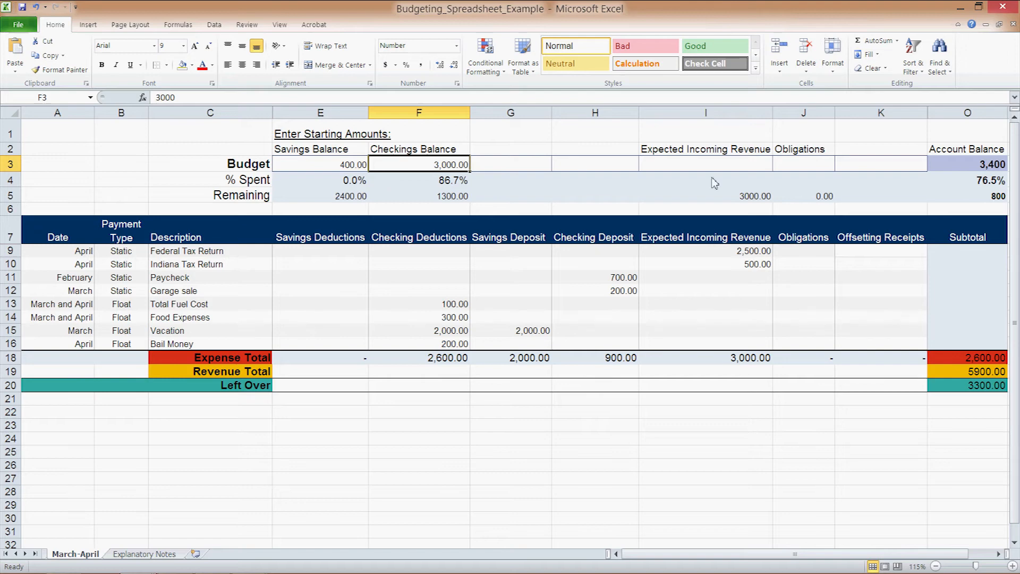
mouse_move(447, 197)
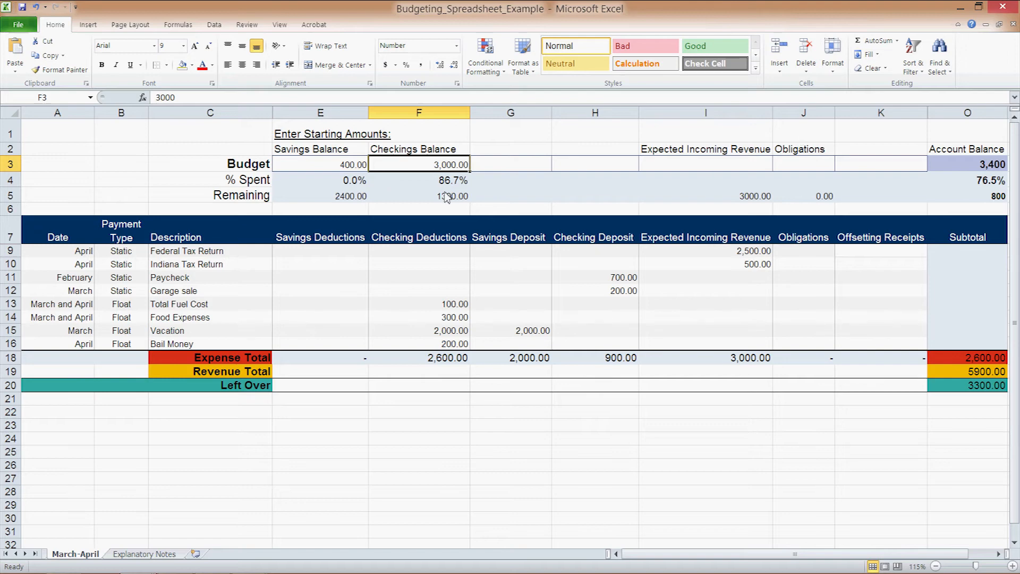
Review the Account Balance, % Spent and Remaining formulas before adjusting Left Over to 6700.00
left_click(968, 163)
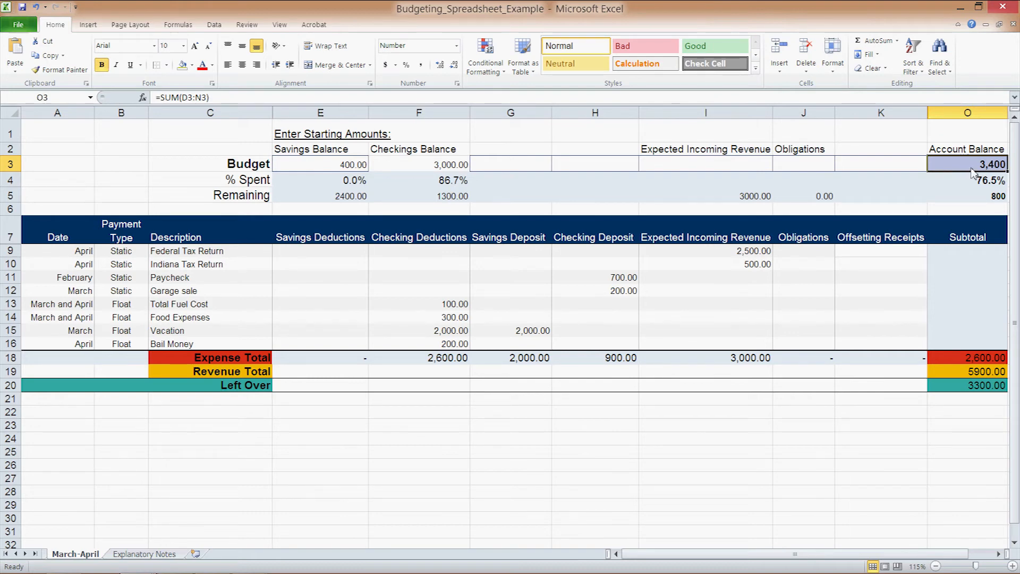
left_click(967, 181)
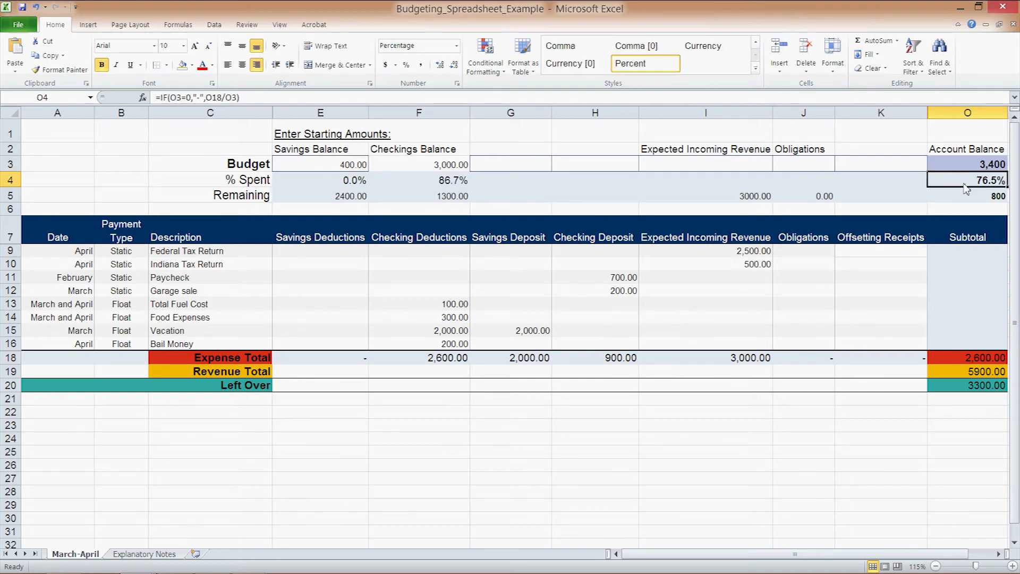
mouse_move(585, 366)
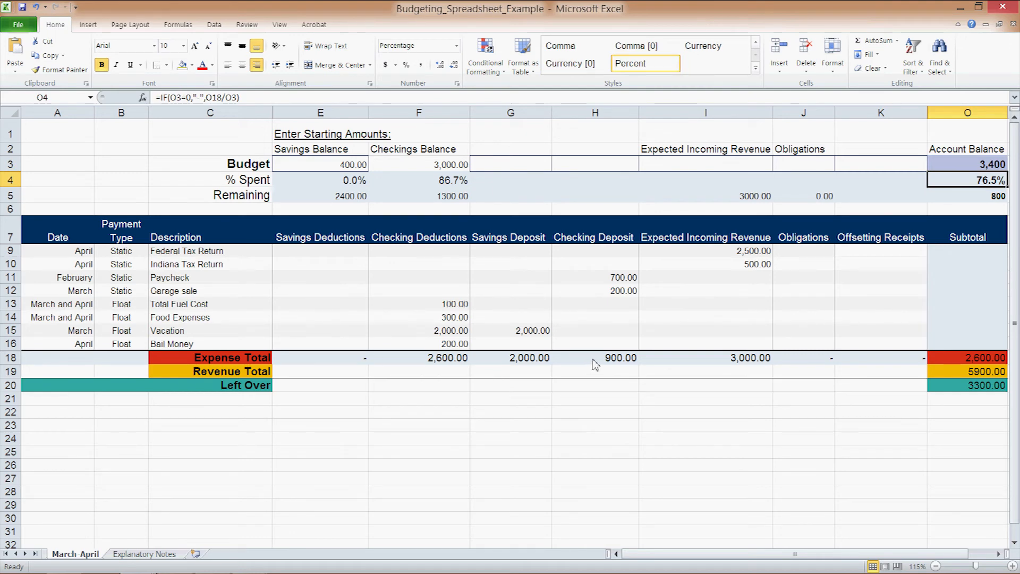
mouse_move(944, 239)
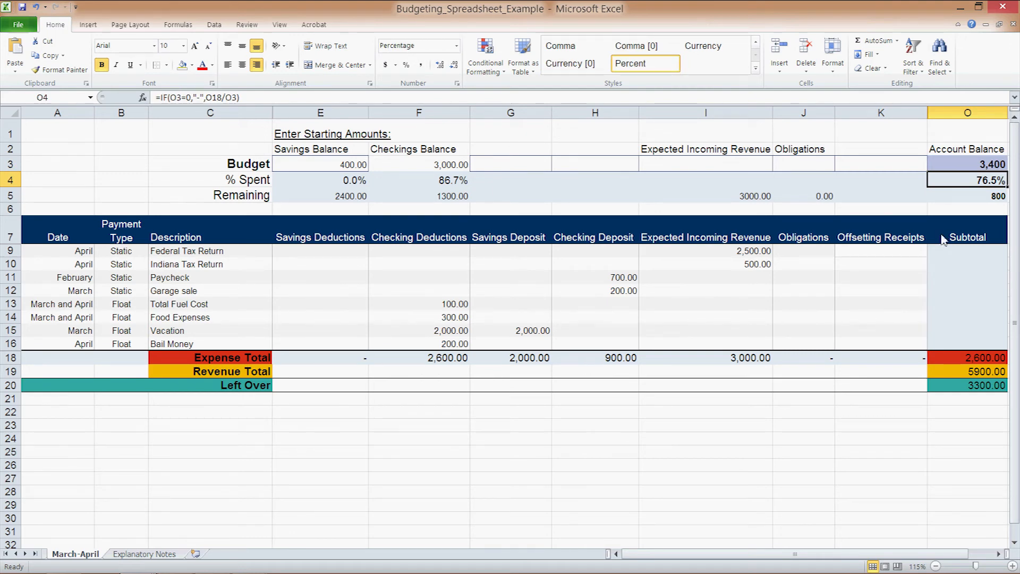
left_click(968, 196)
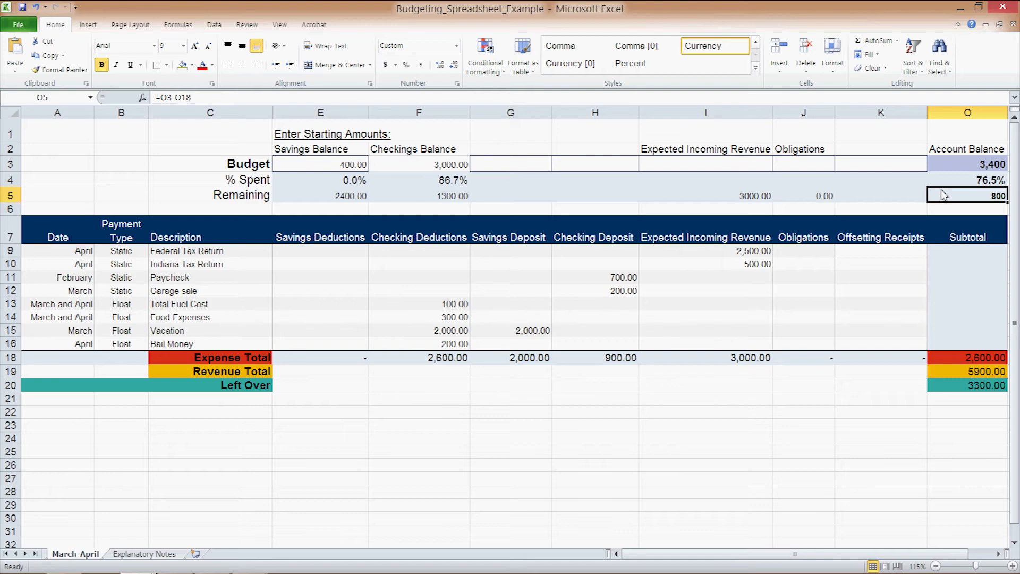
mouse_move(977, 171)
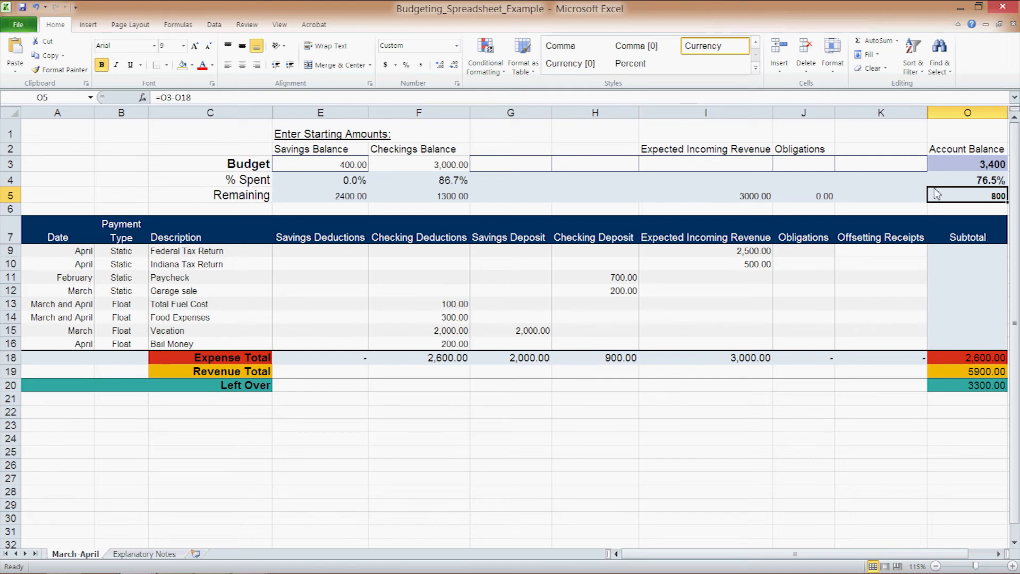
mouse_move(924, 208)
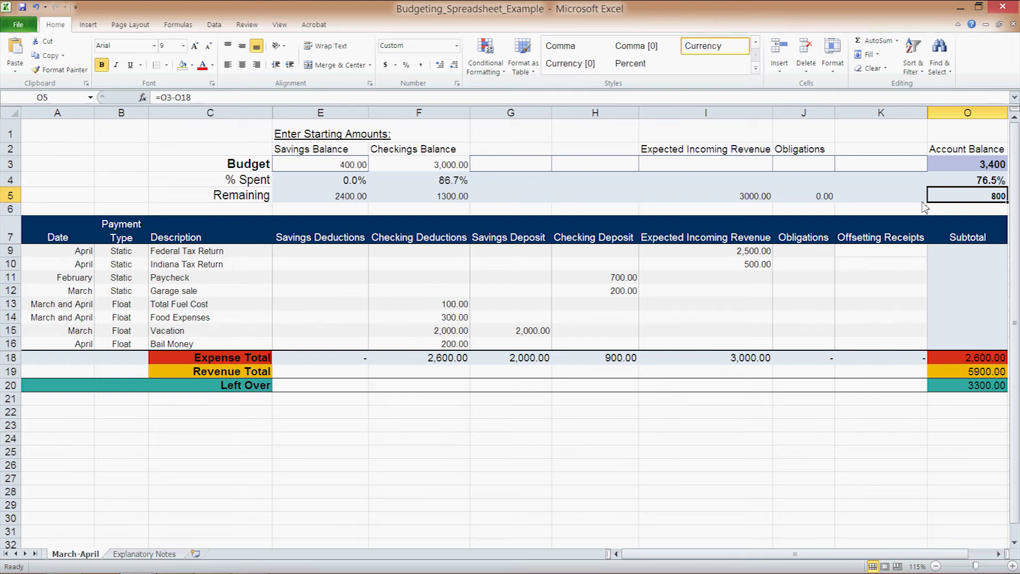
mouse_move(615, 443)
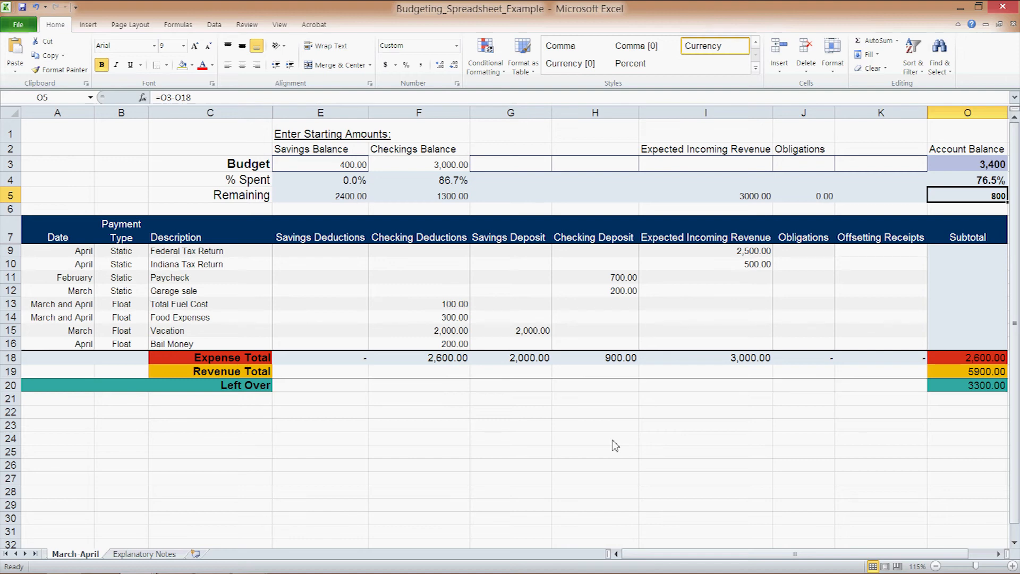
mouse_move(726, 231)
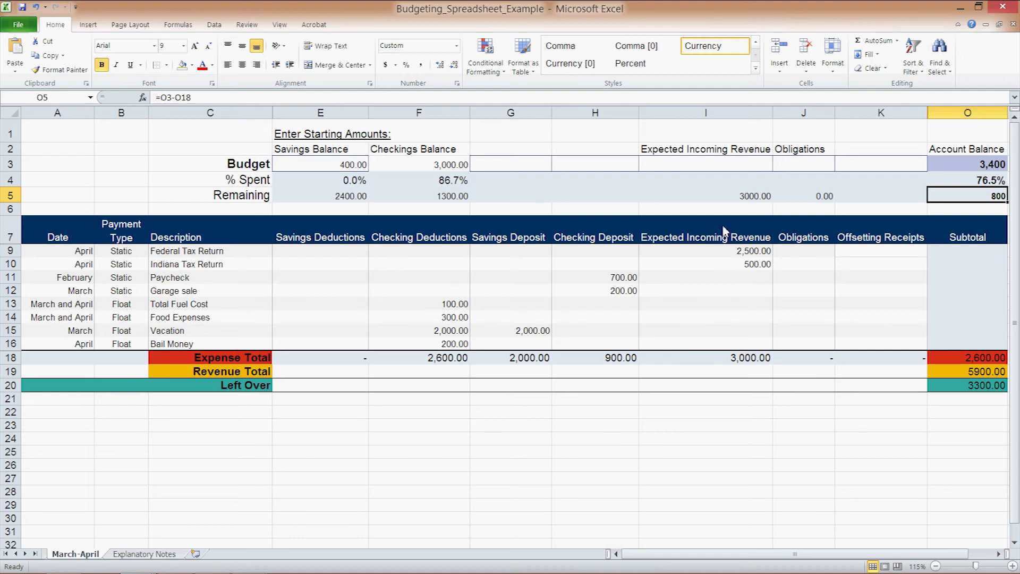
mouse_move(393, 350)
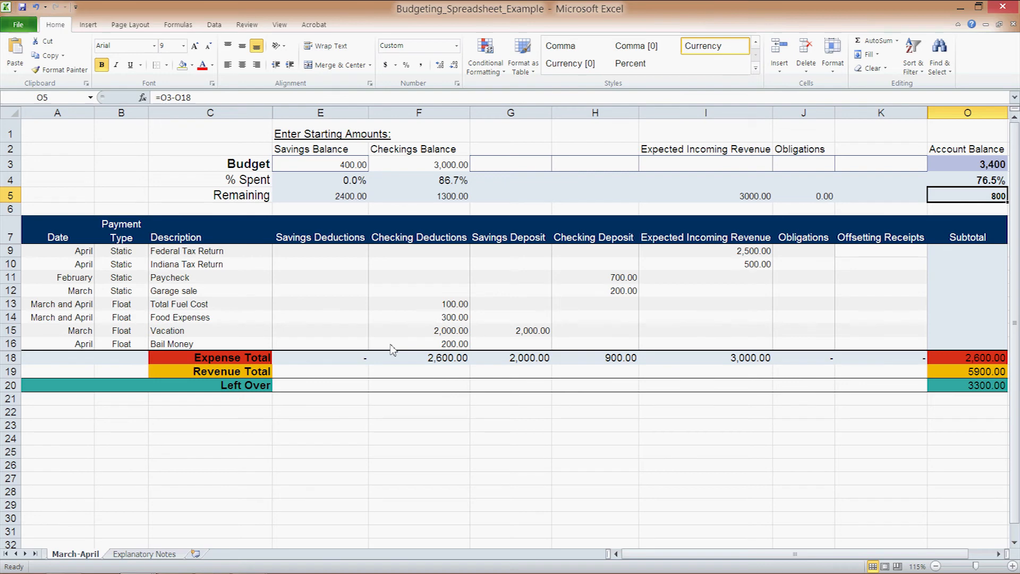
left_click(210, 438)
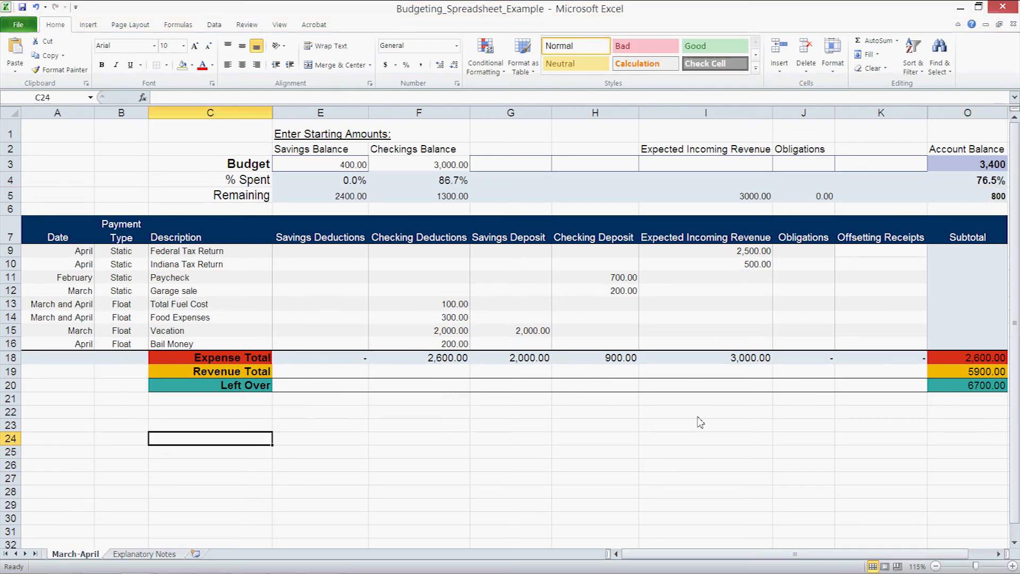
mouse_move(173, 571)
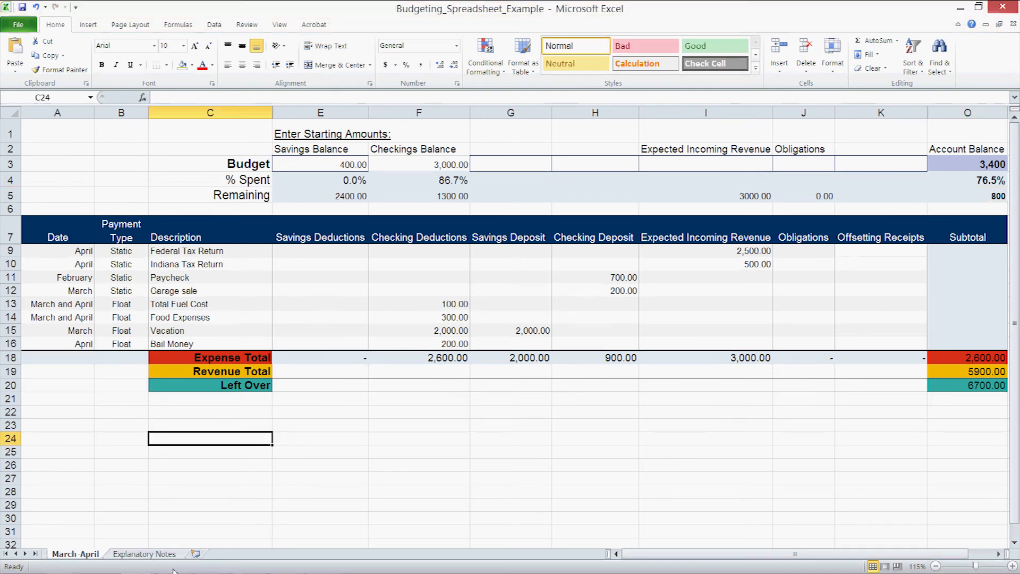
left_click(144, 553)
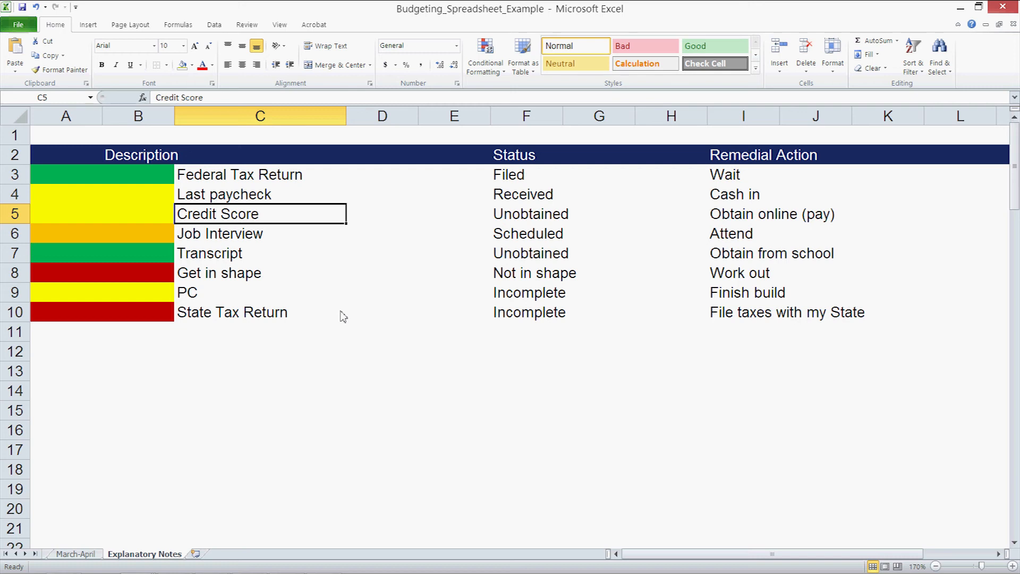
mouse_move(349, 311)
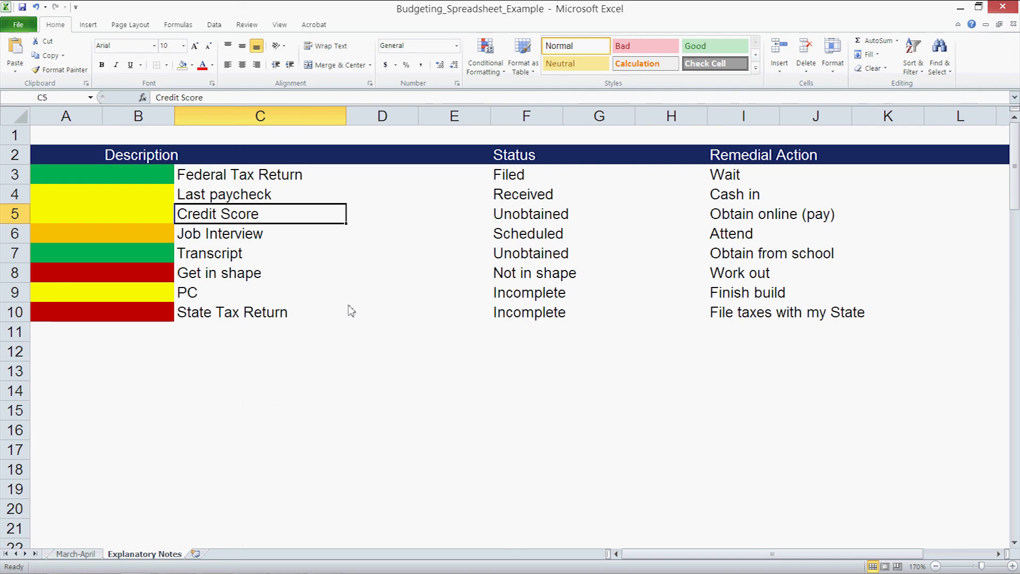
mouse_move(95, 566)
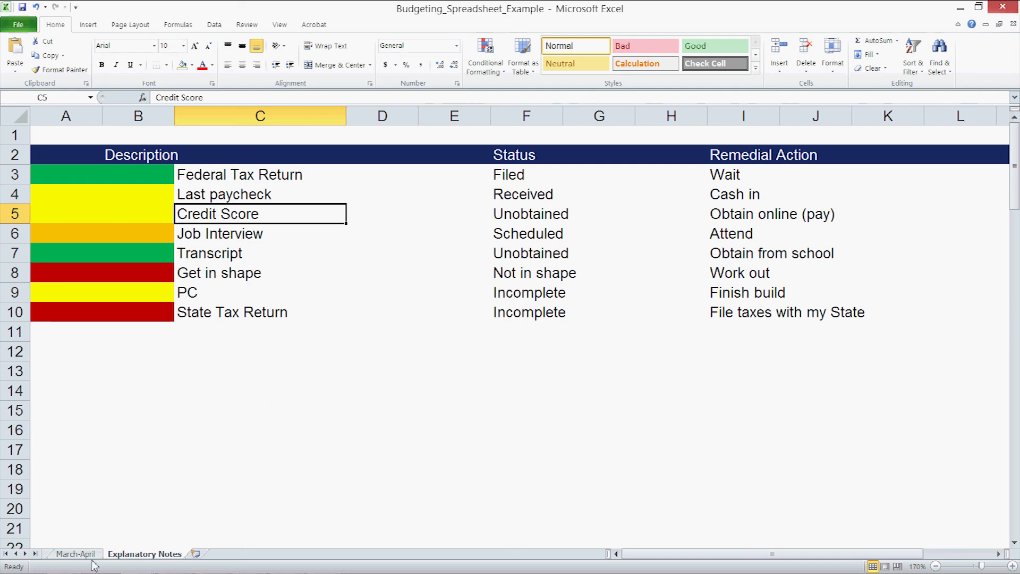
left_click(75, 554)
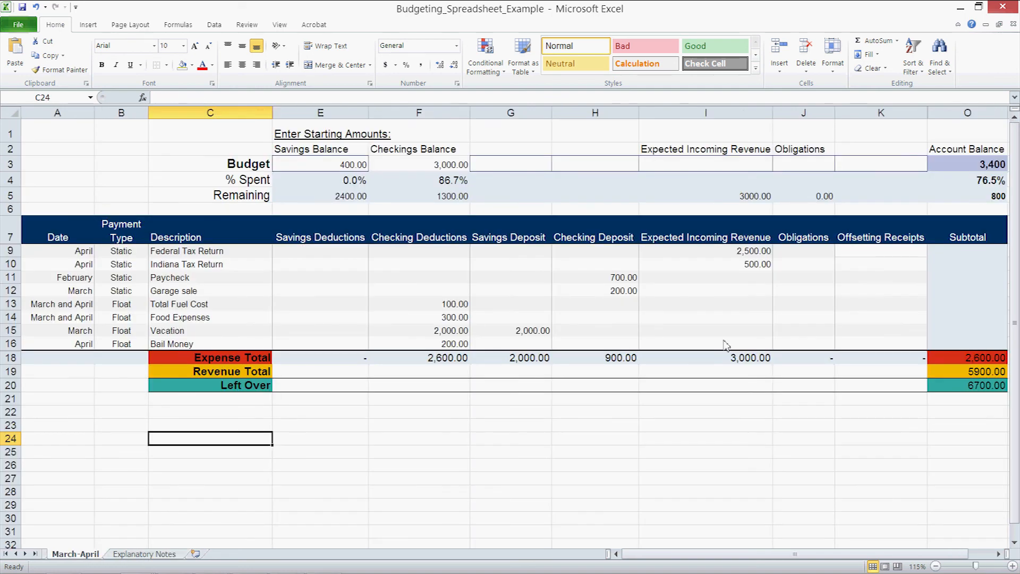